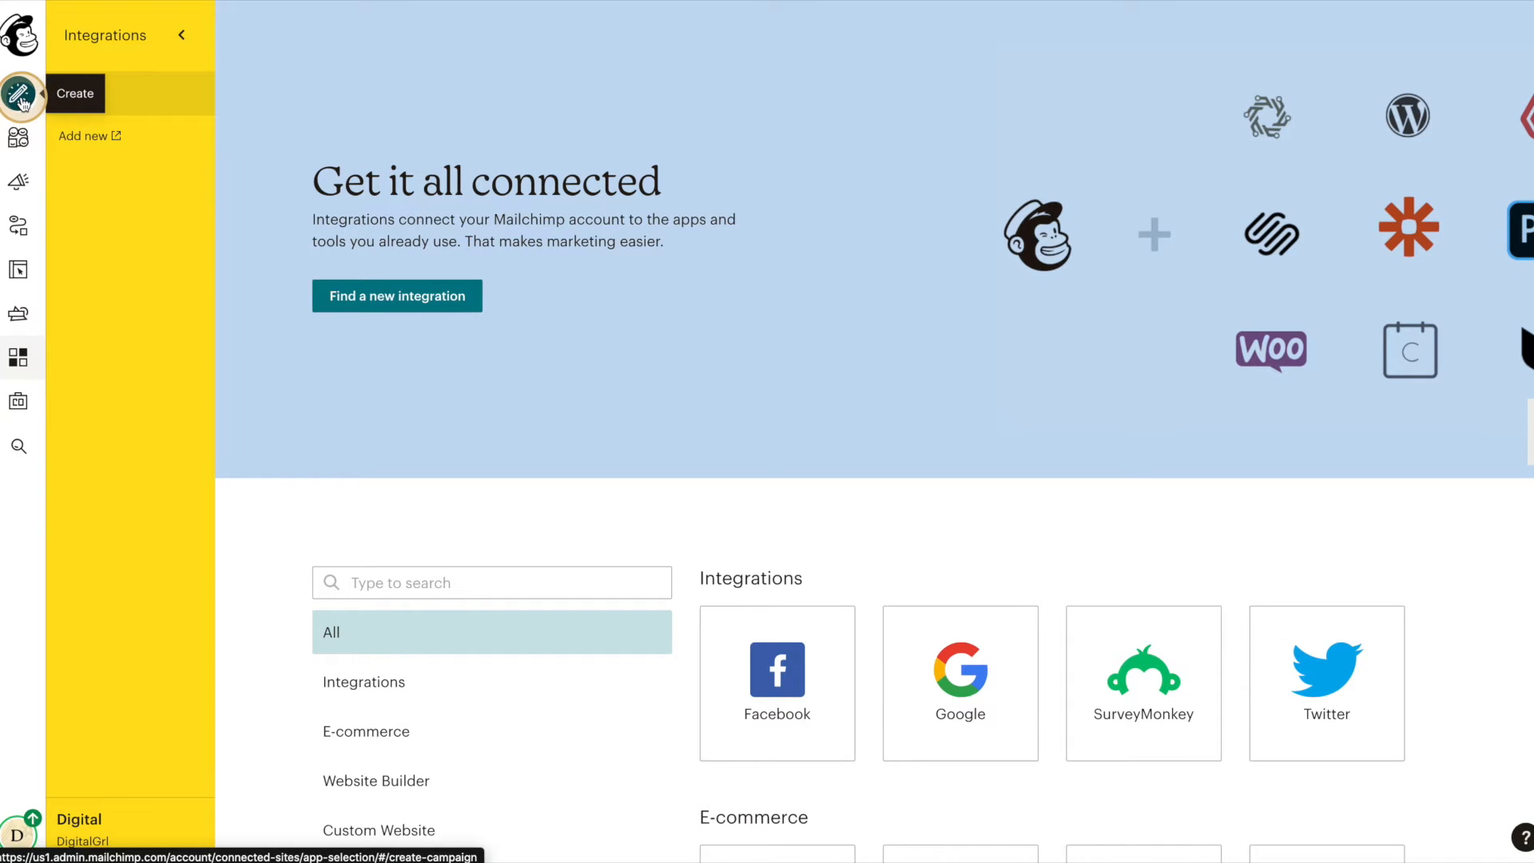
# - Start a new Email campaign from the Create menu
pyautogui.click(18, 94)
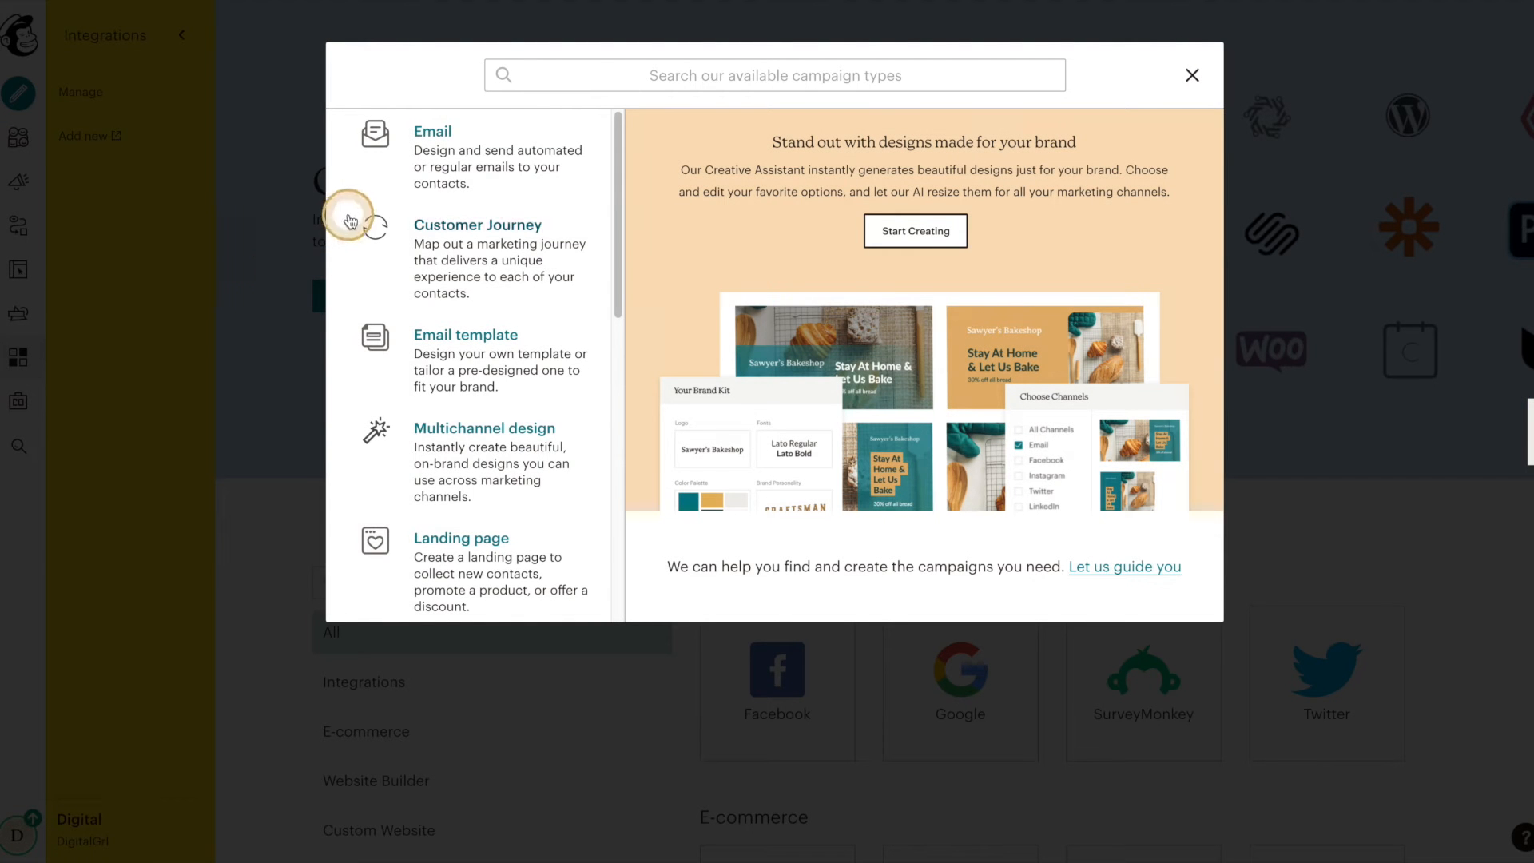
pyautogui.click(432, 131)
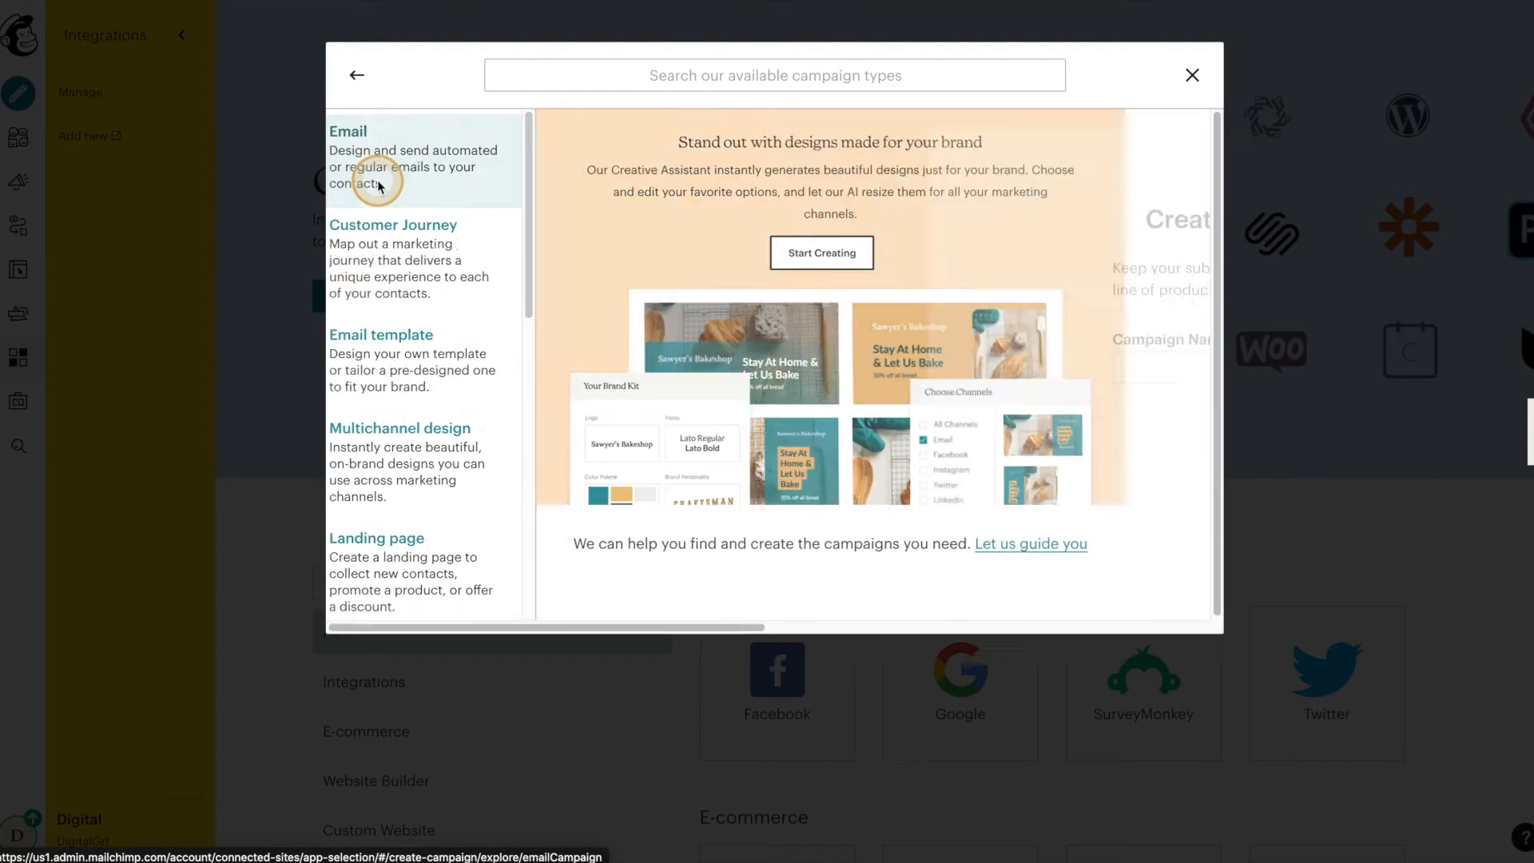
pyautogui.click(348, 131)
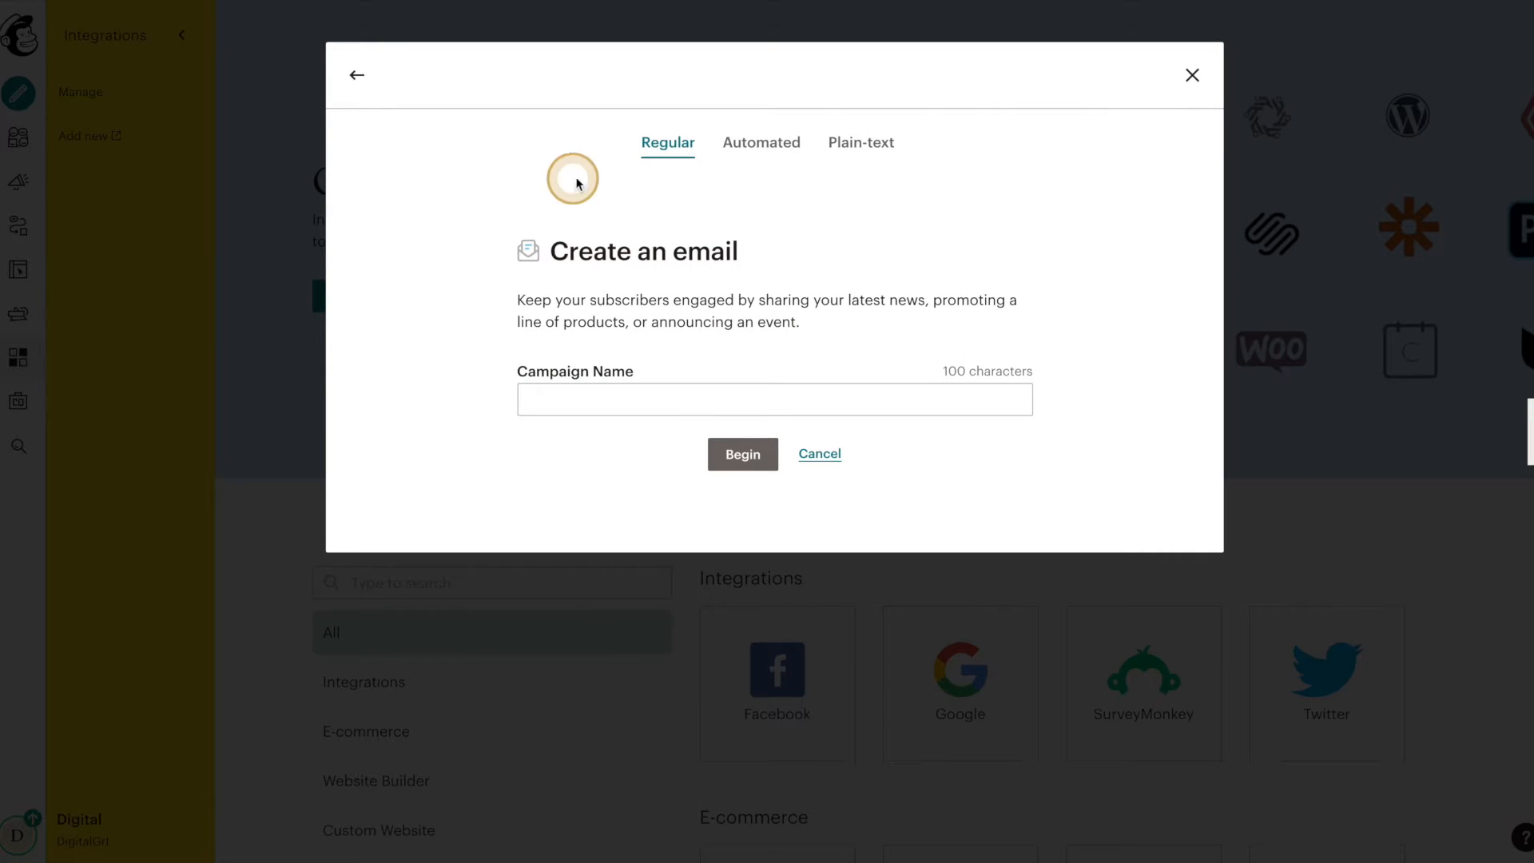
# - Choose the Say 'happy birthday' automation, name it Happy Birthday Email, and begin
pyautogui.click(762, 143)
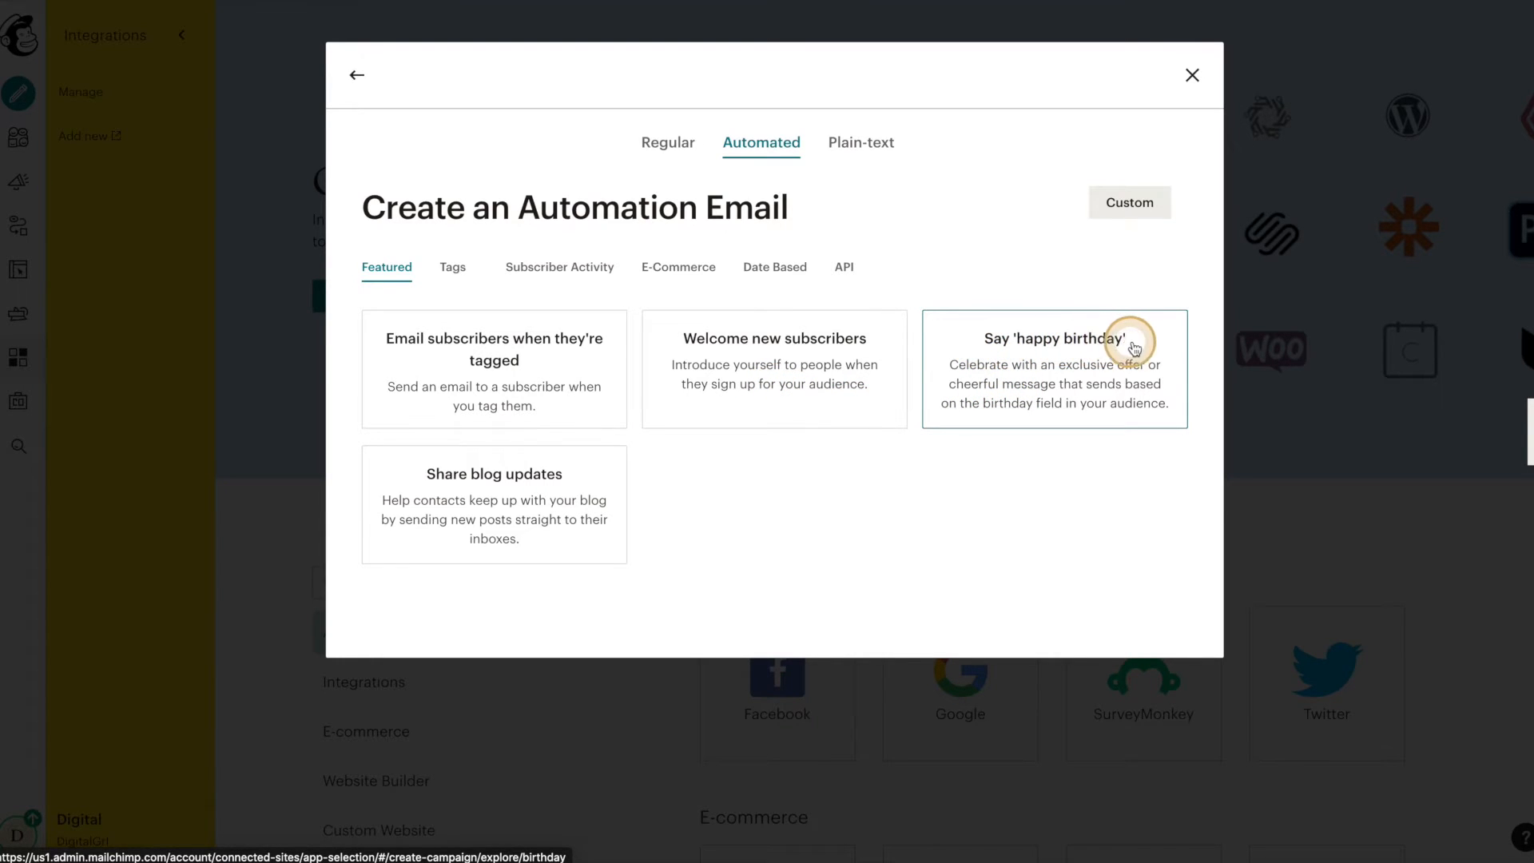
pyautogui.click(1054, 369)
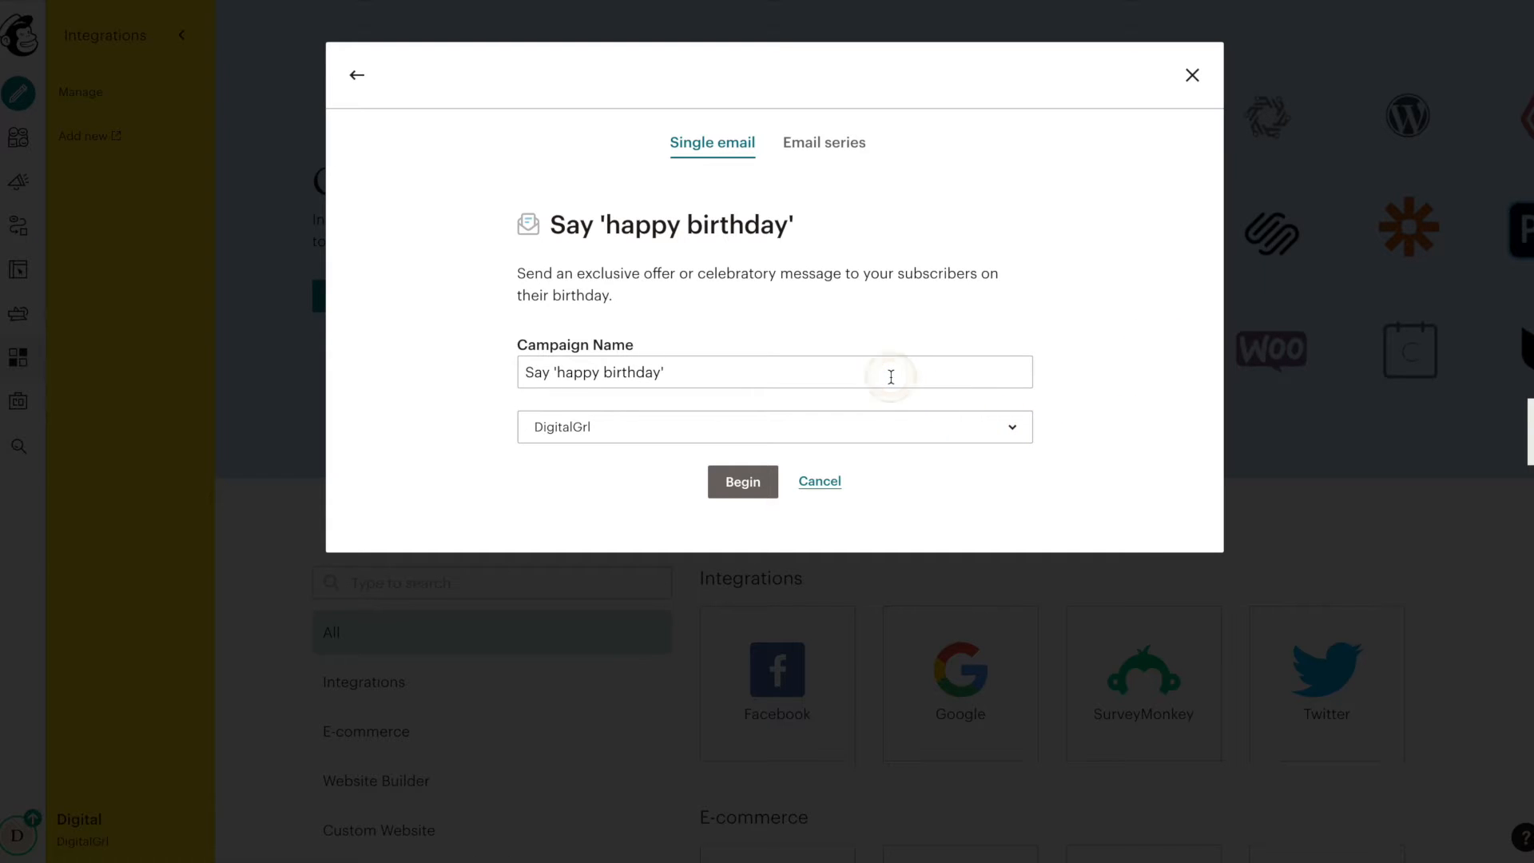
pyautogui.write('Happy')
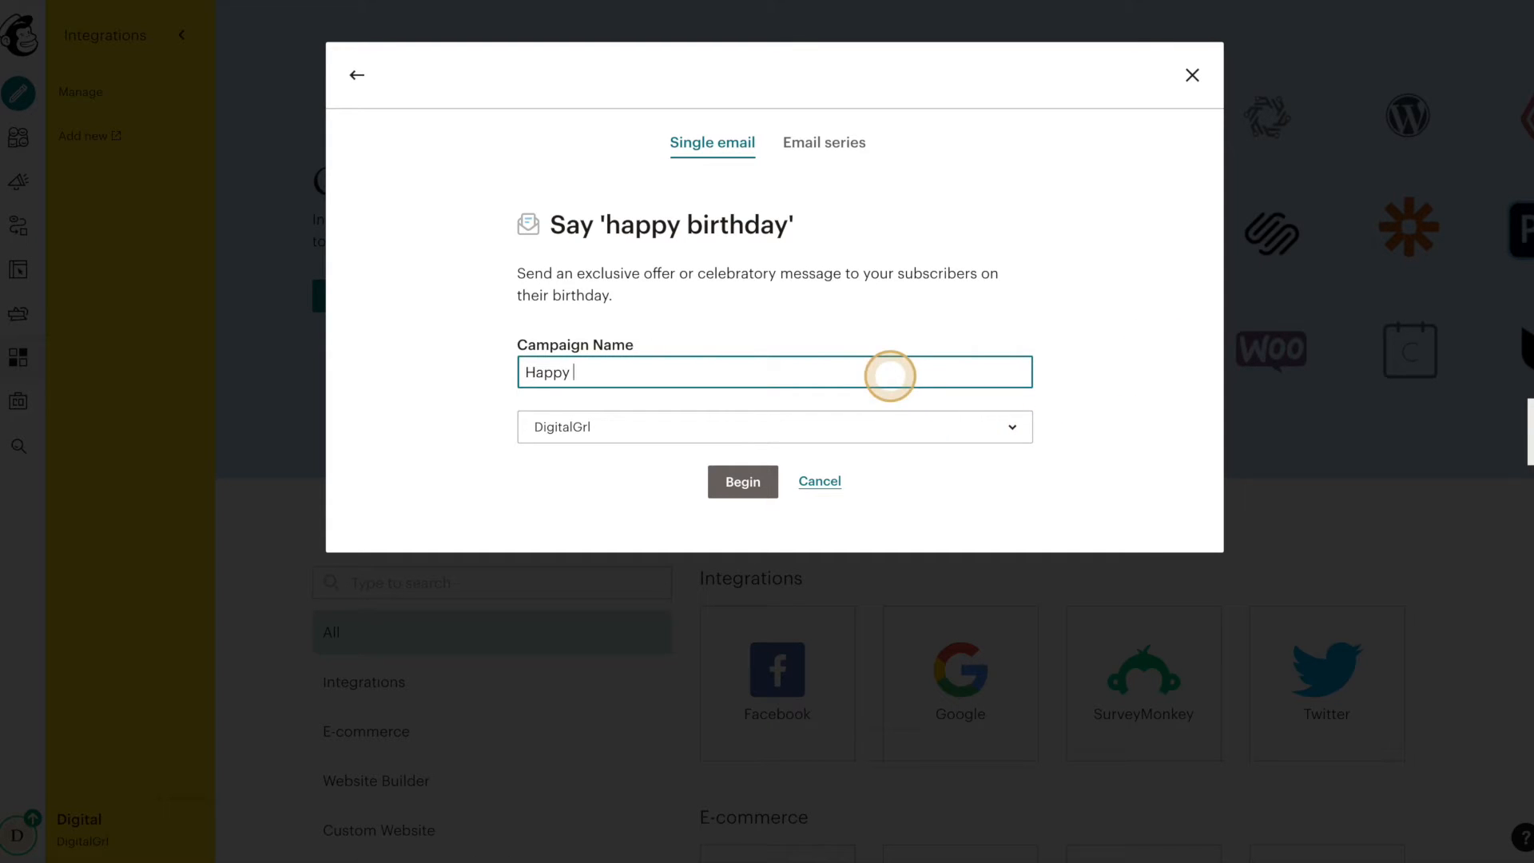
pyautogui.write('Birthday Email')
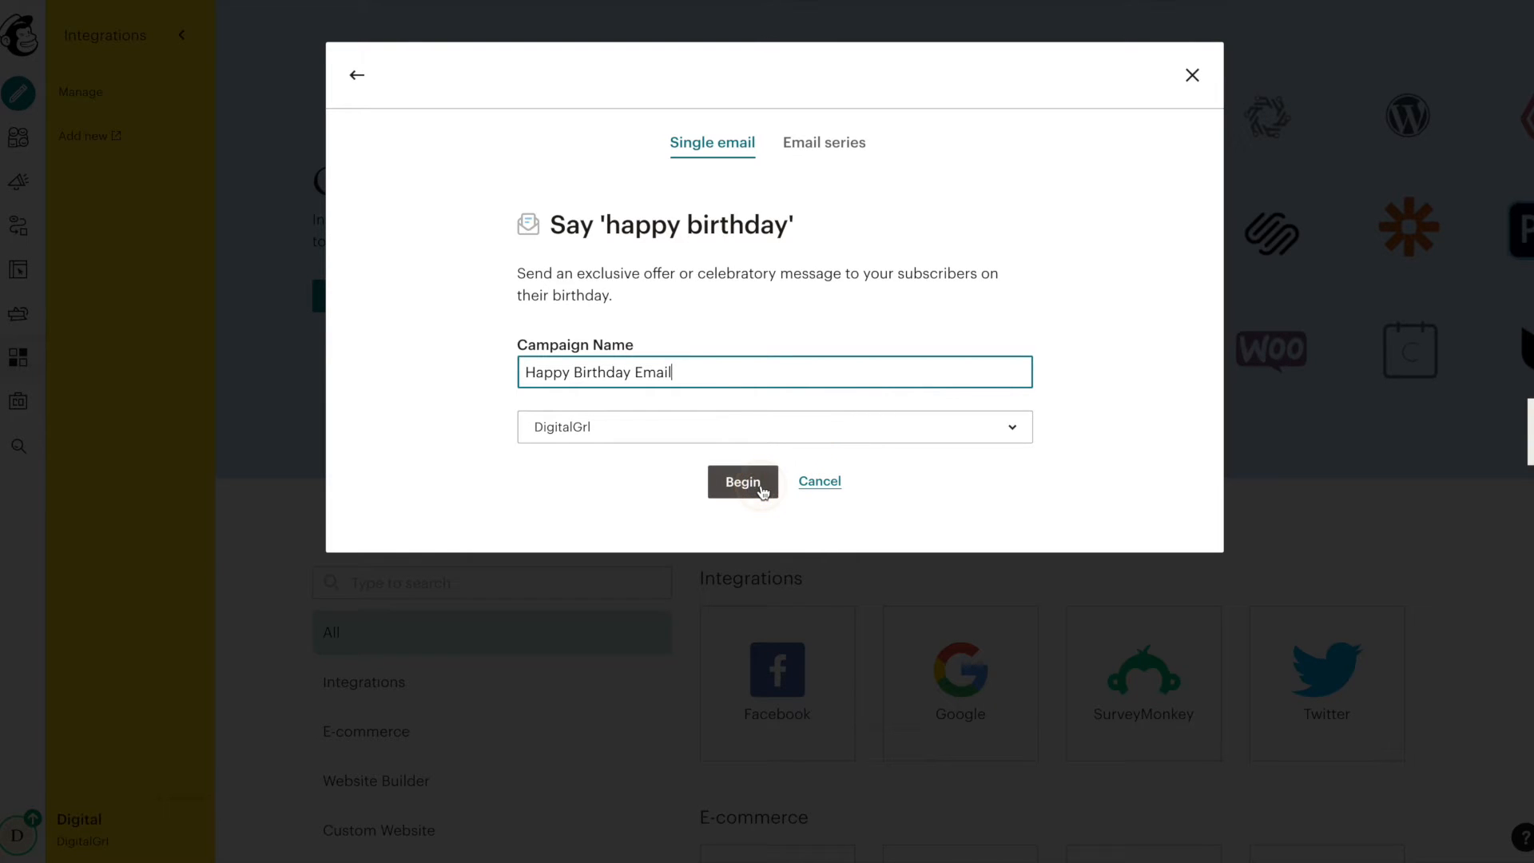
pyautogui.click(742, 482)
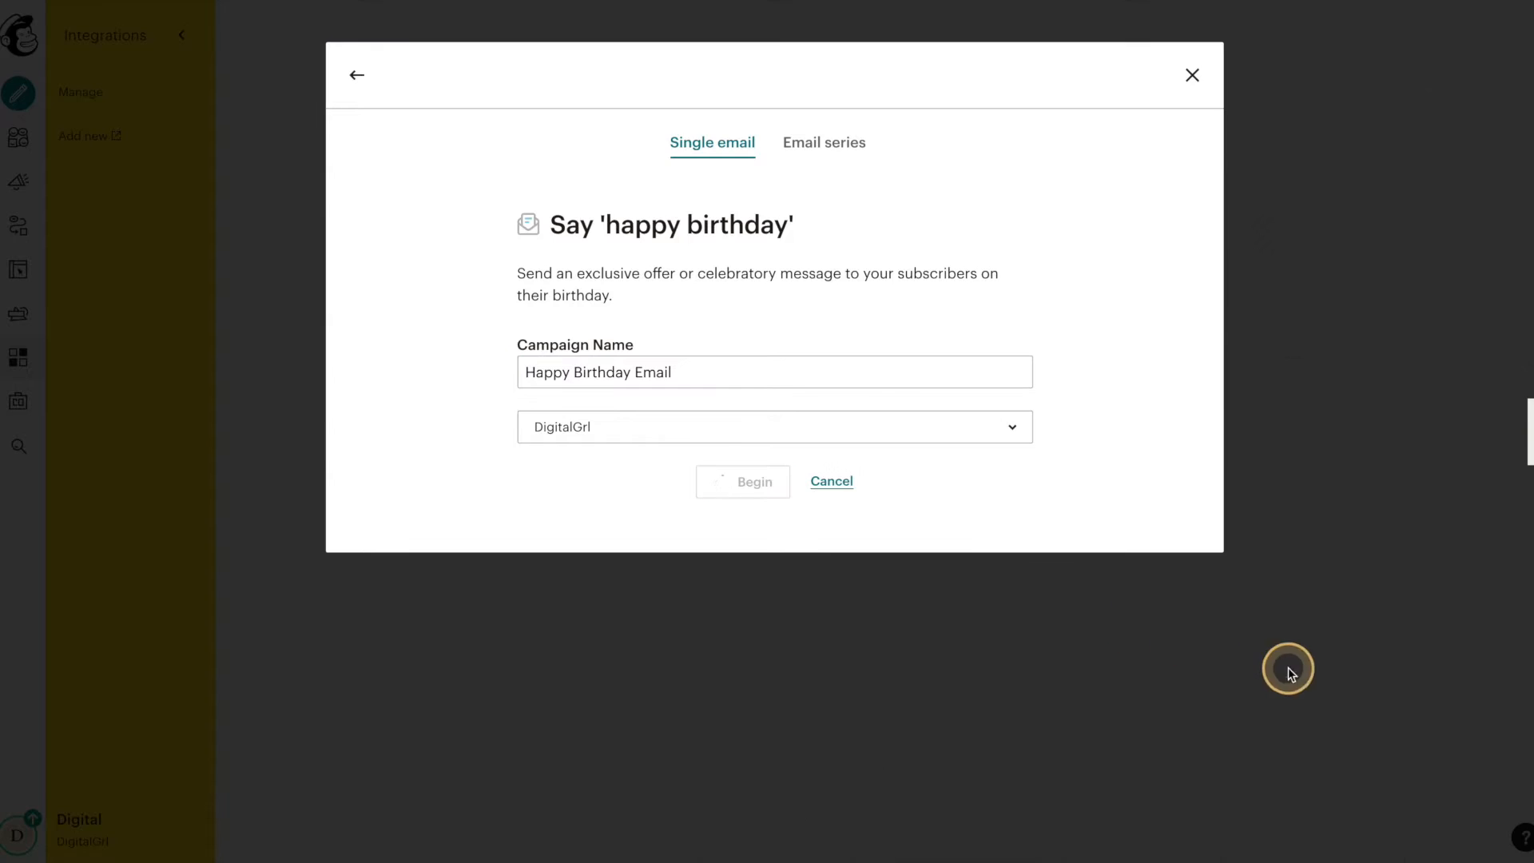
# - Change the birthday trigger's delay to On the day of
pyautogui.click(741, 480)
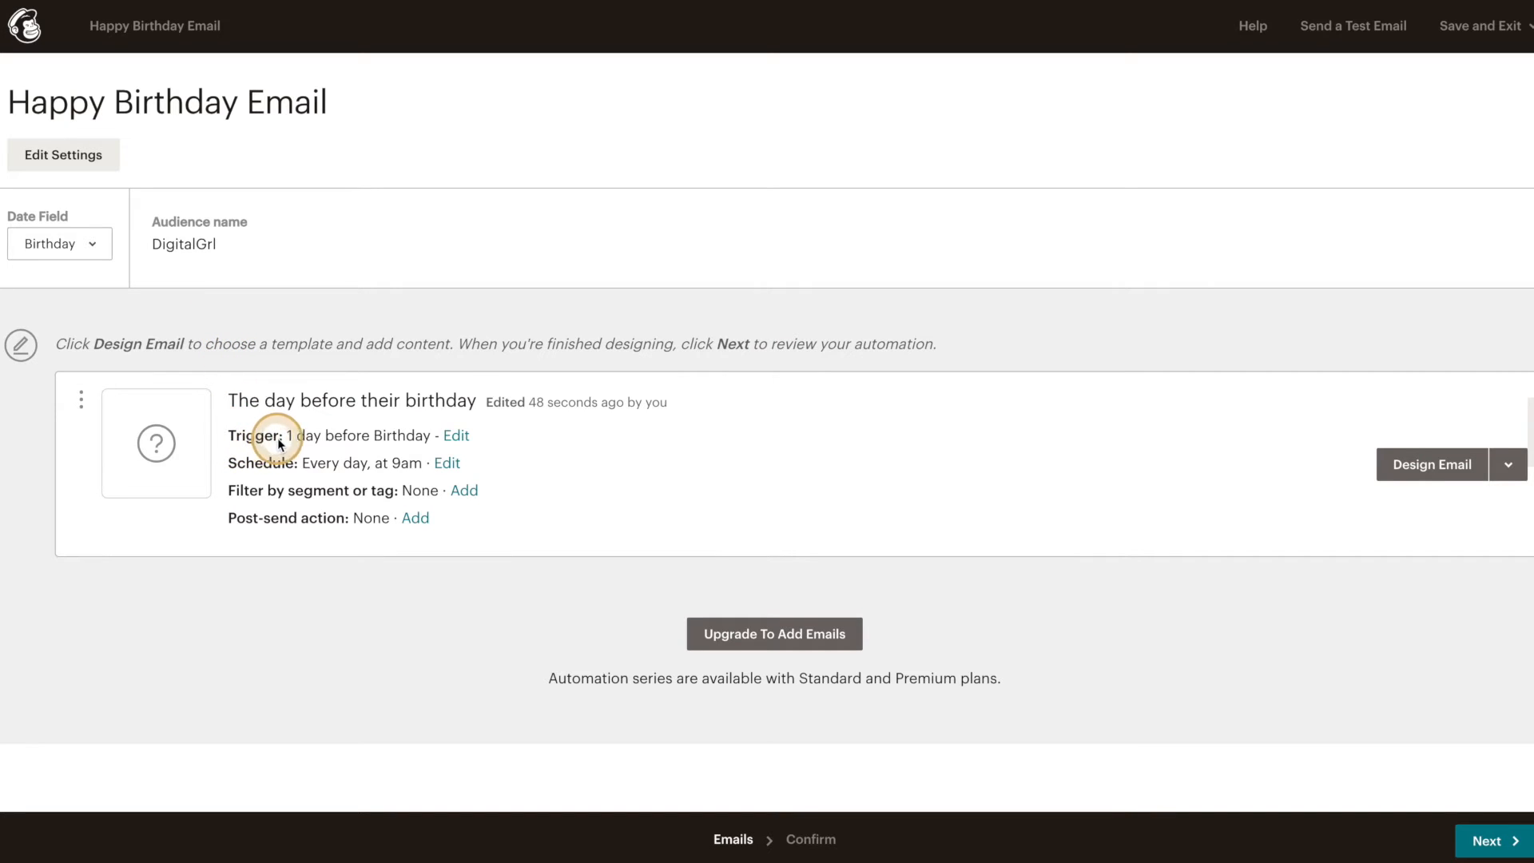
pyautogui.moveTo(372, 442)
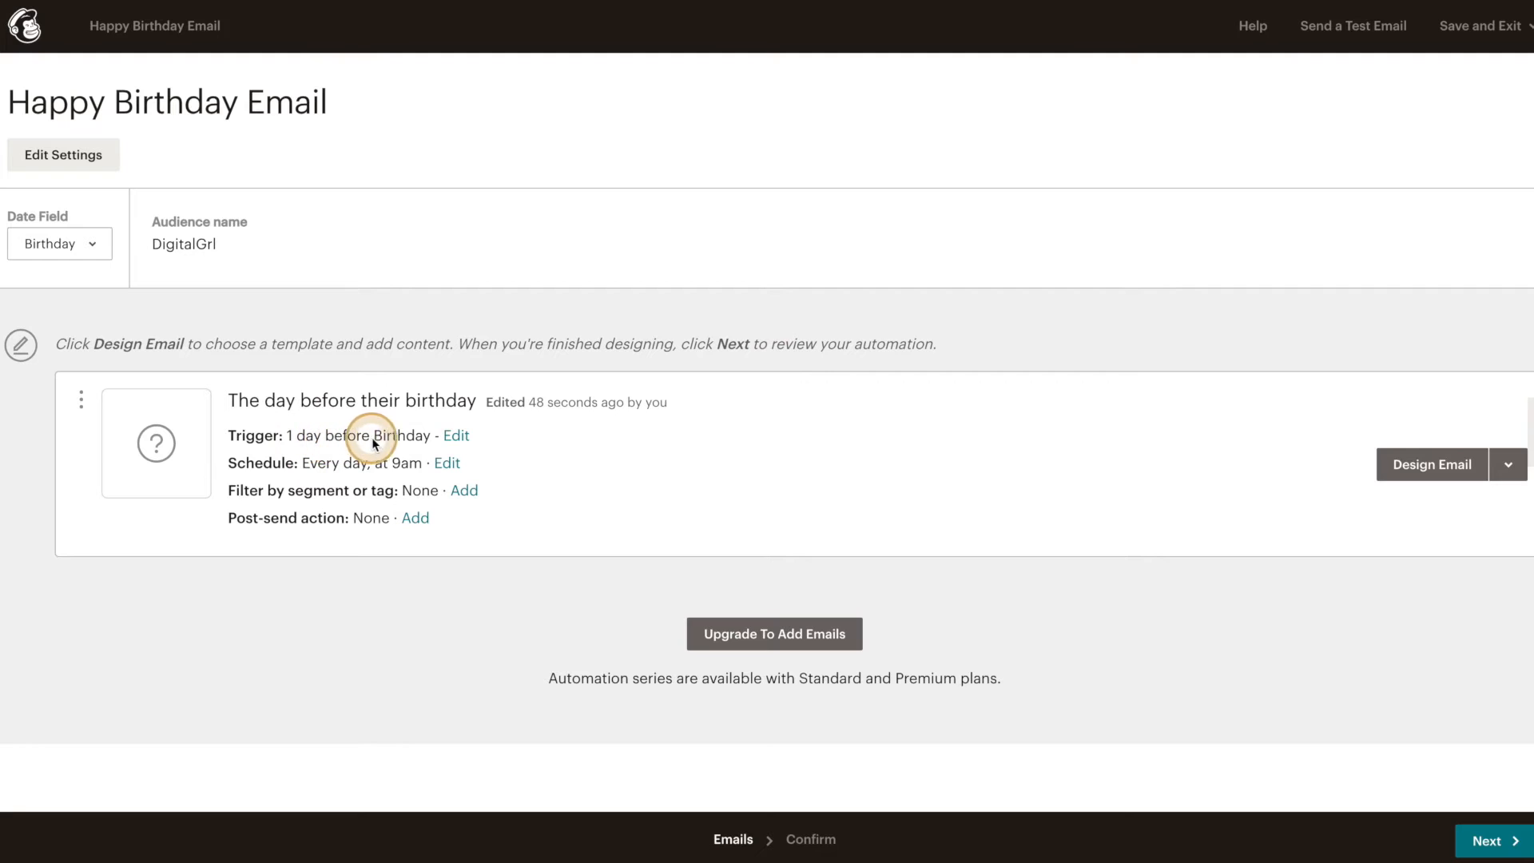
pyautogui.click(455, 436)
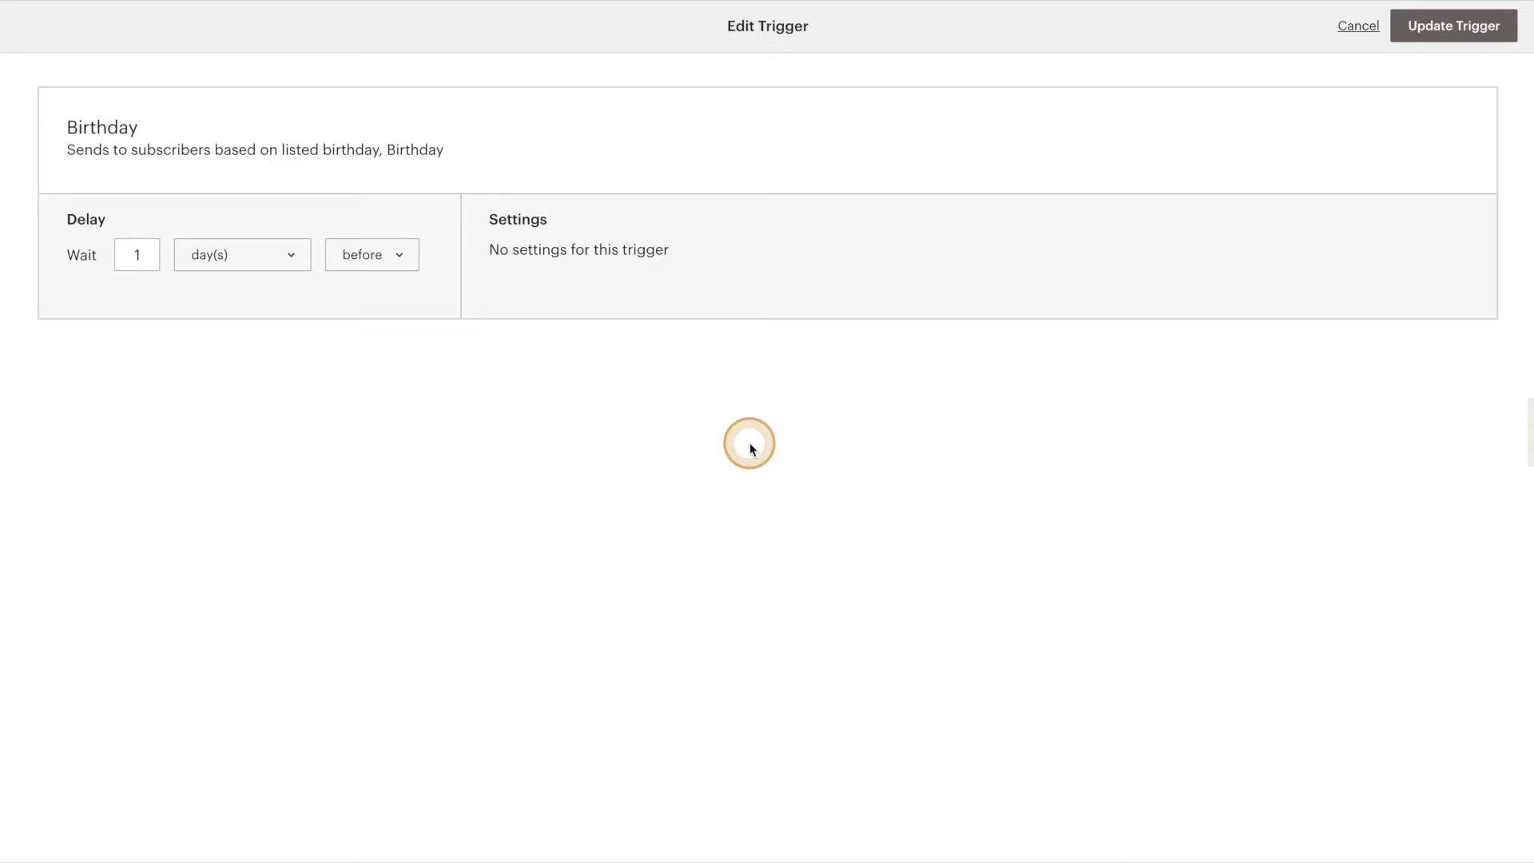
pyautogui.click(136, 255)
pyautogui.write('7')
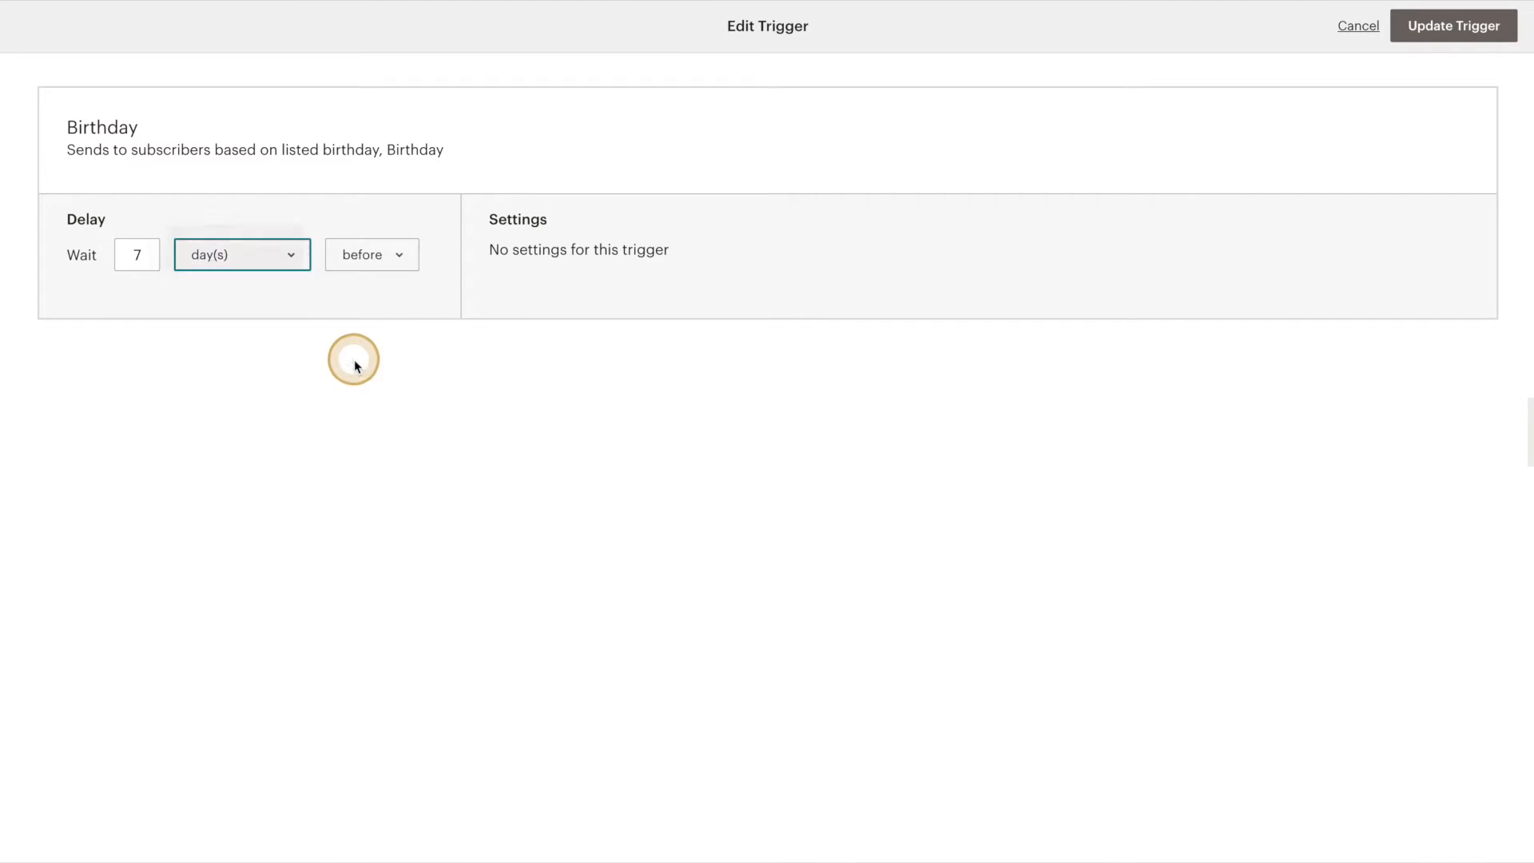
pyautogui.click(241, 254)
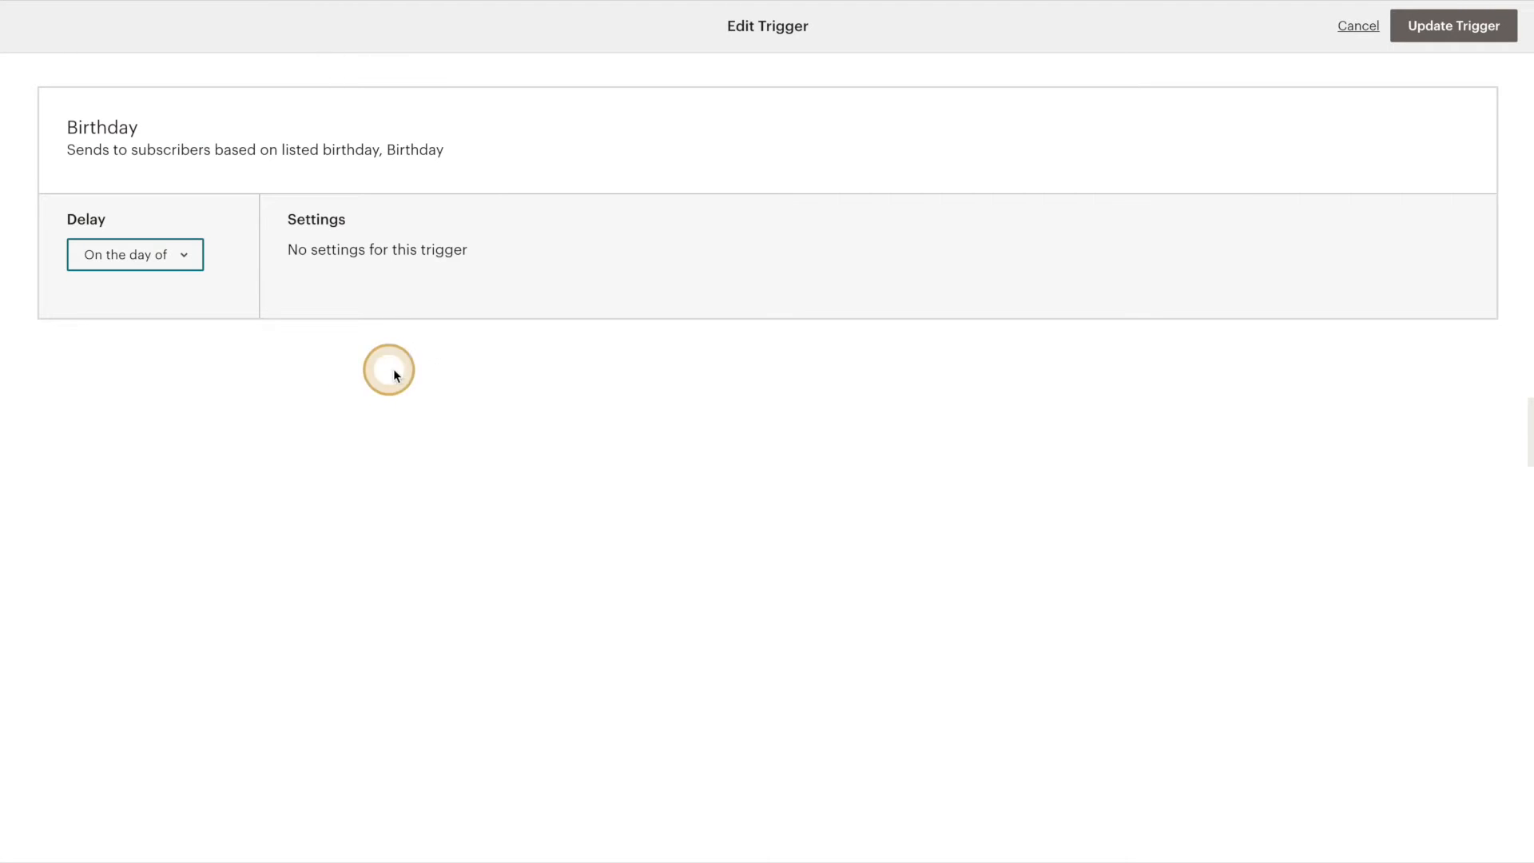
pyautogui.click(1453, 25)
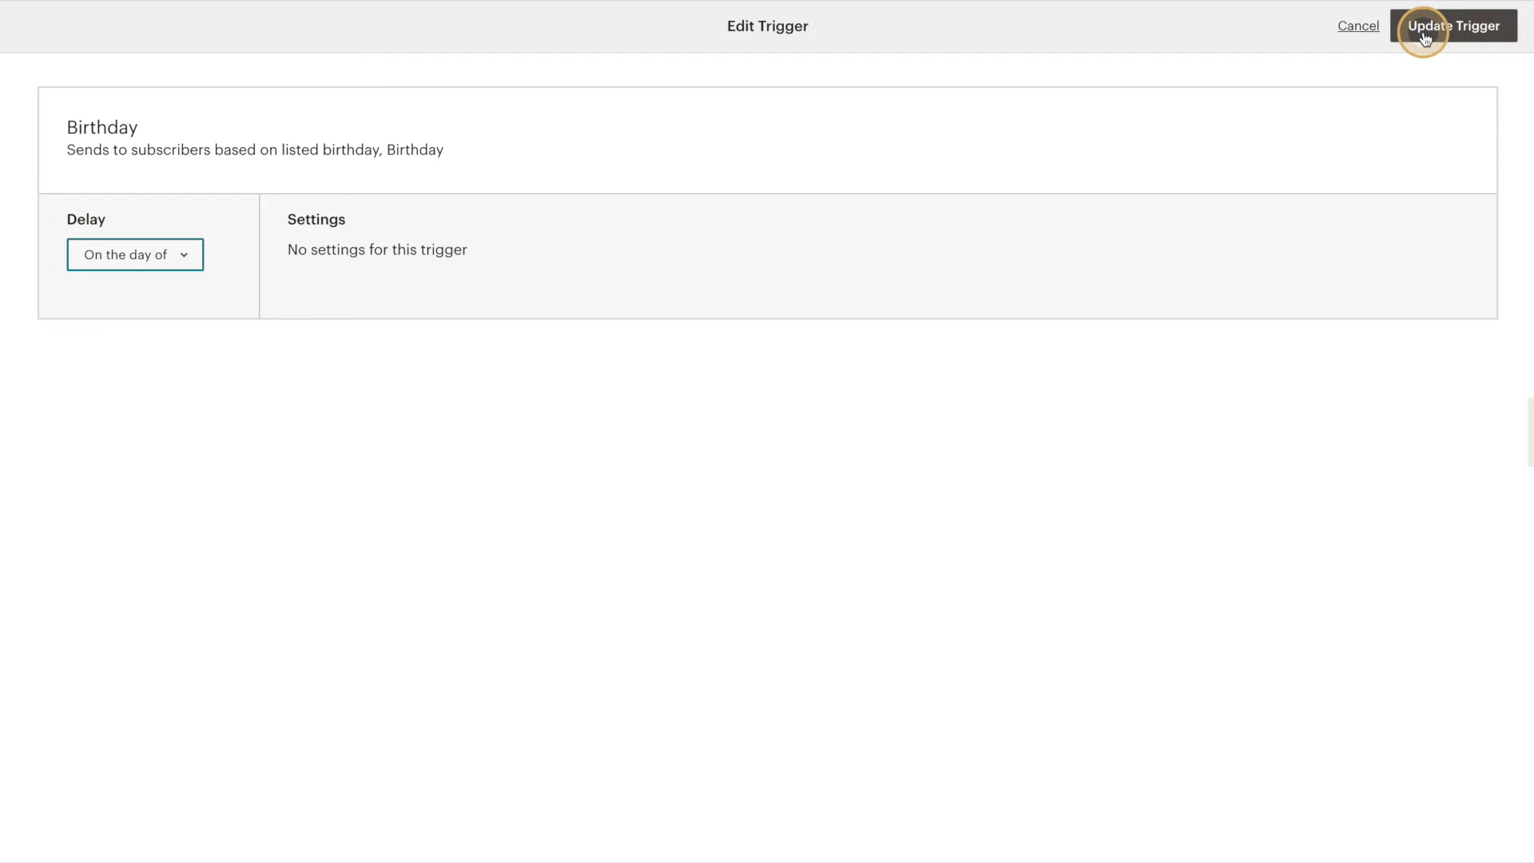
# - Save the updated trigger and schedule the email daily at 8:00am
pyautogui.click(1455, 26)
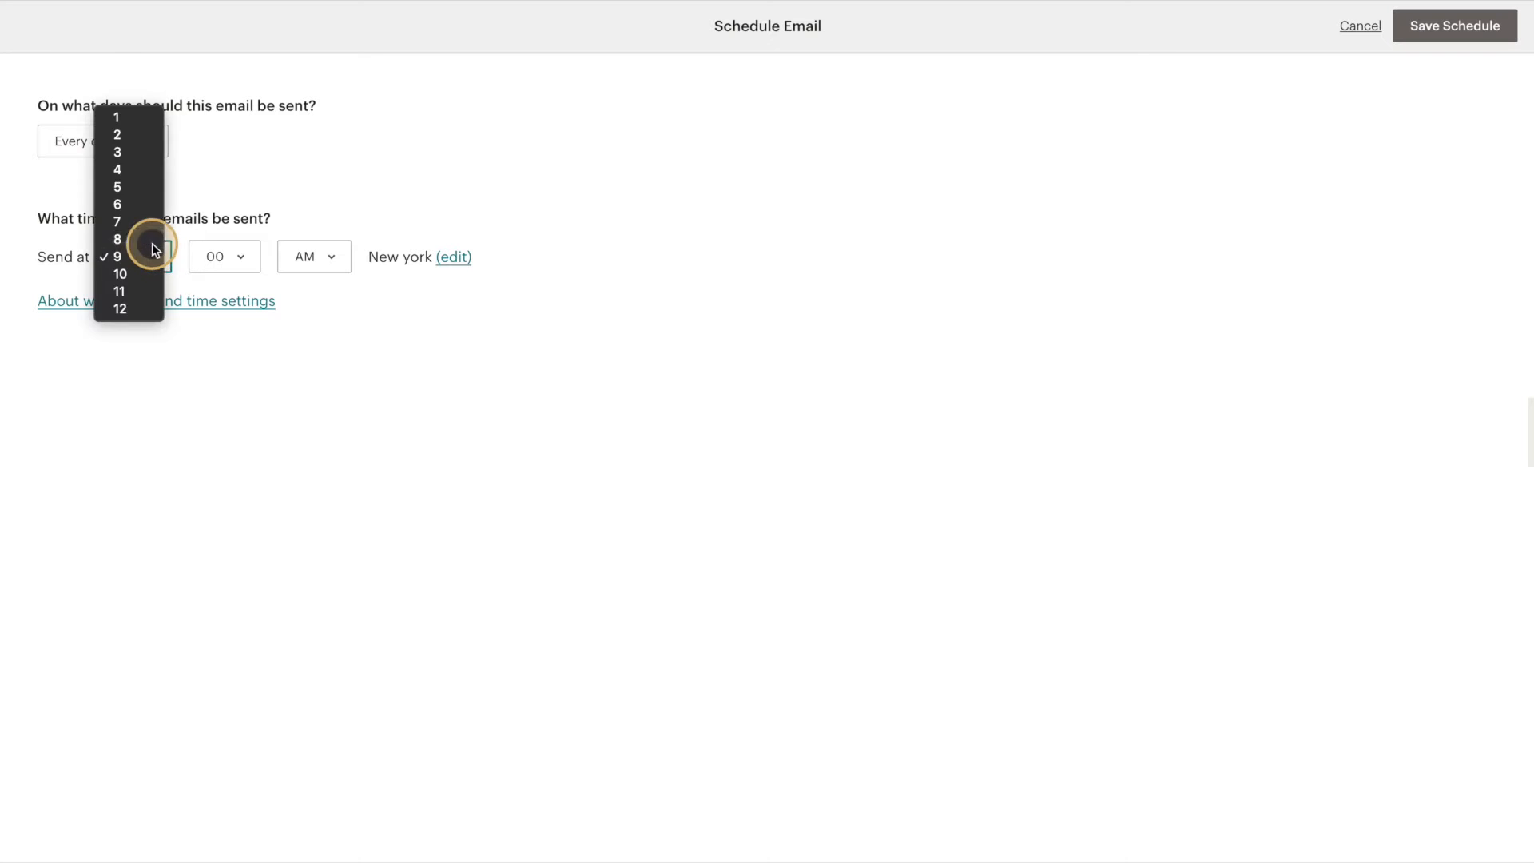
pyautogui.click(117, 240)
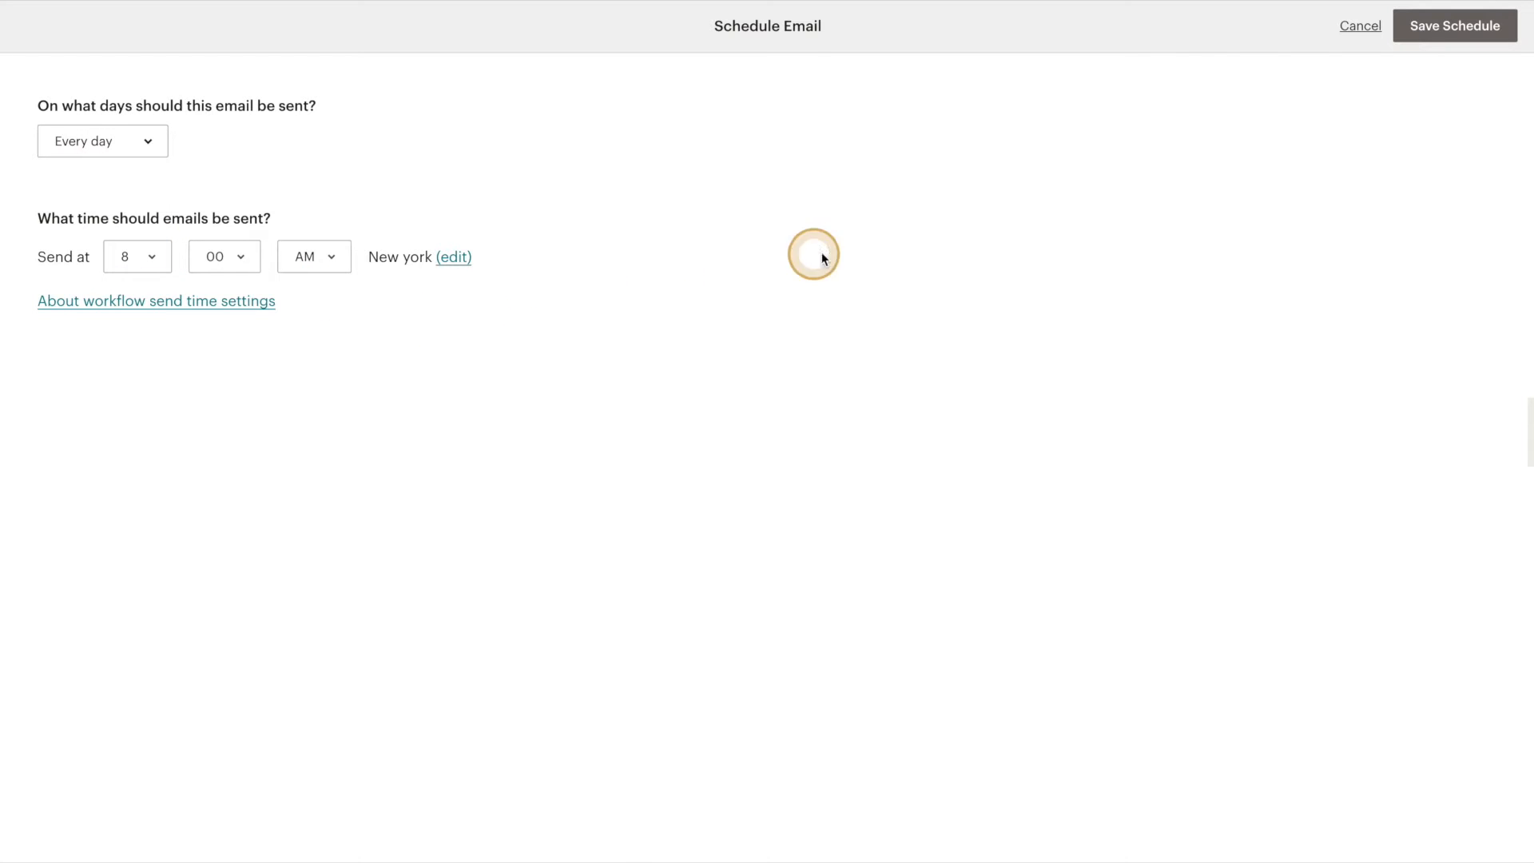
pyautogui.click(1454, 25)
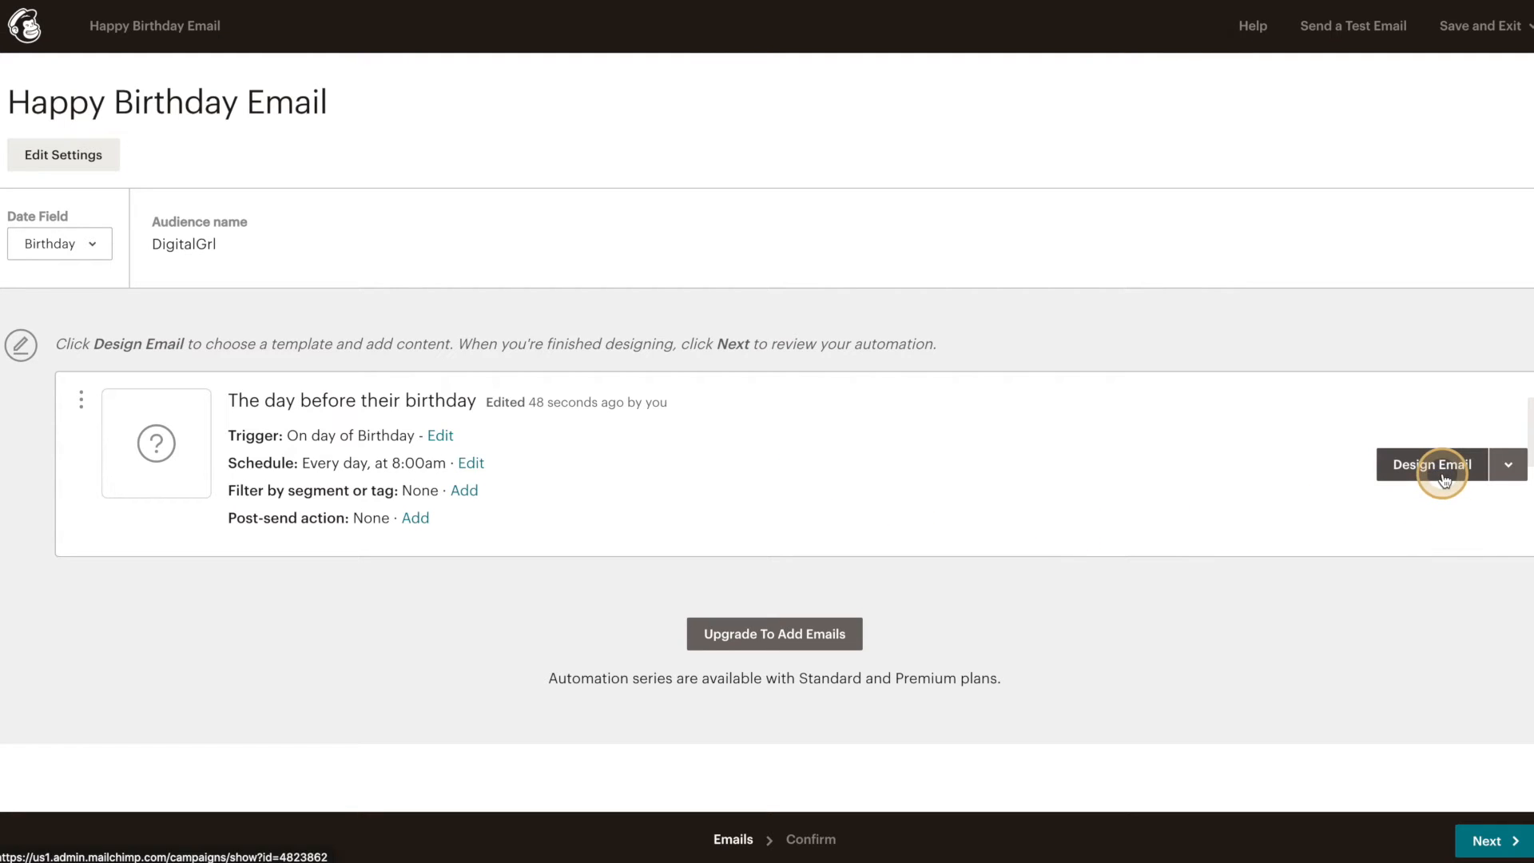
# - Replace the email's existing name with the new birthday email name
pyautogui.click(1431, 464)
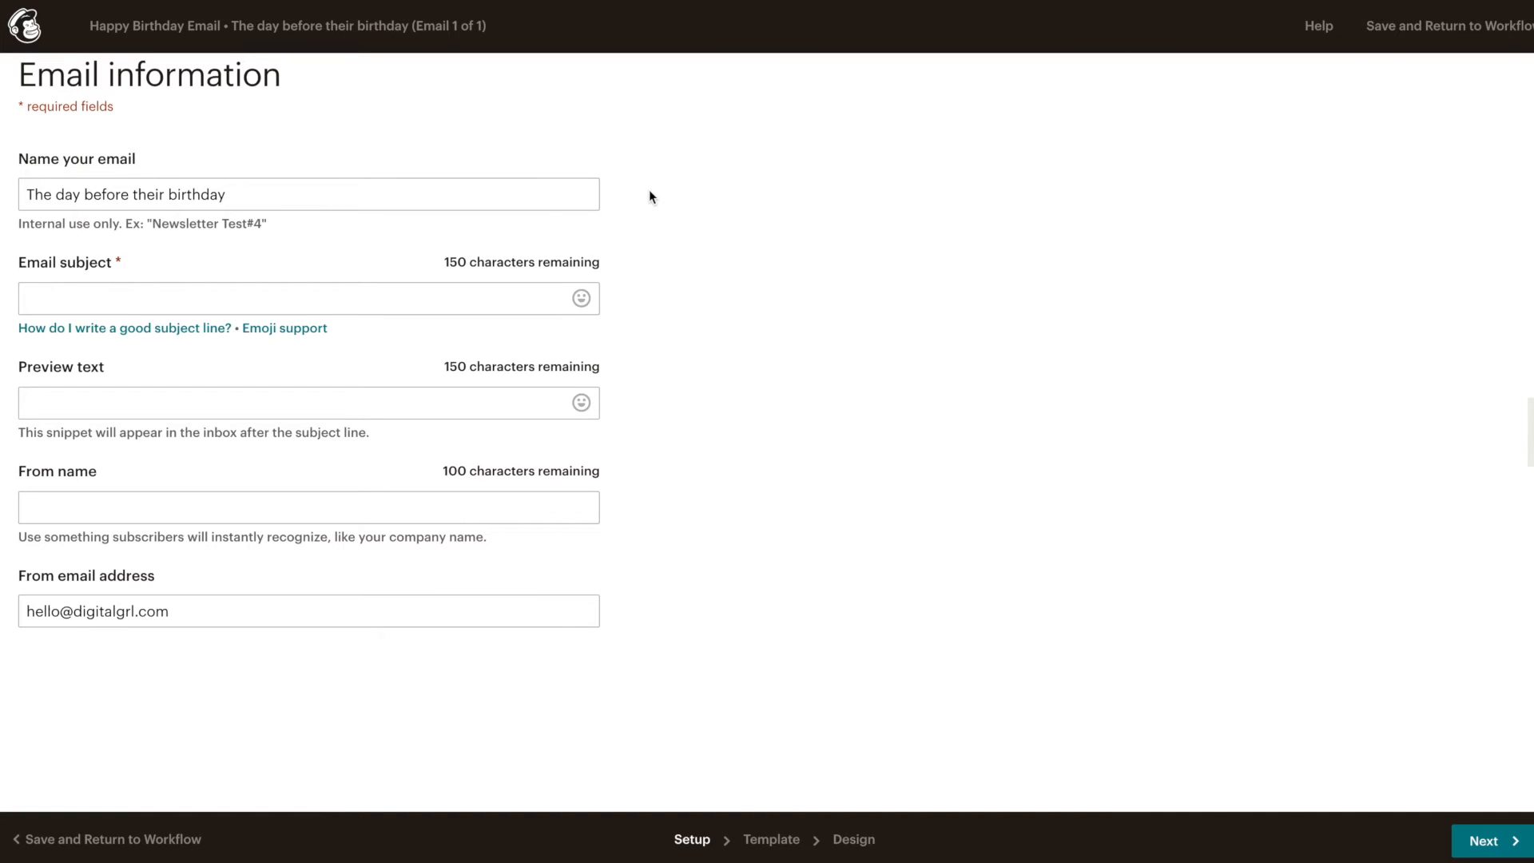
pyautogui.tripleClick(126, 194)
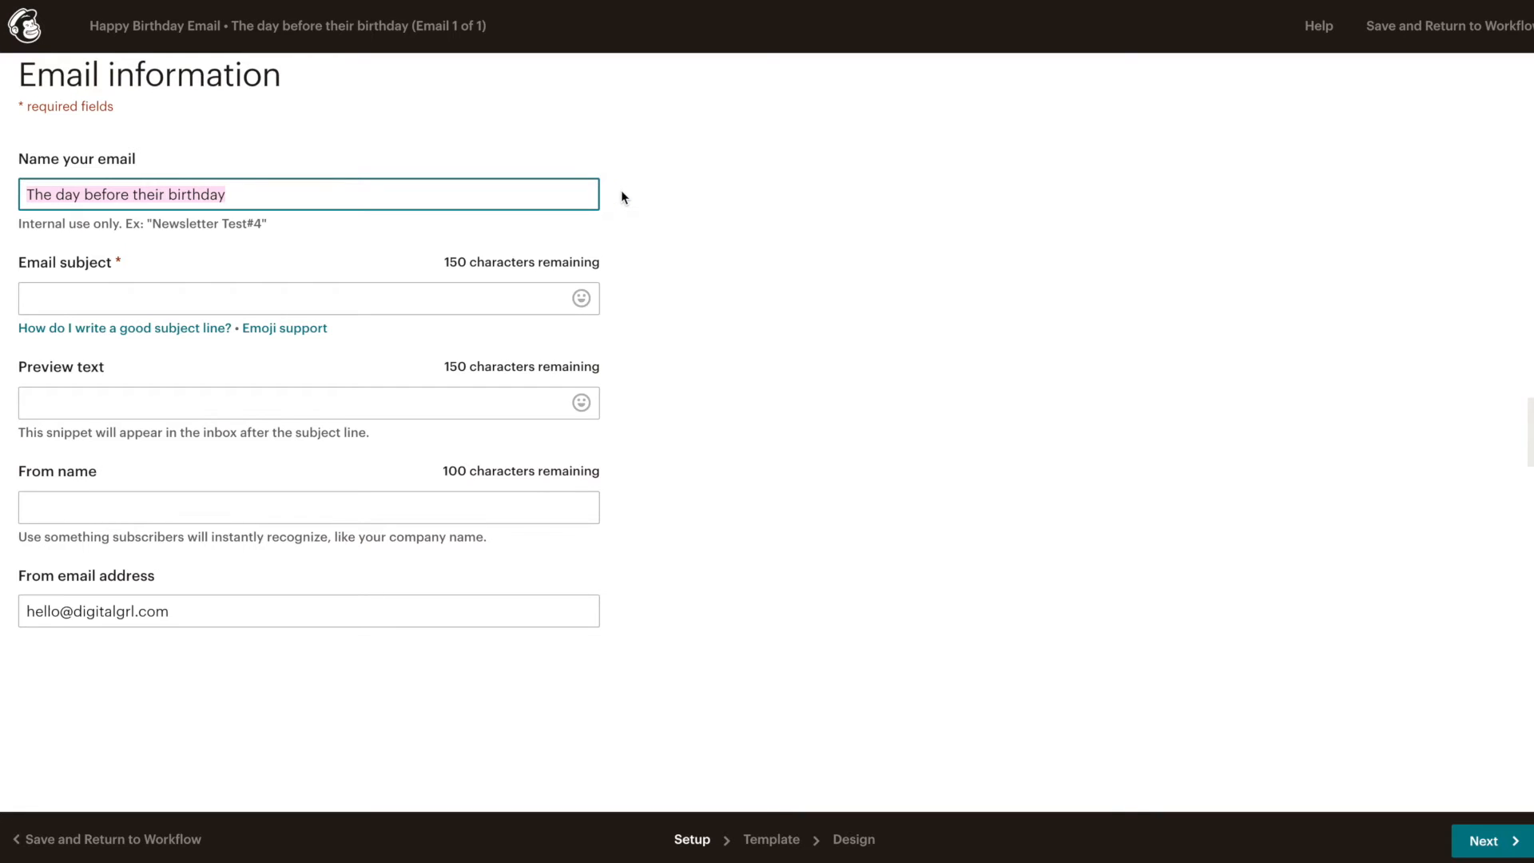
pyautogui.write('Birthday Morning')
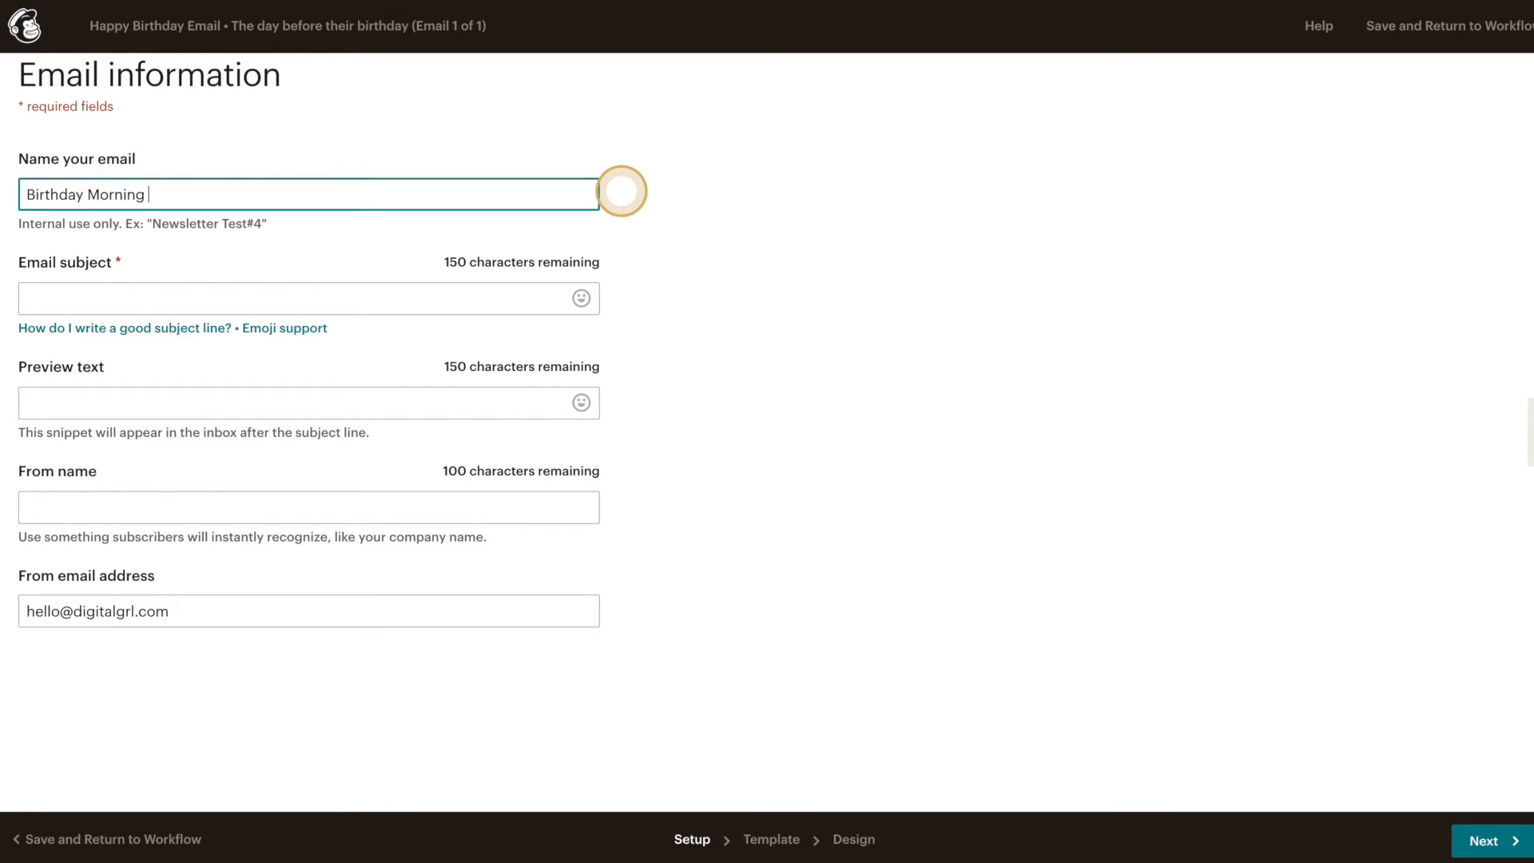
pyautogui.write('Email')
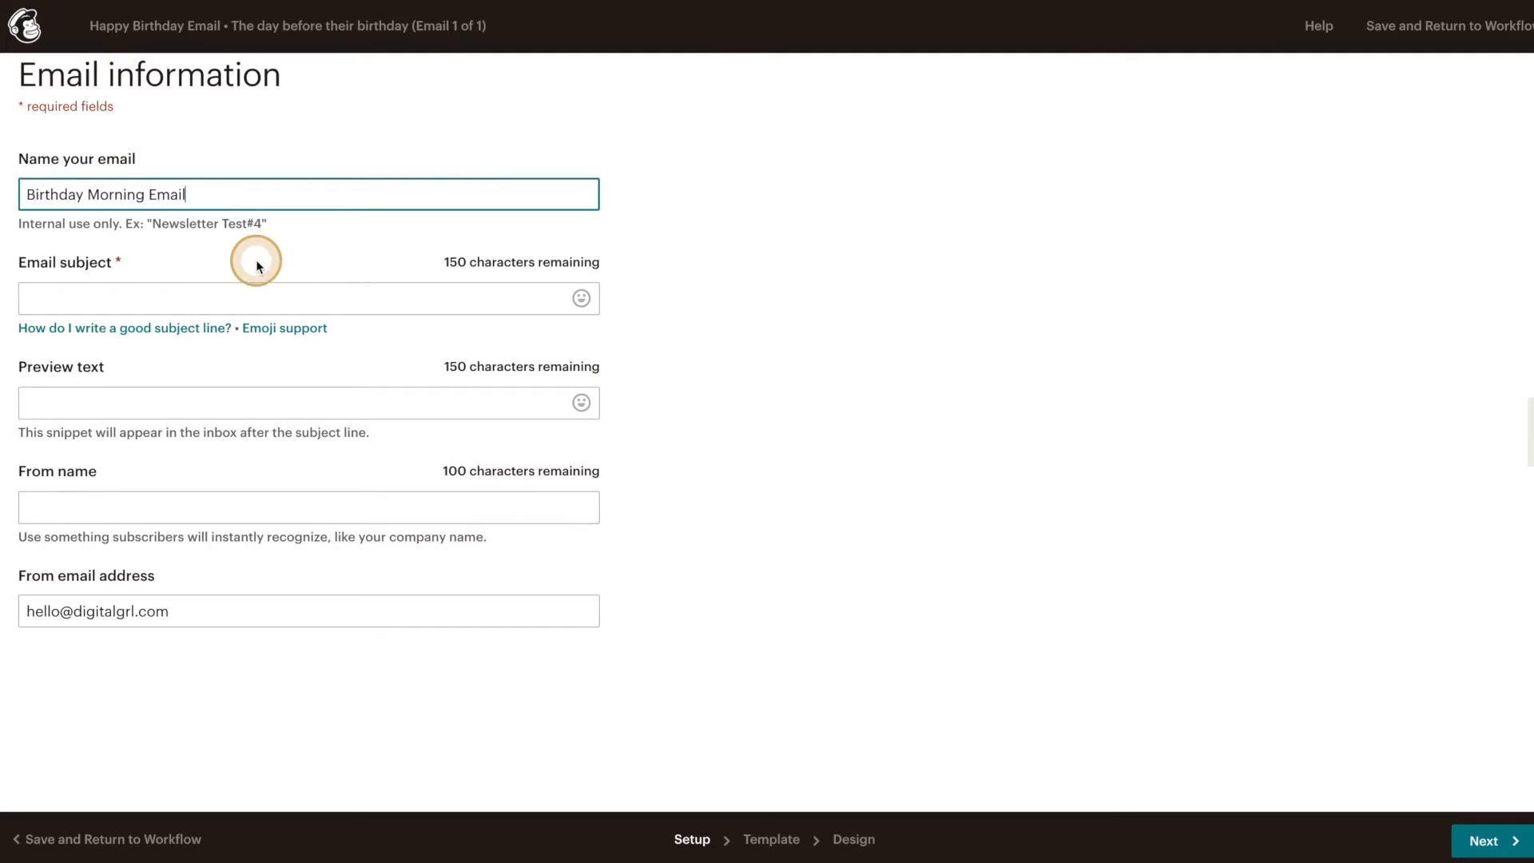
# - Set the subject line to 'A birthday surprise!'
pyautogui.click(293, 297)
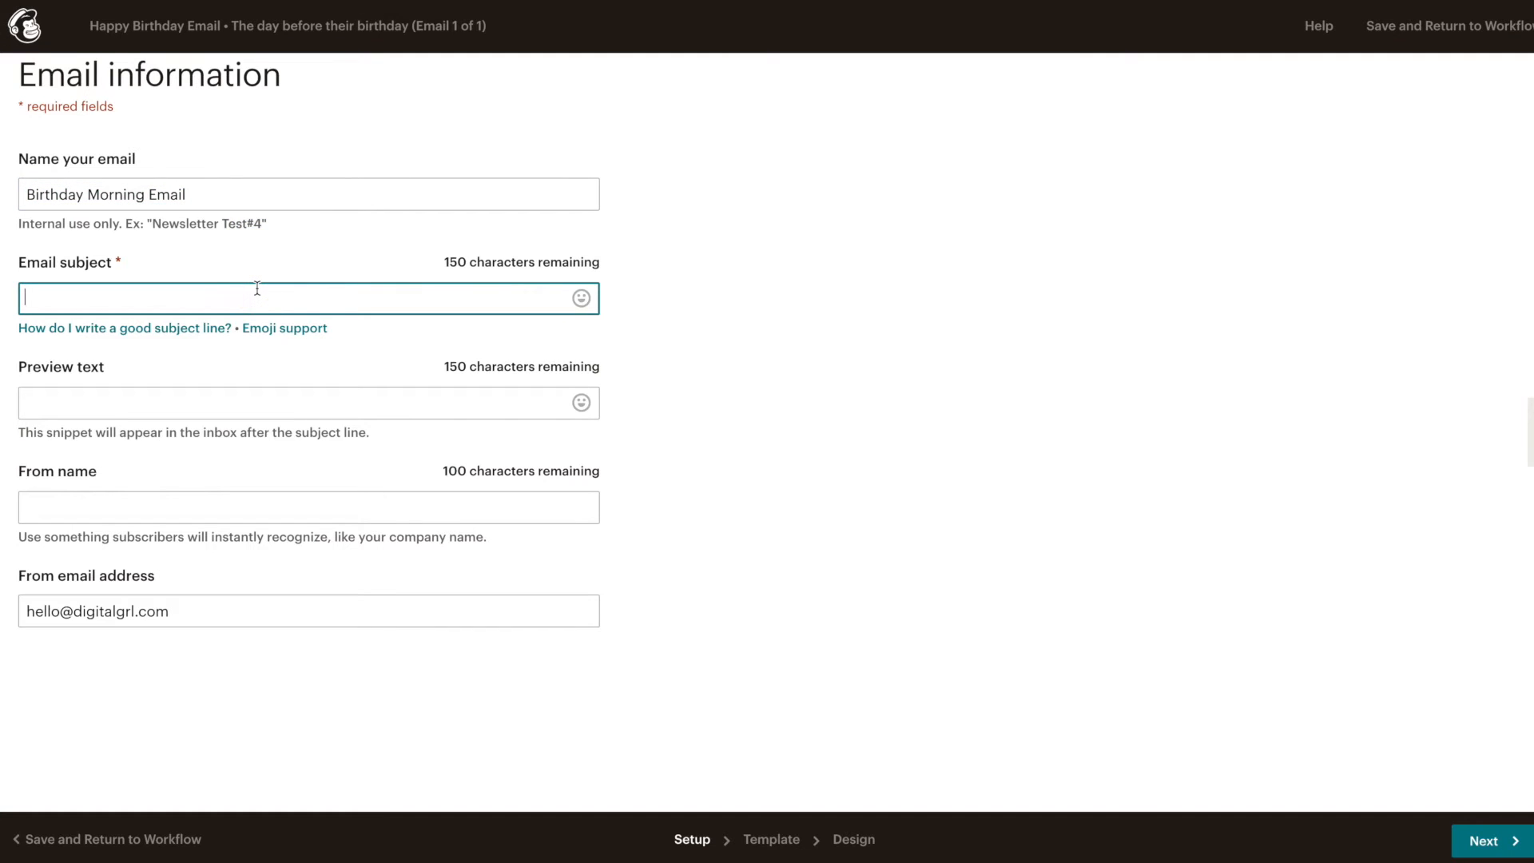
pyautogui.moveTo(260, 274)
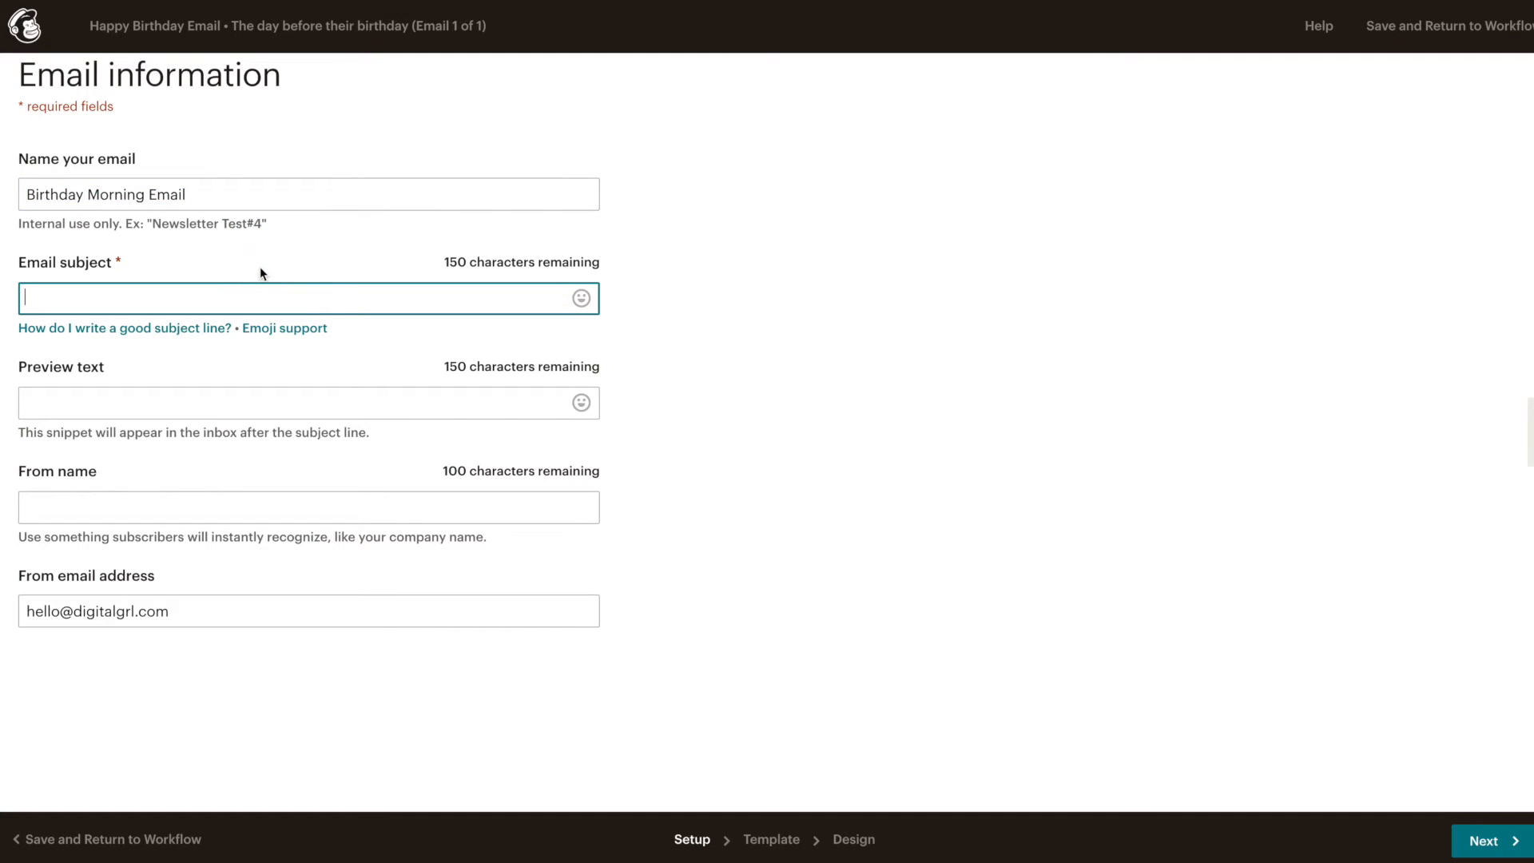
pyautogui.write('A special')
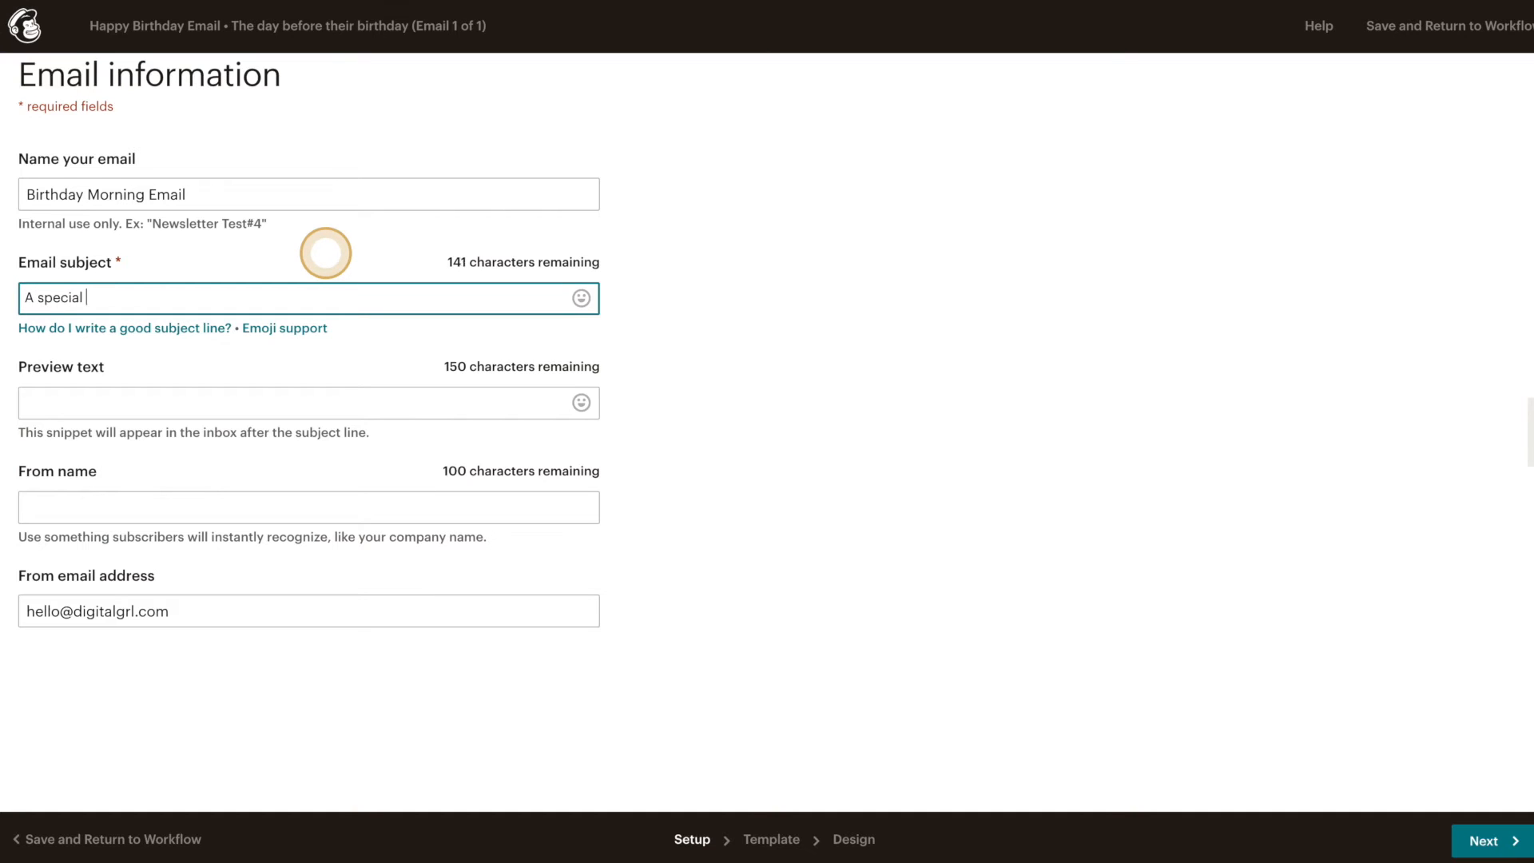
pyautogui.write('birthda')
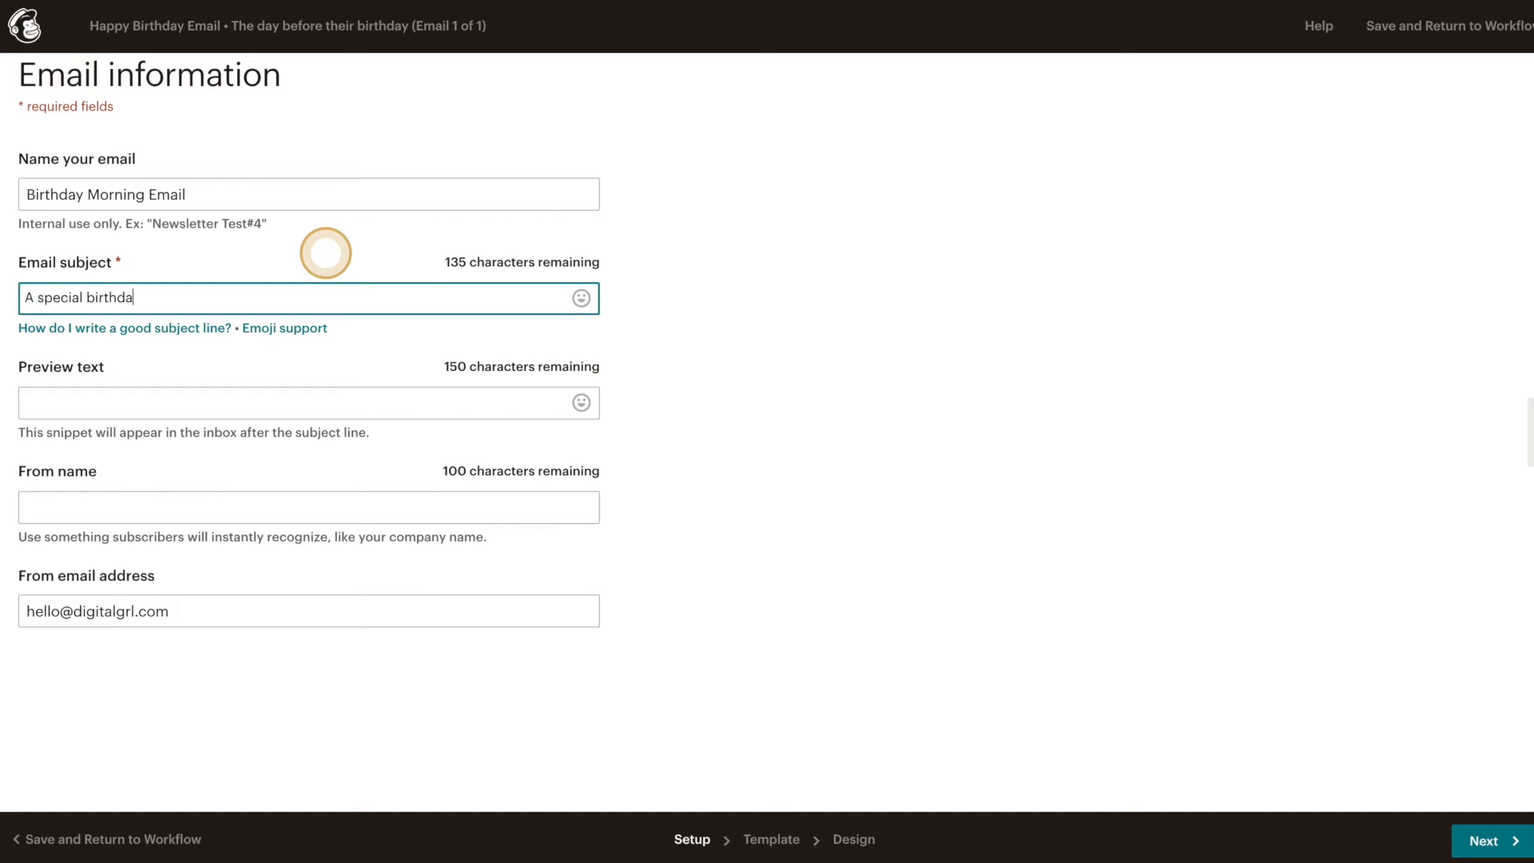
pyautogui.write('y surprise')
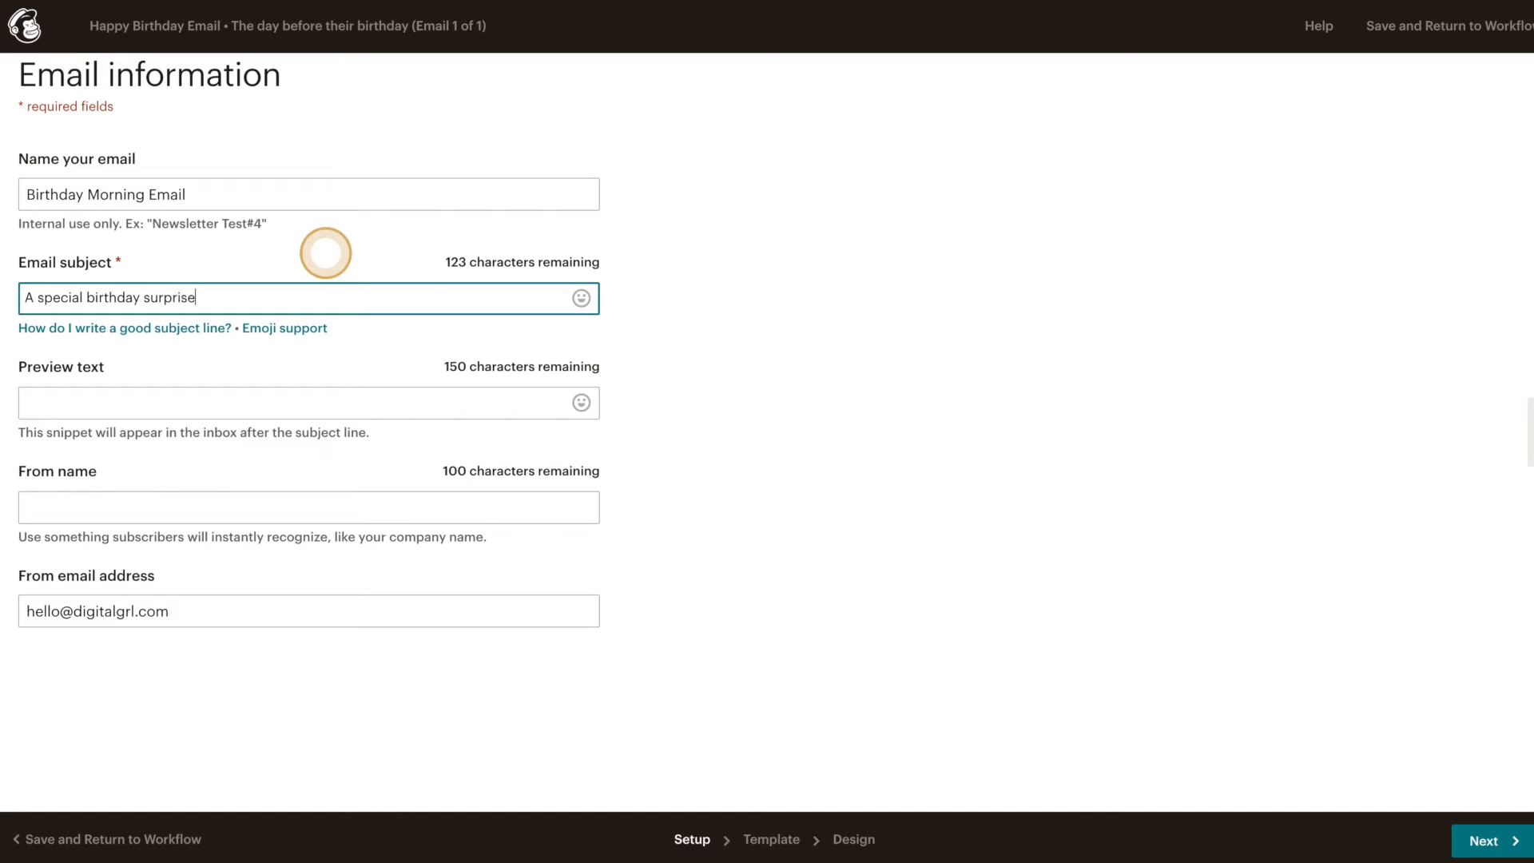
pyautogui.write('!')
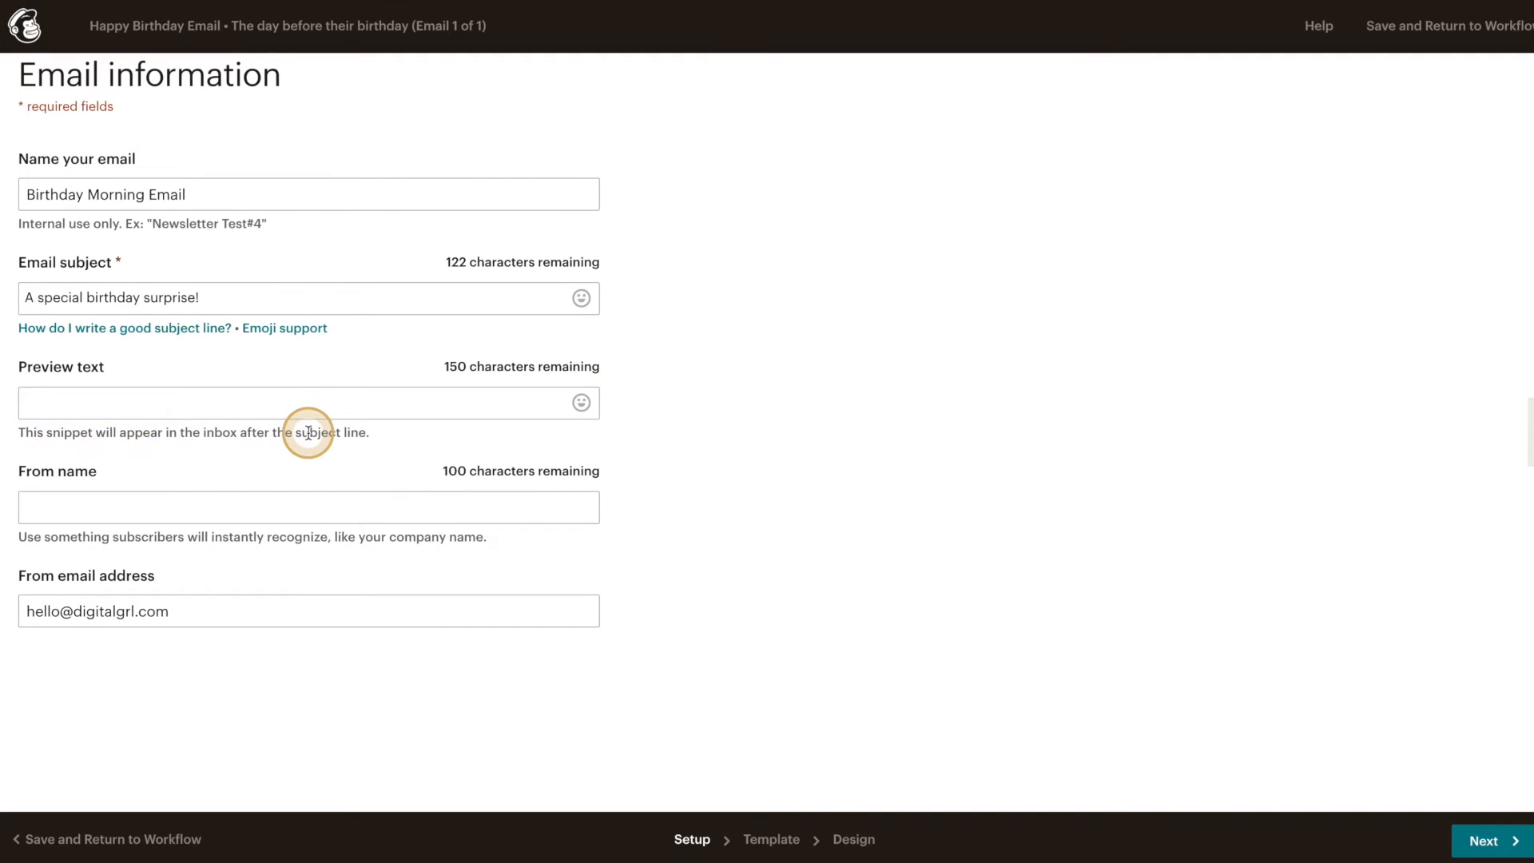
# - Add preview text 'Our way of saying Happy Bday and thanks for being so awesome', sender DigitalGrl, and continue
pyautogui.write('Our way of')
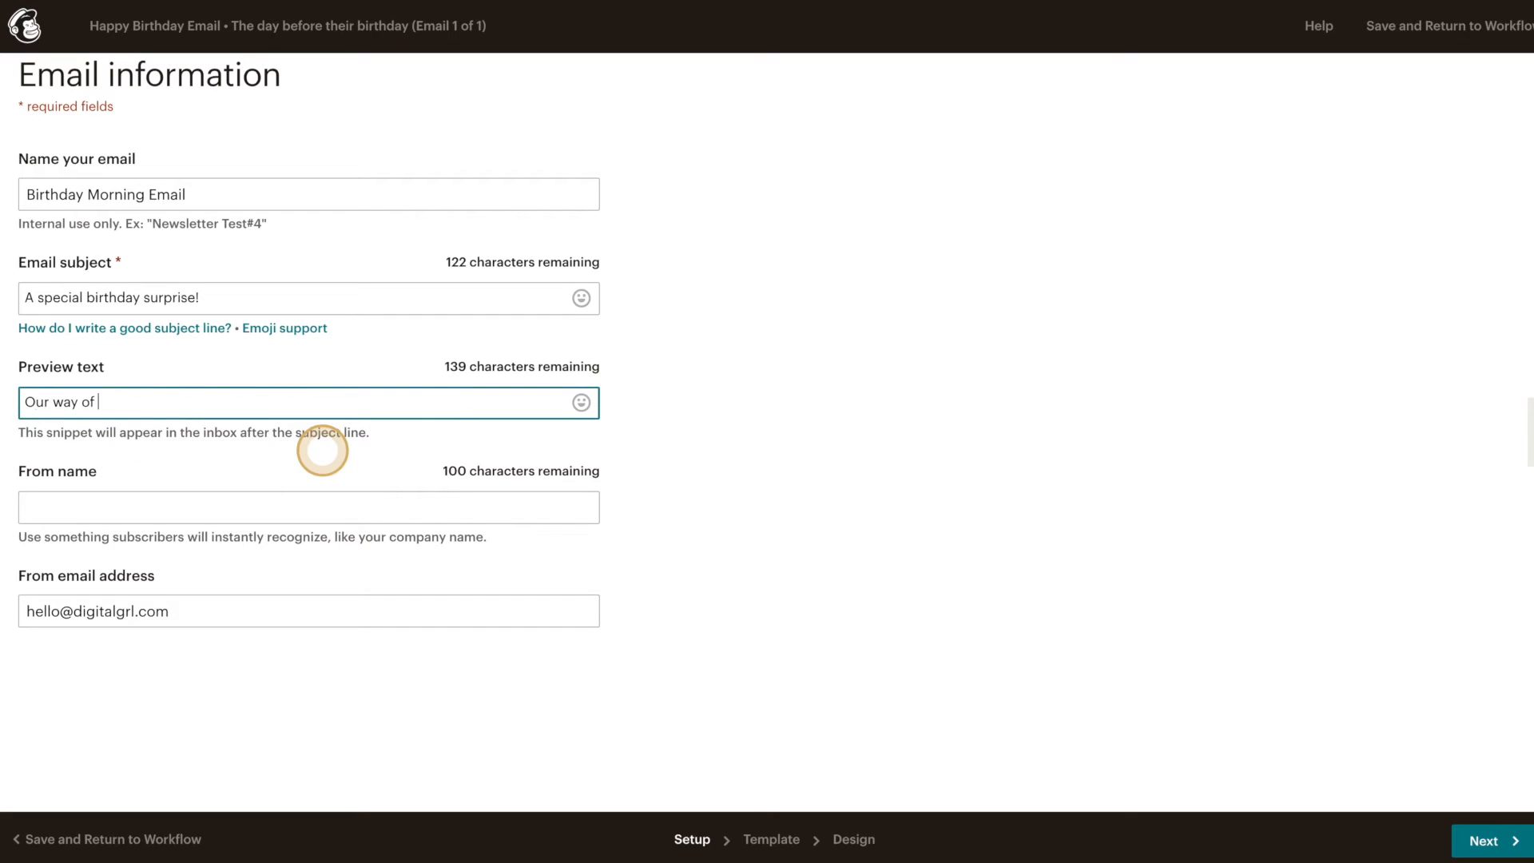
pyautogui.write('saying Happy Bday and')
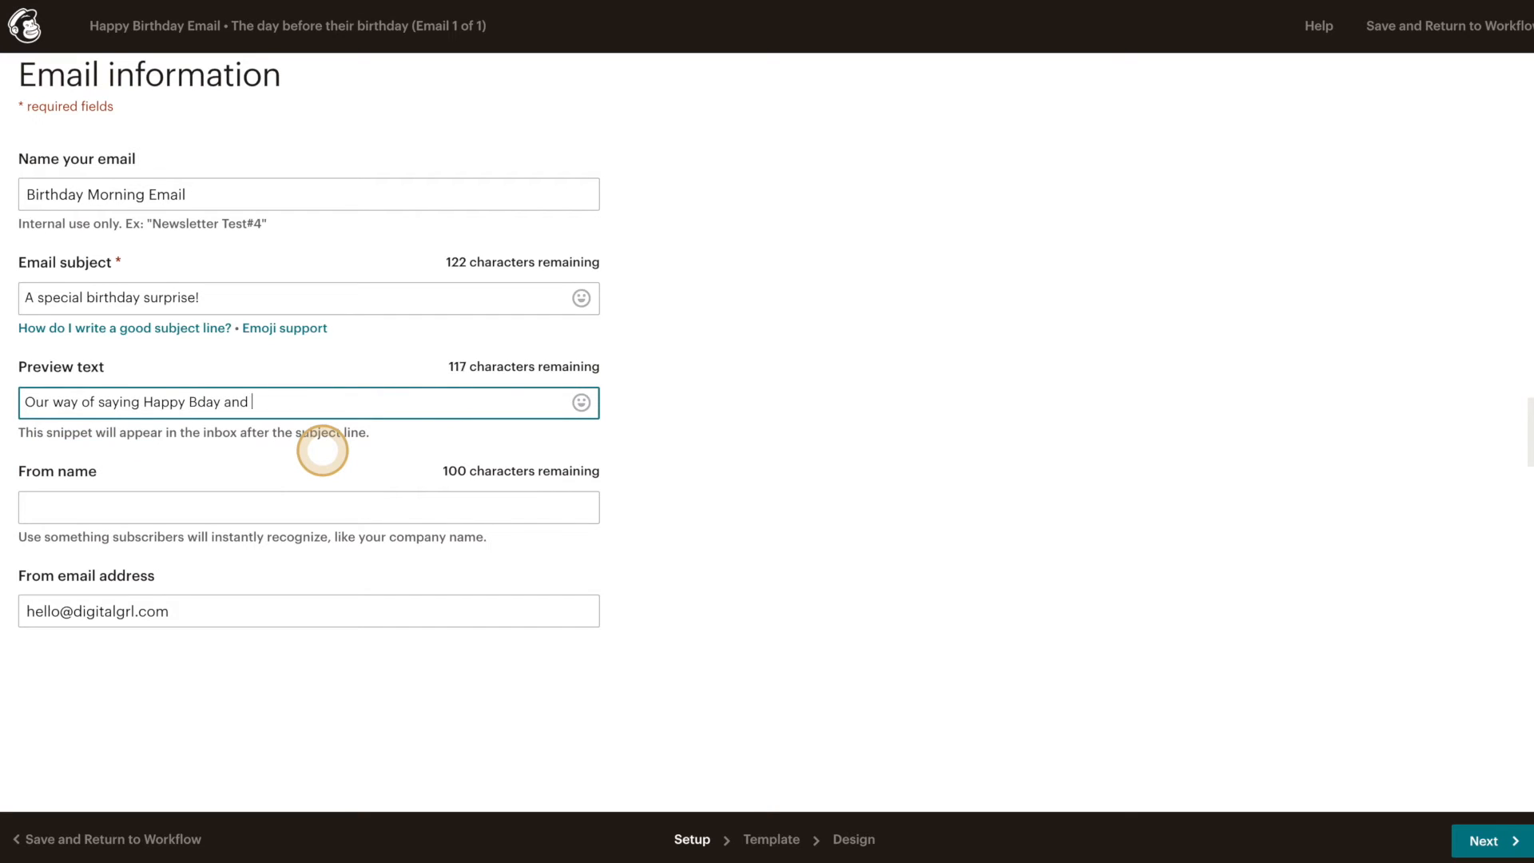
pyautogui.write('thanks for being so awesome!')
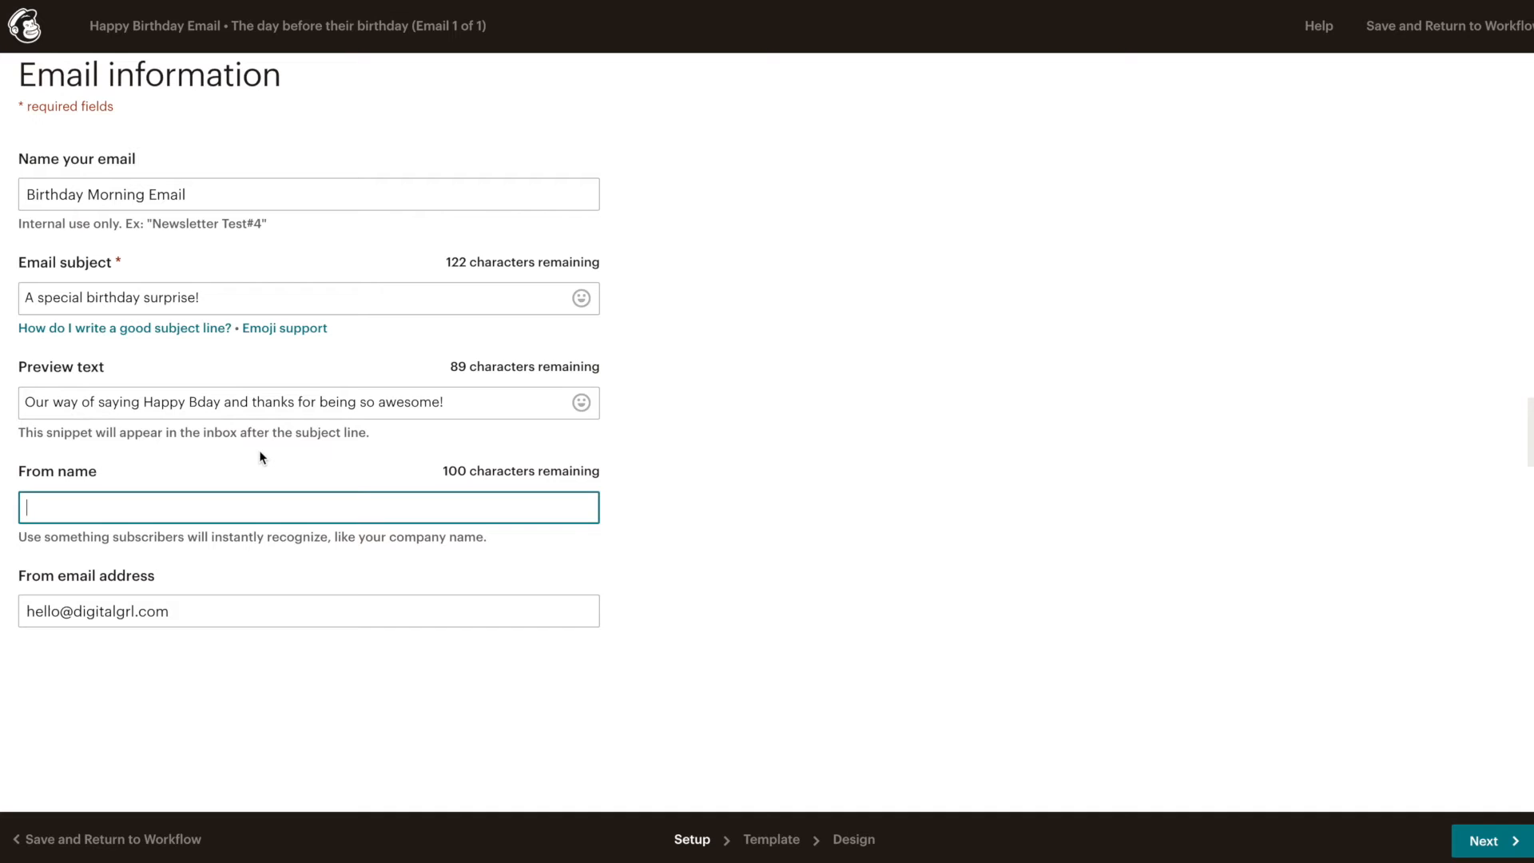
pyautogui.write('Digi')
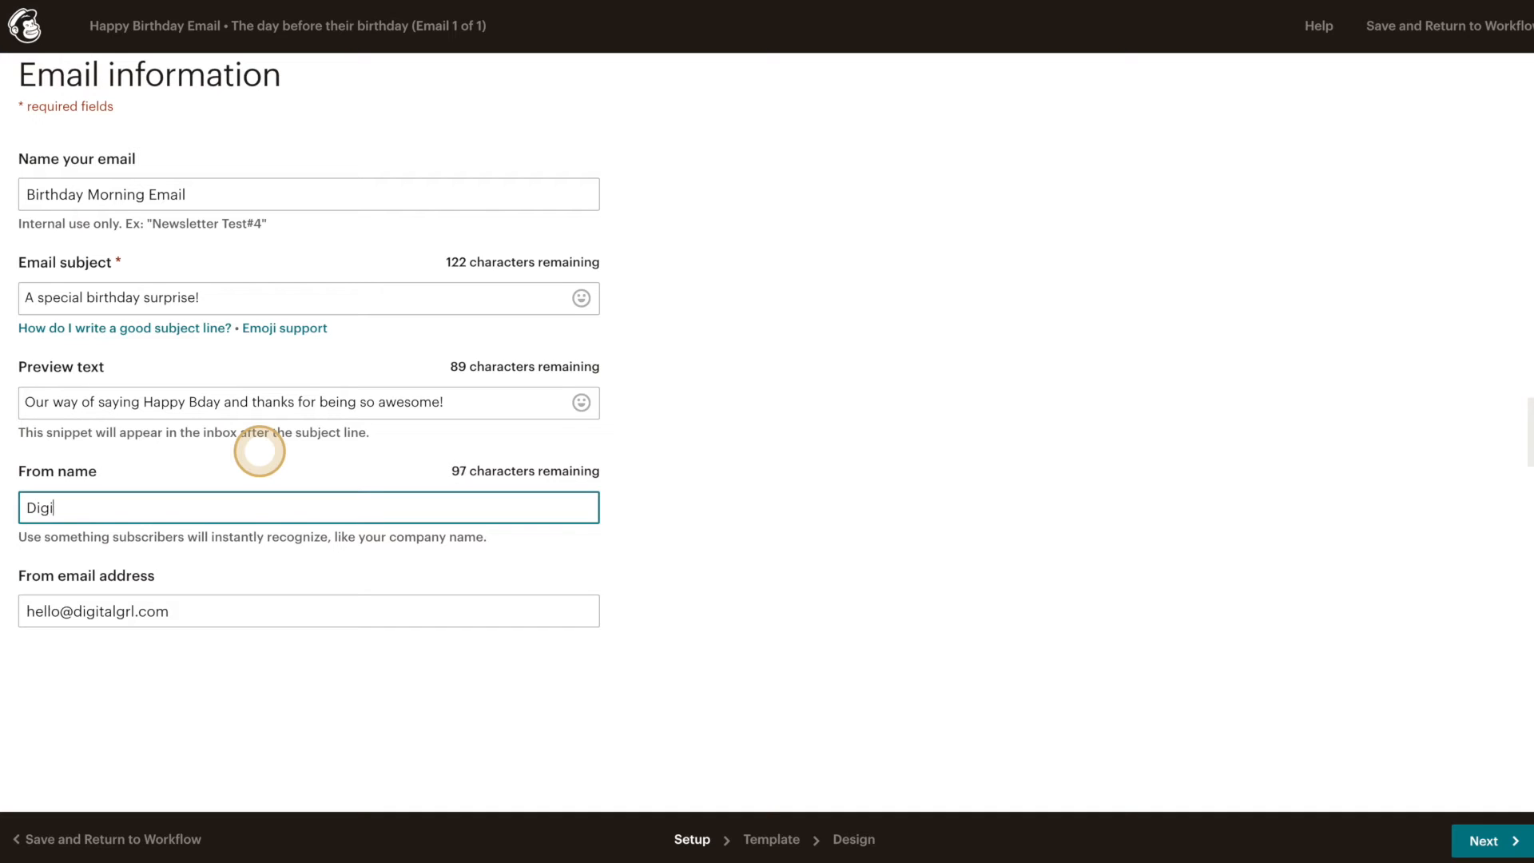
pyautogui.write('talGrl')
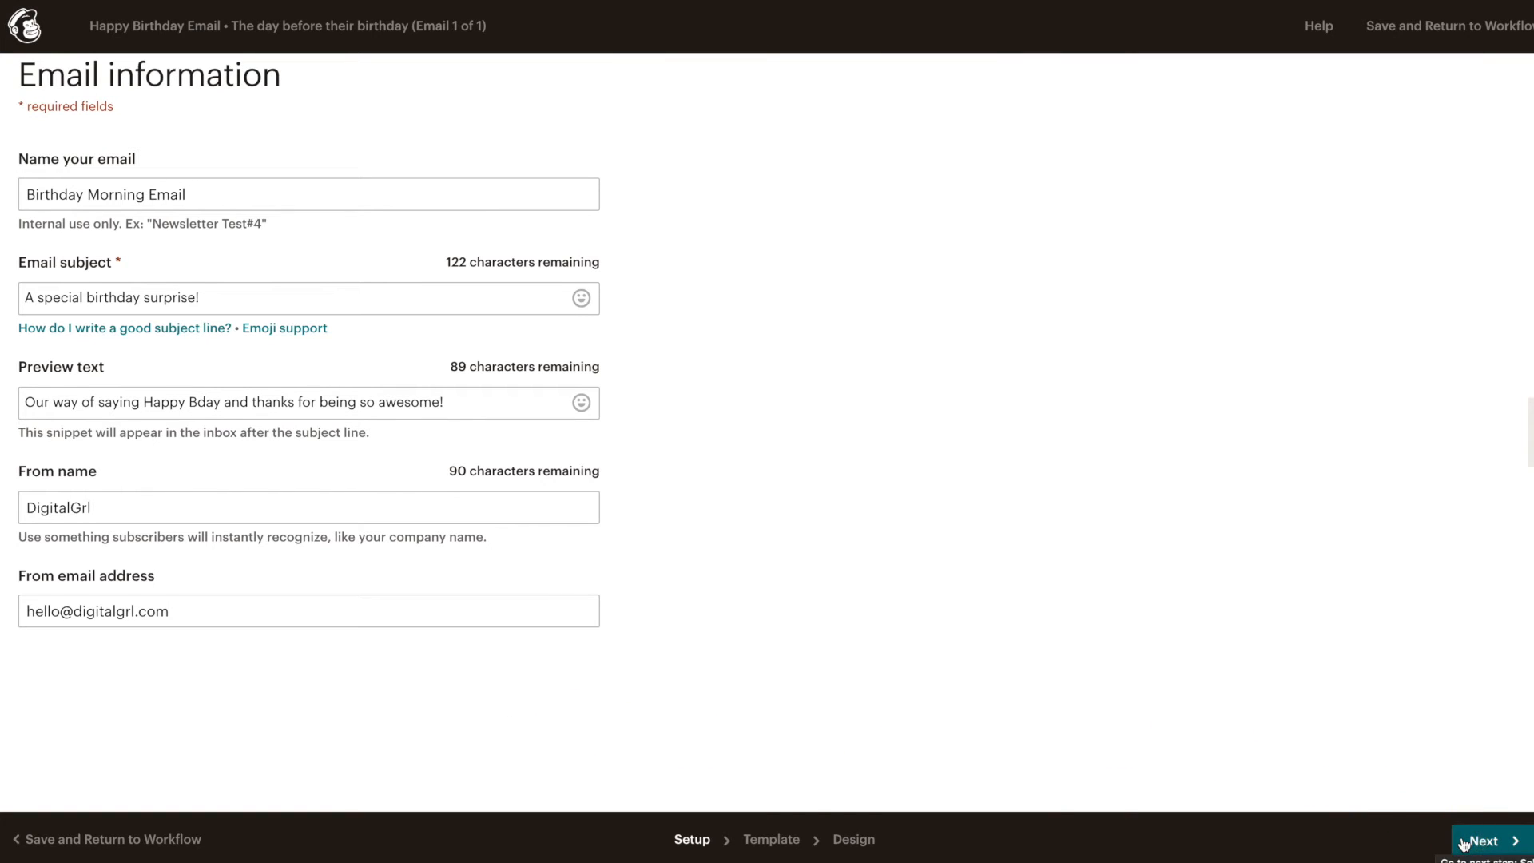
pyautogui.click(1483, 841)
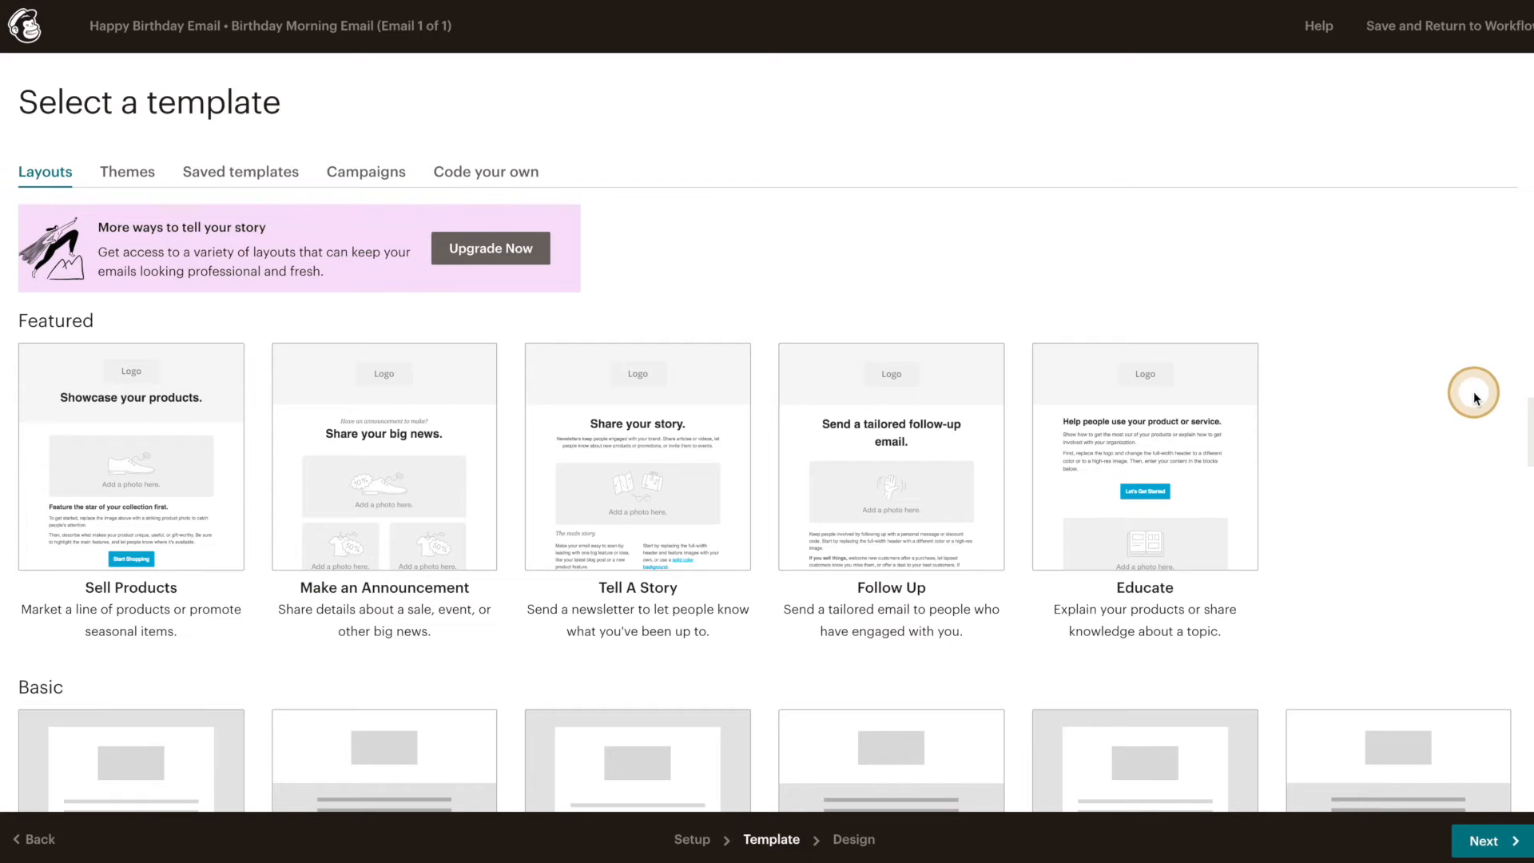
pyautogui.moveTo(1391, 428)
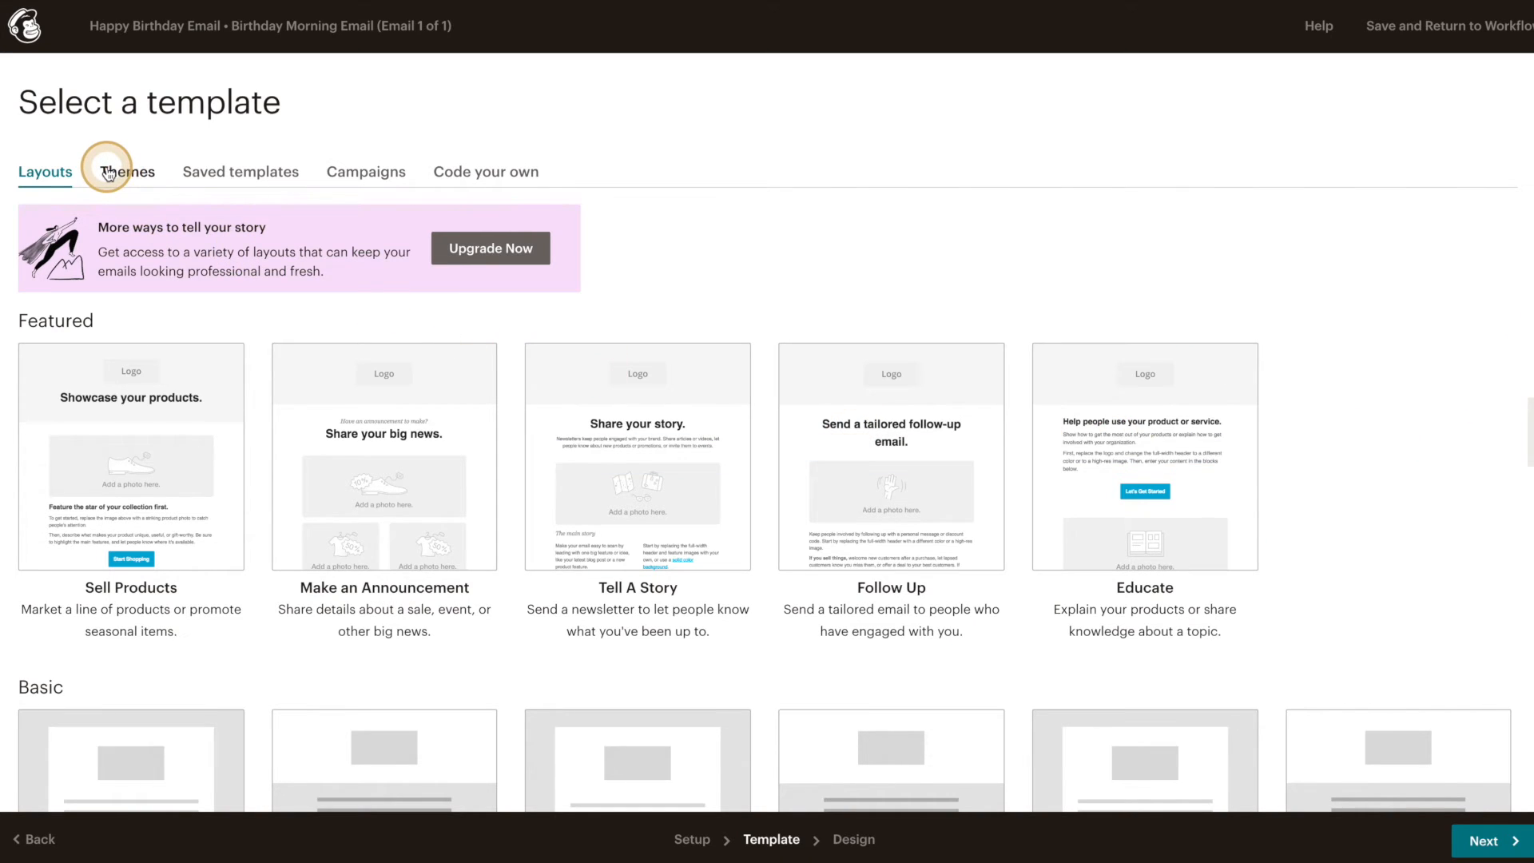
# - Pick the Boutique theme from the Themes templates
pyautogui.click(126, 171)
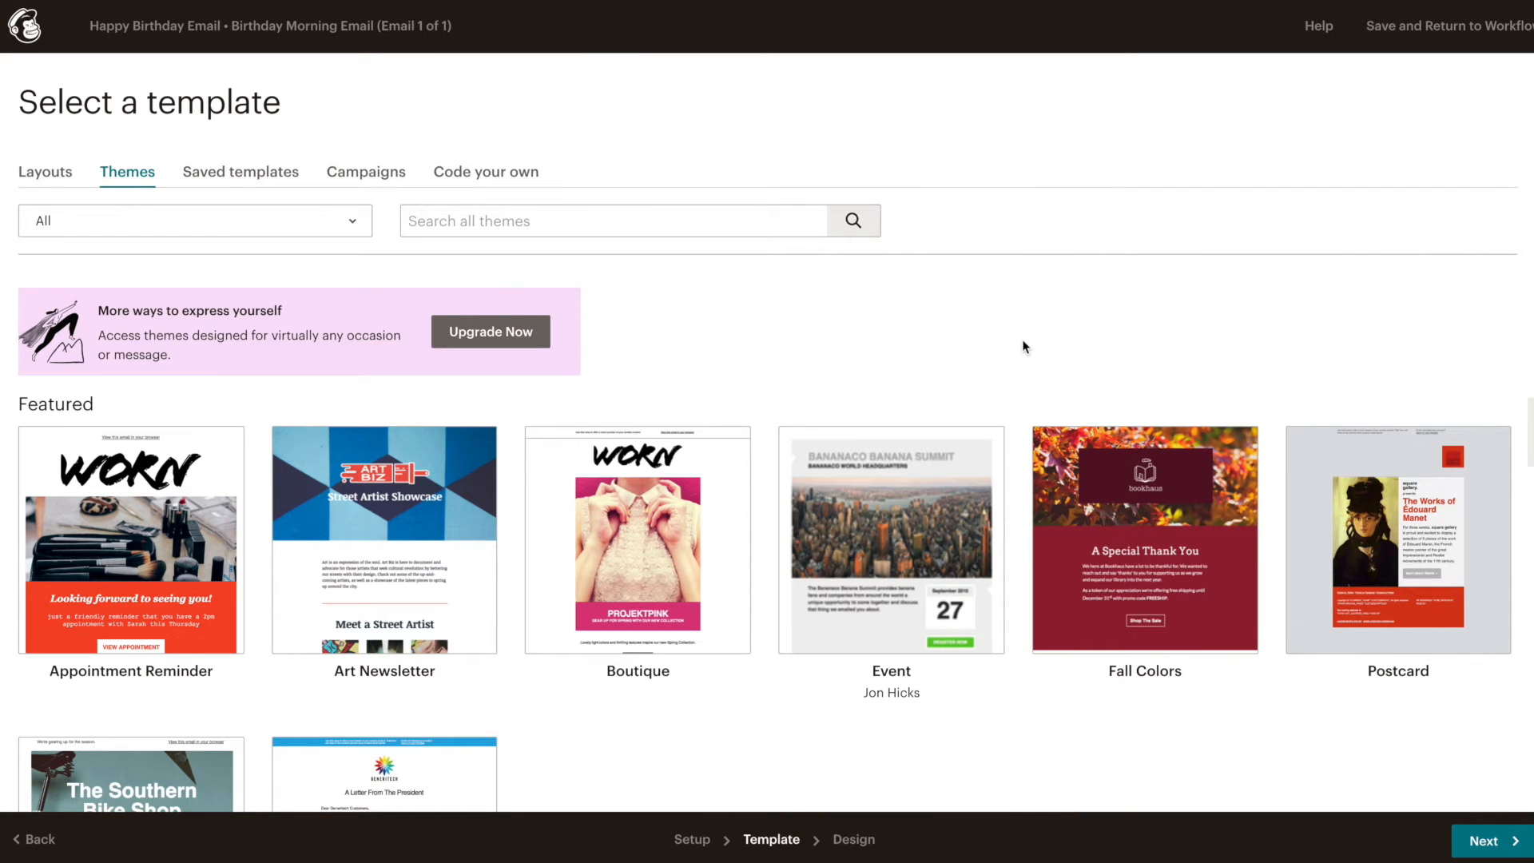
pyautogui.click(1083, 348)
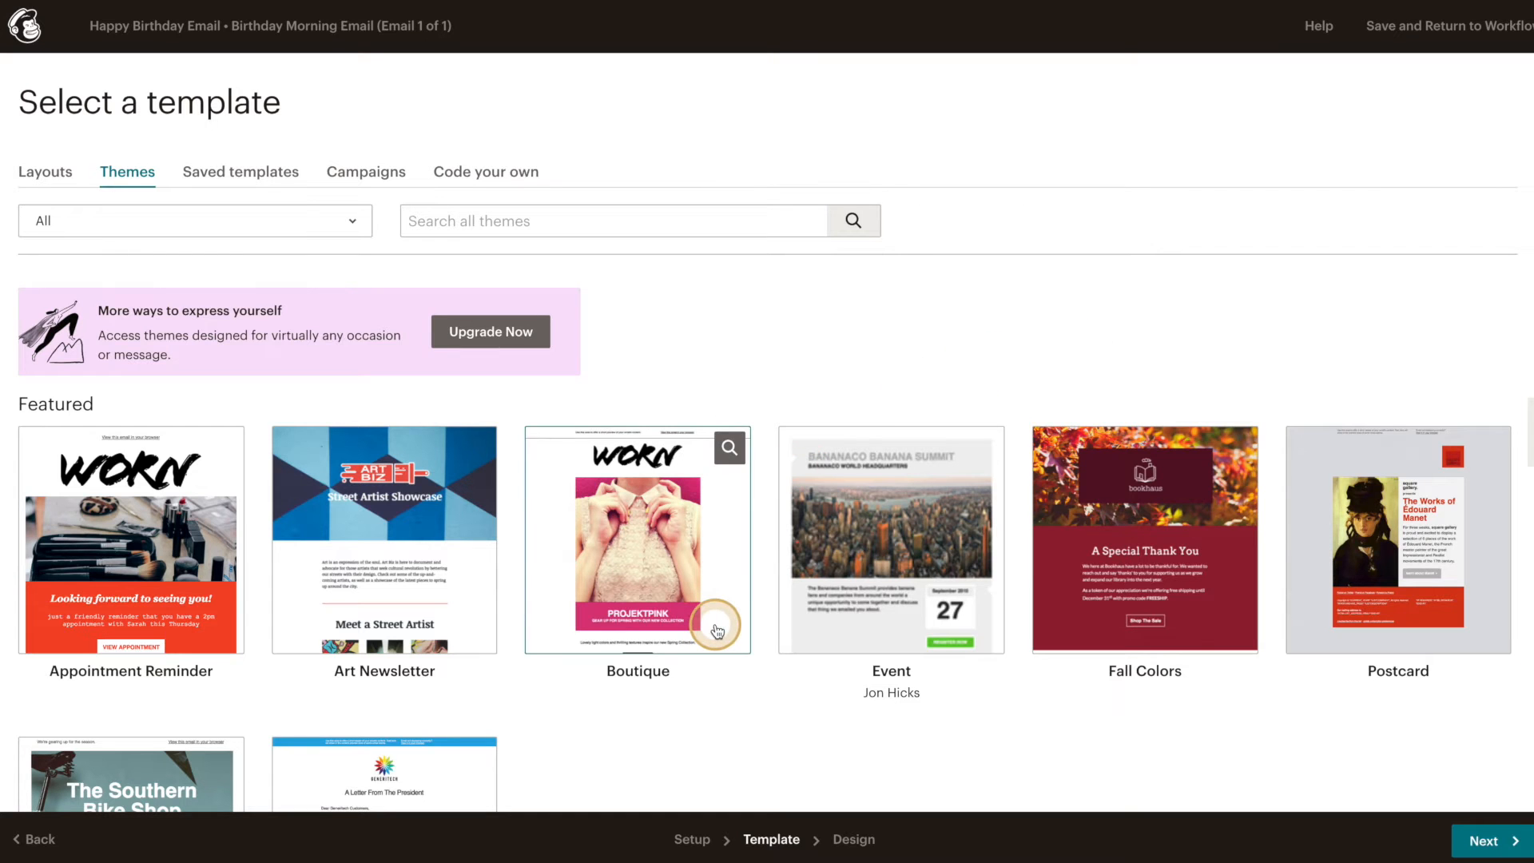
pyautogui.click(637, 540)
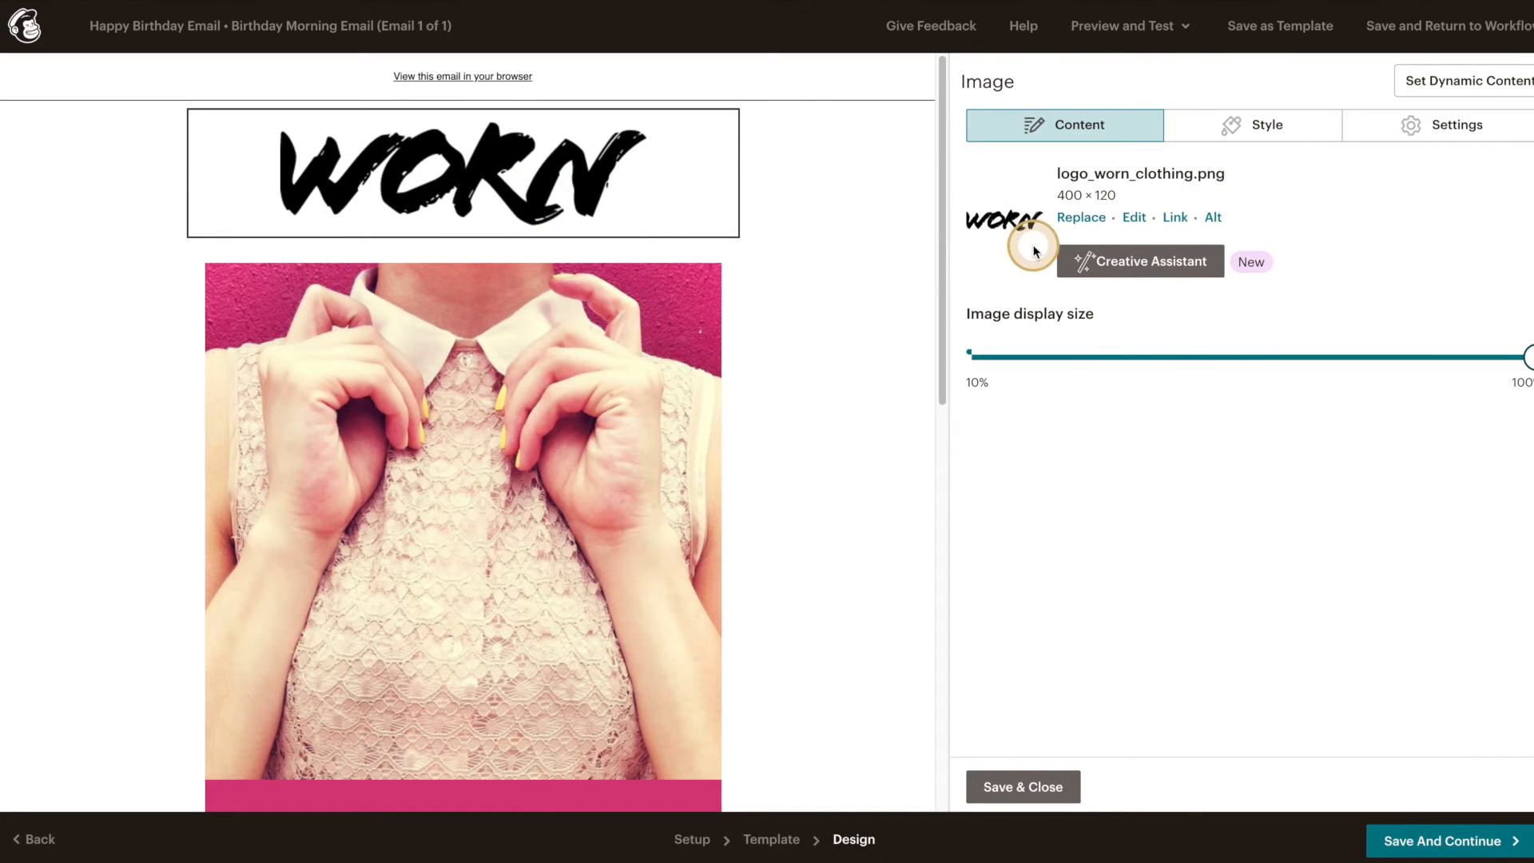
# - Replace the template logo with logo-blk.png from Content Studio
pyautogui.click(1081, 218)
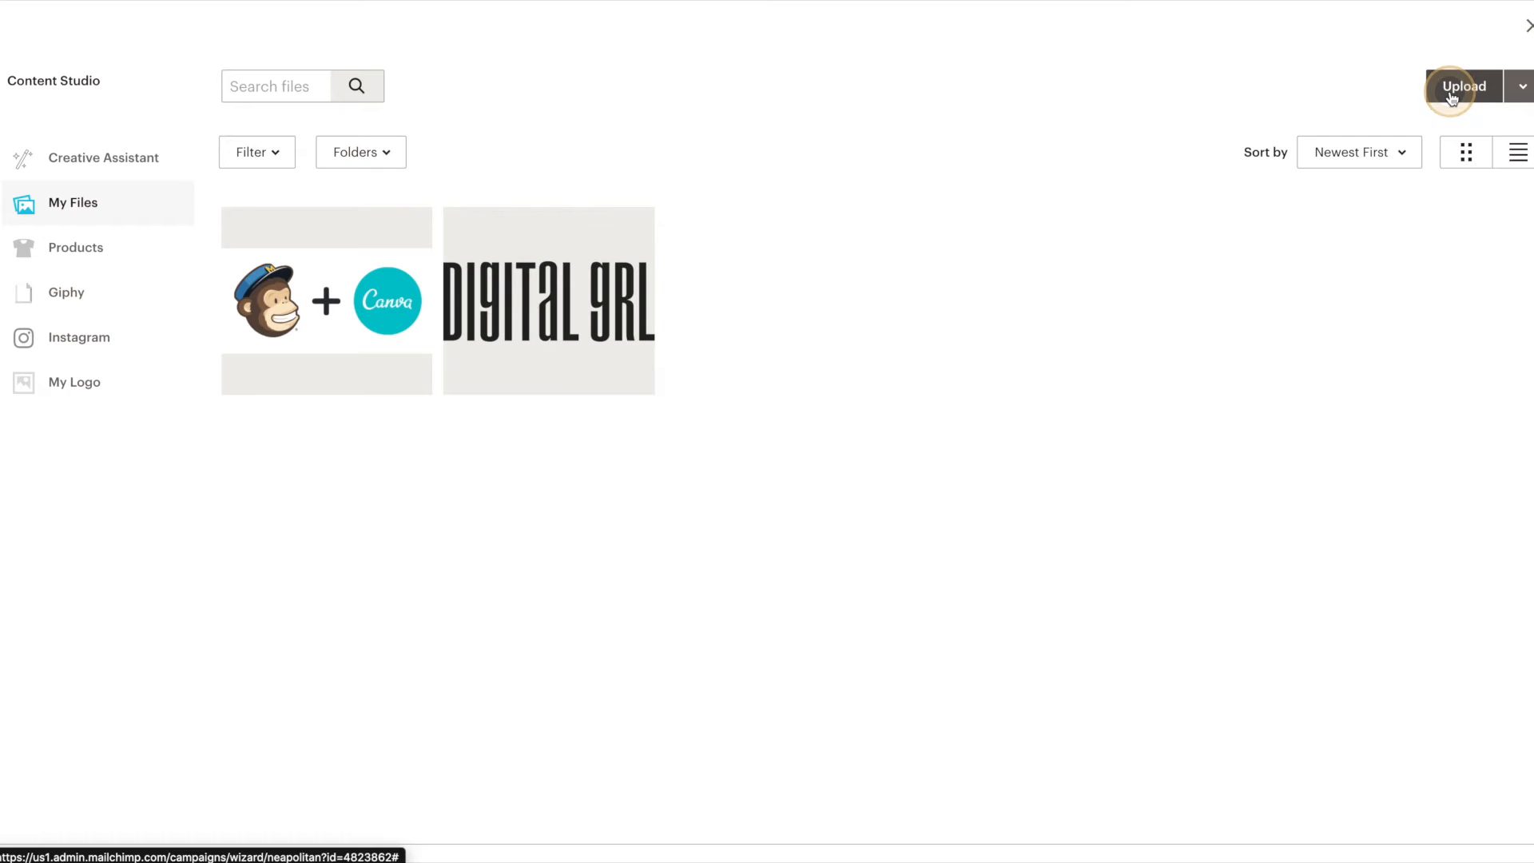
pyautogui.click(549, 301)
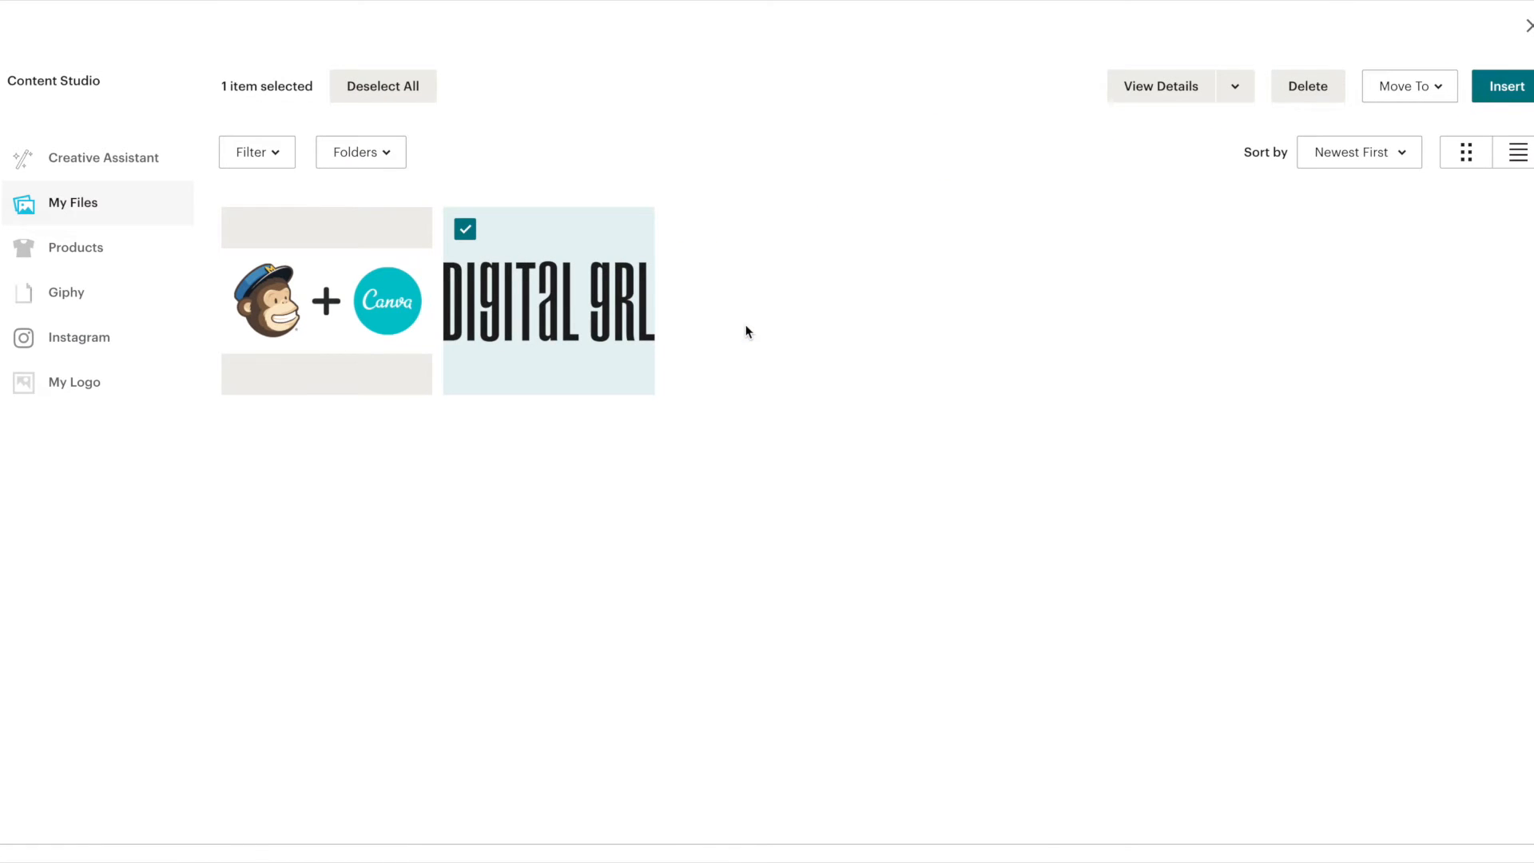
pyautogui.click(1508, 87)
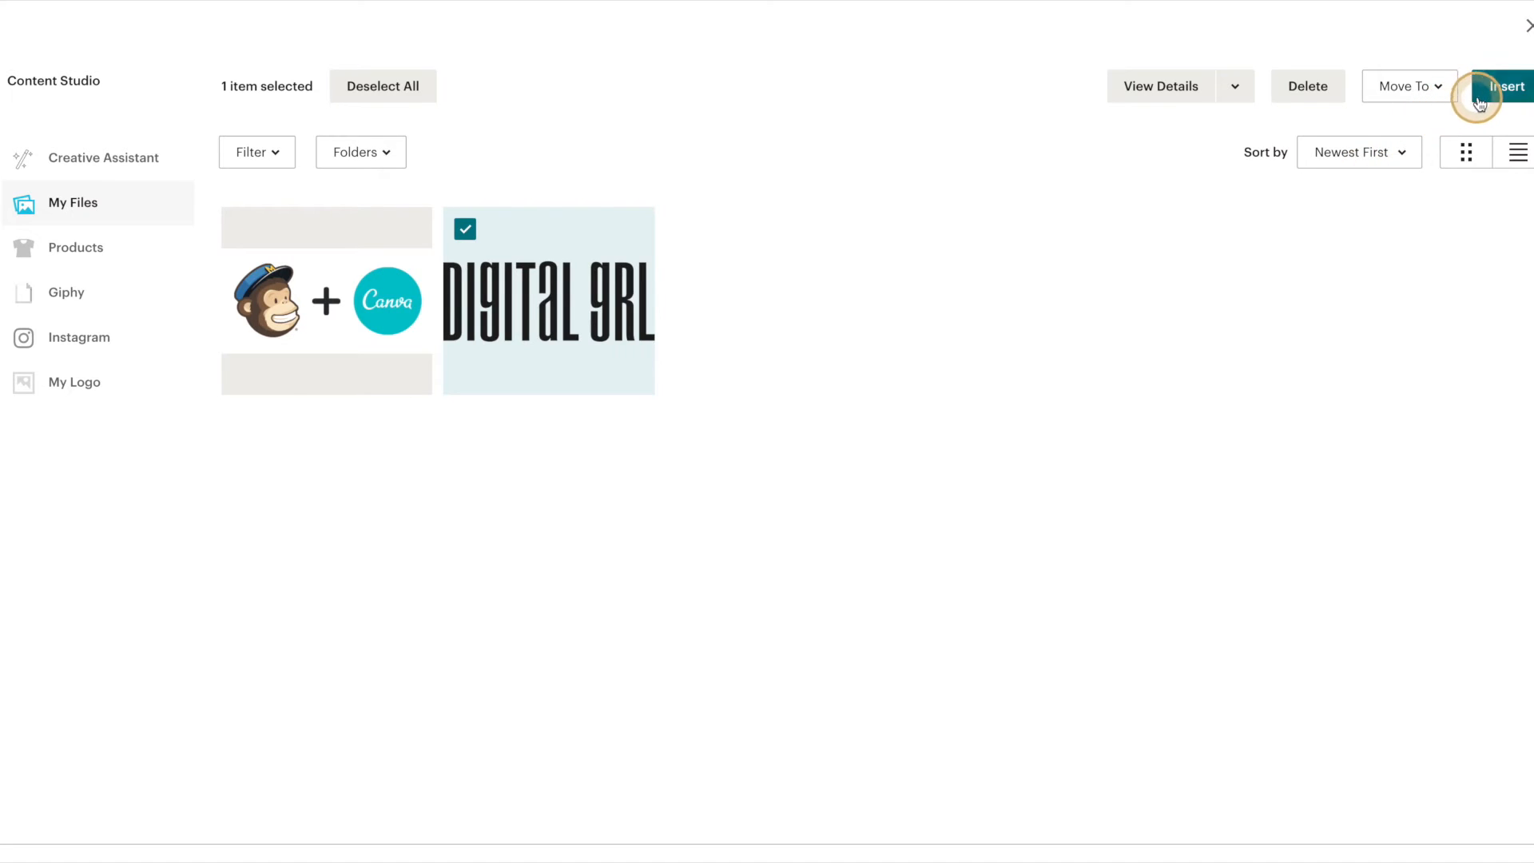
pyautogui.click(1508, 86)
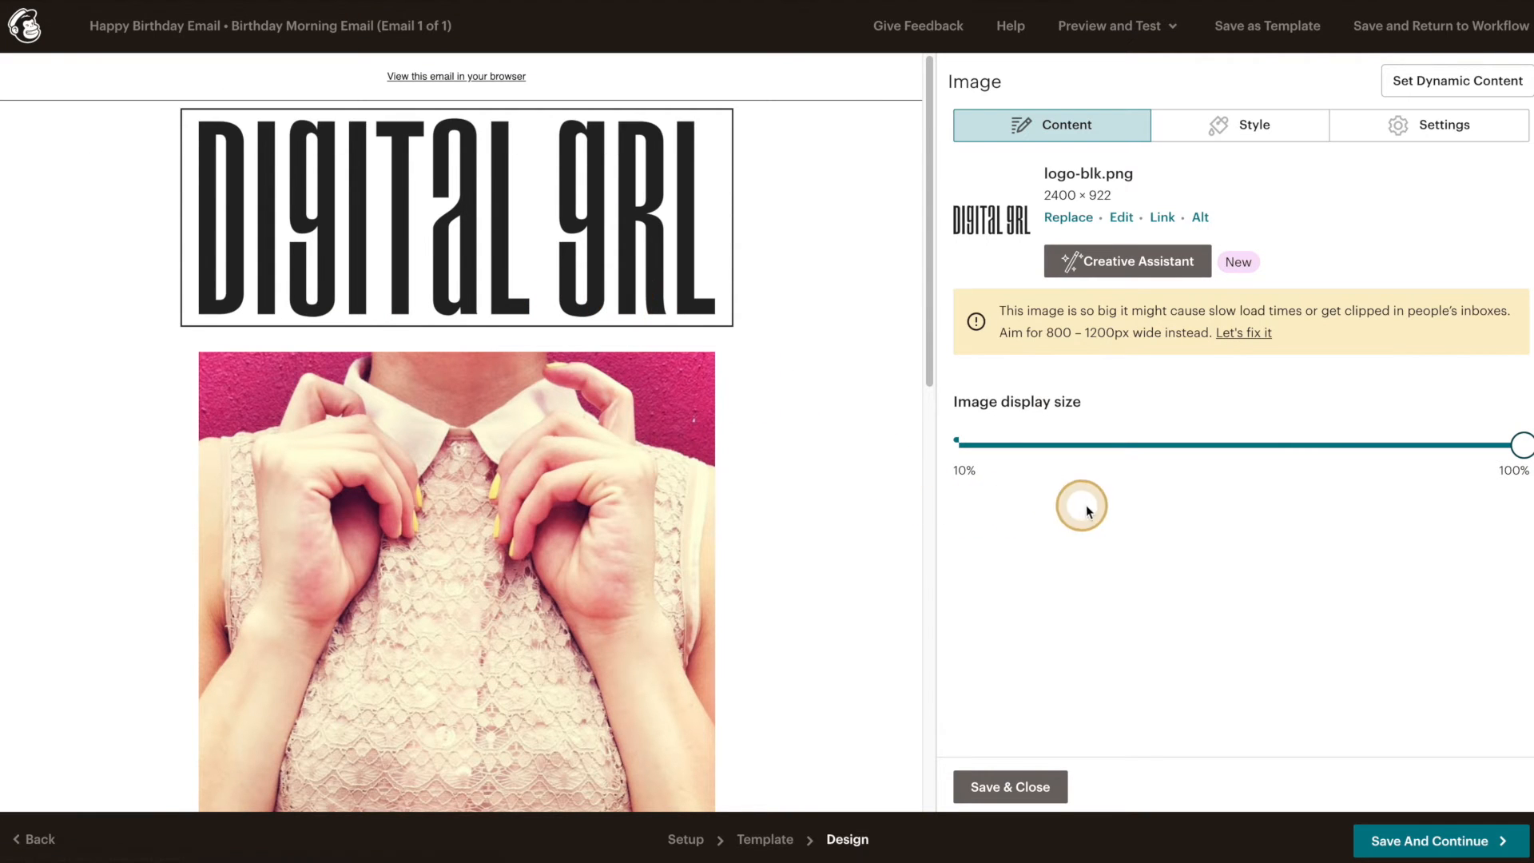
# - Shrink the logo to about a third of its size, leaving it unlinked
pyautogui.moveTo(1081, 506); pyautogui.dragTo(1522, 445)
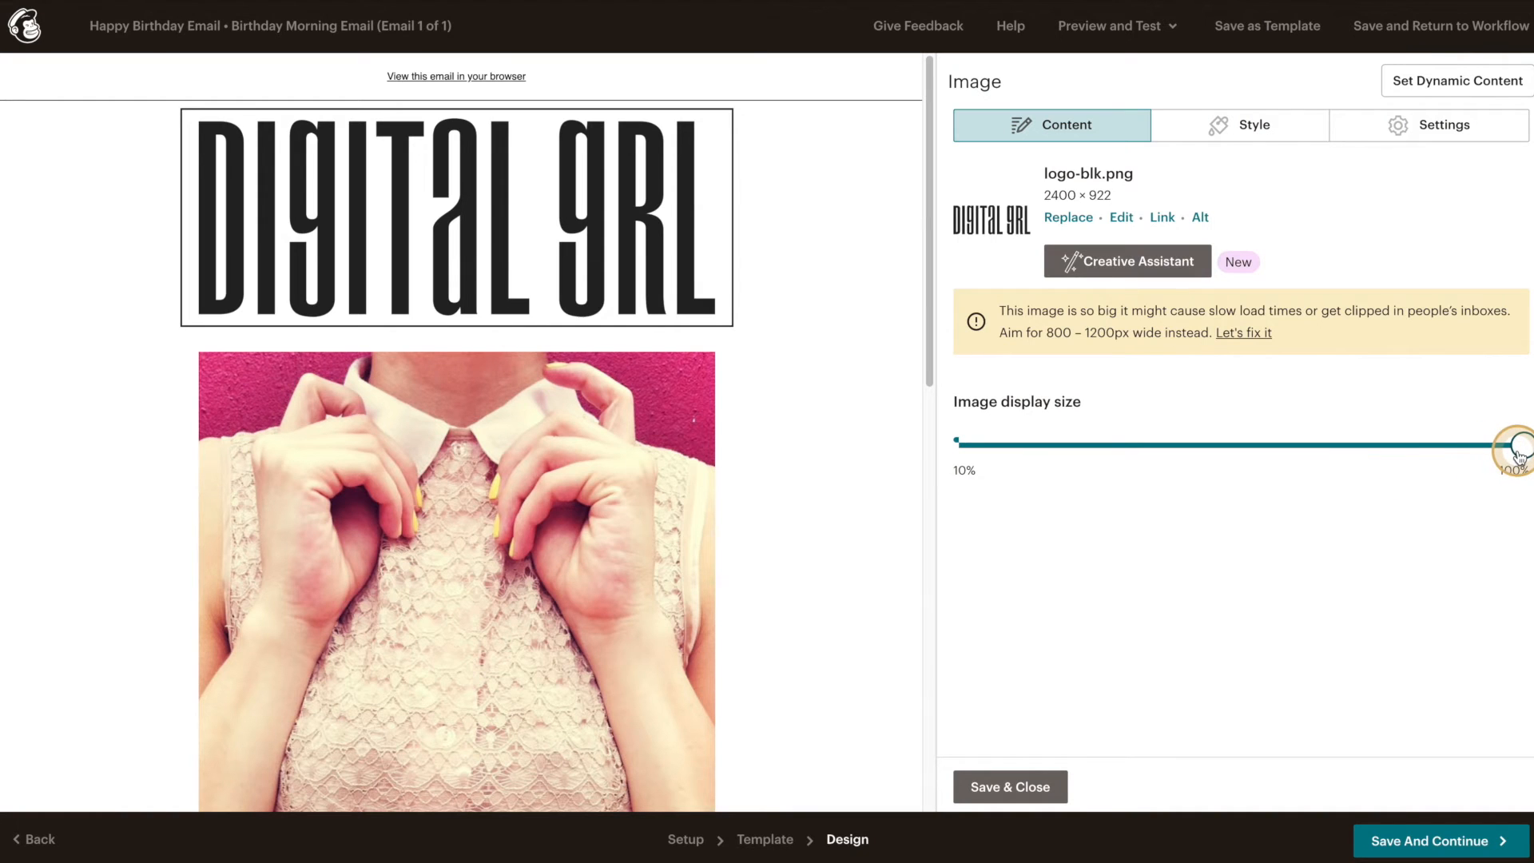
pyautogui.moveTo(1512, 449); pyautogui.dragTo(1152, 448)
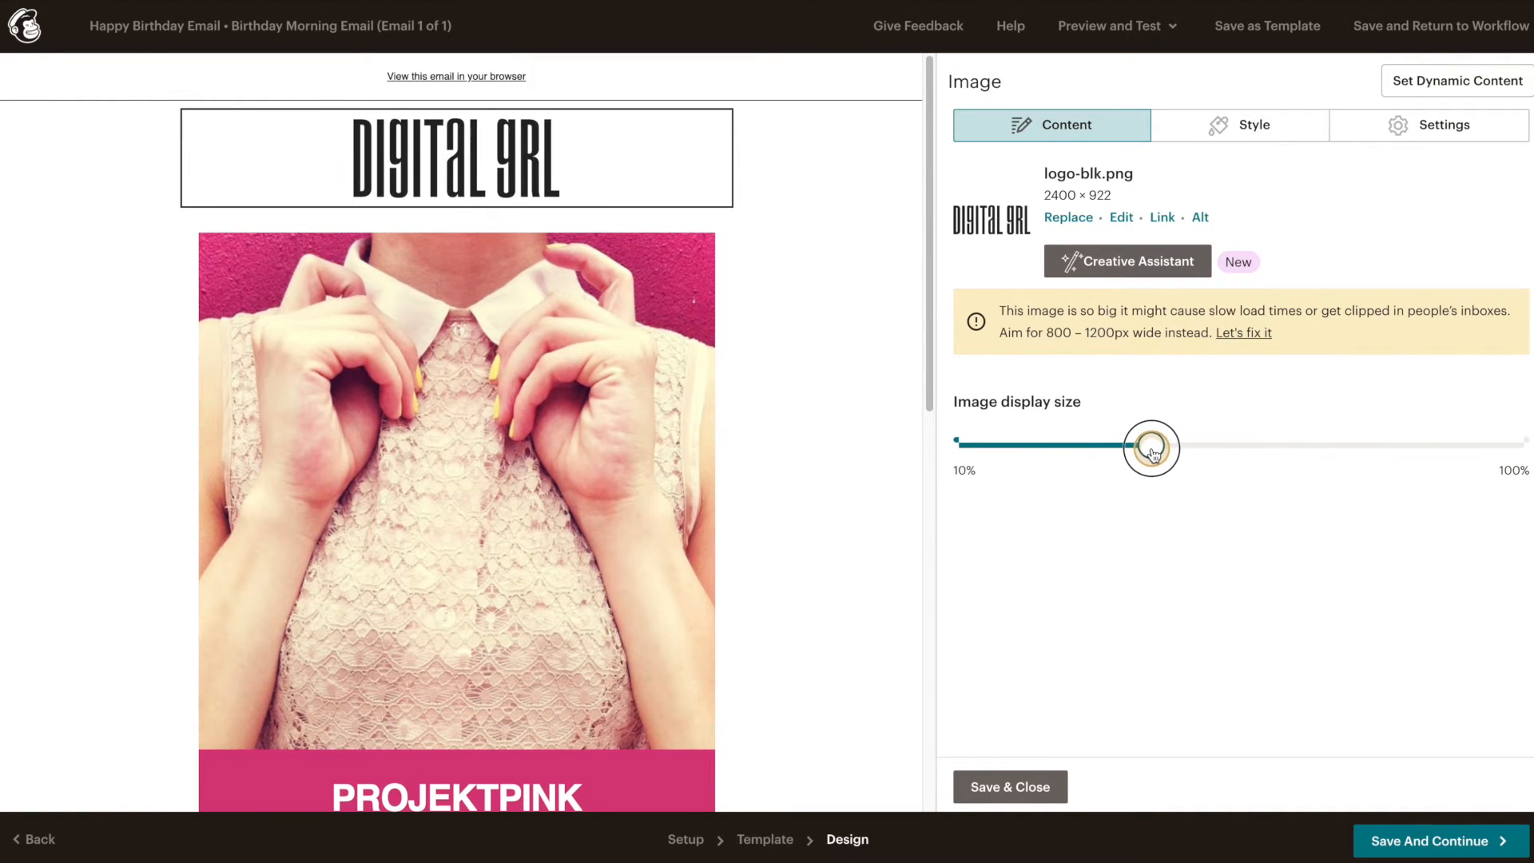
pyautogui.moveTo(1163, 217)
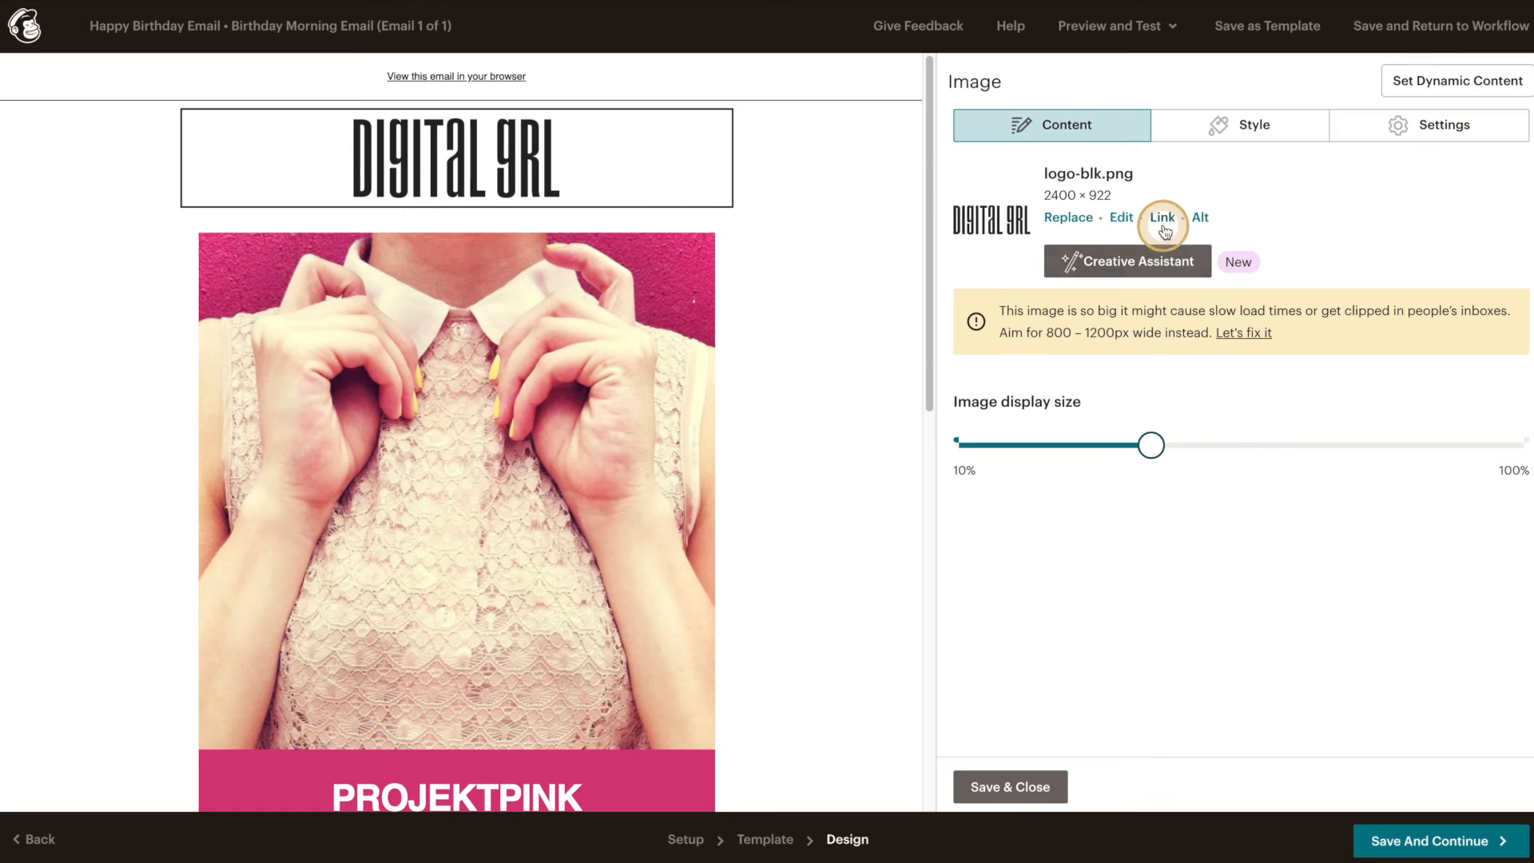
pyautogui.click(1161, 217)
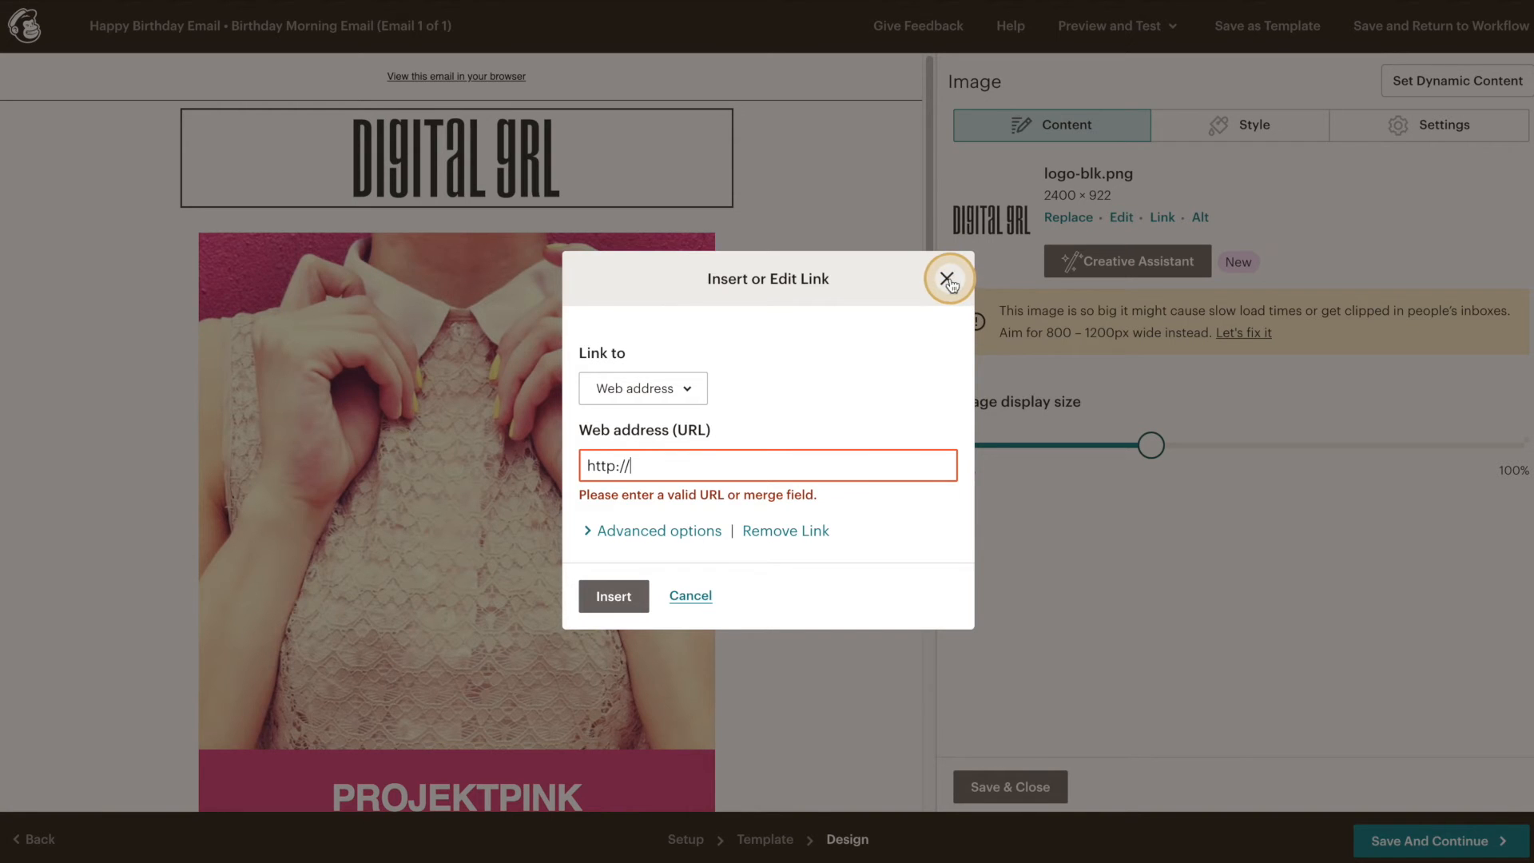
pyautogui.click(948, 279)
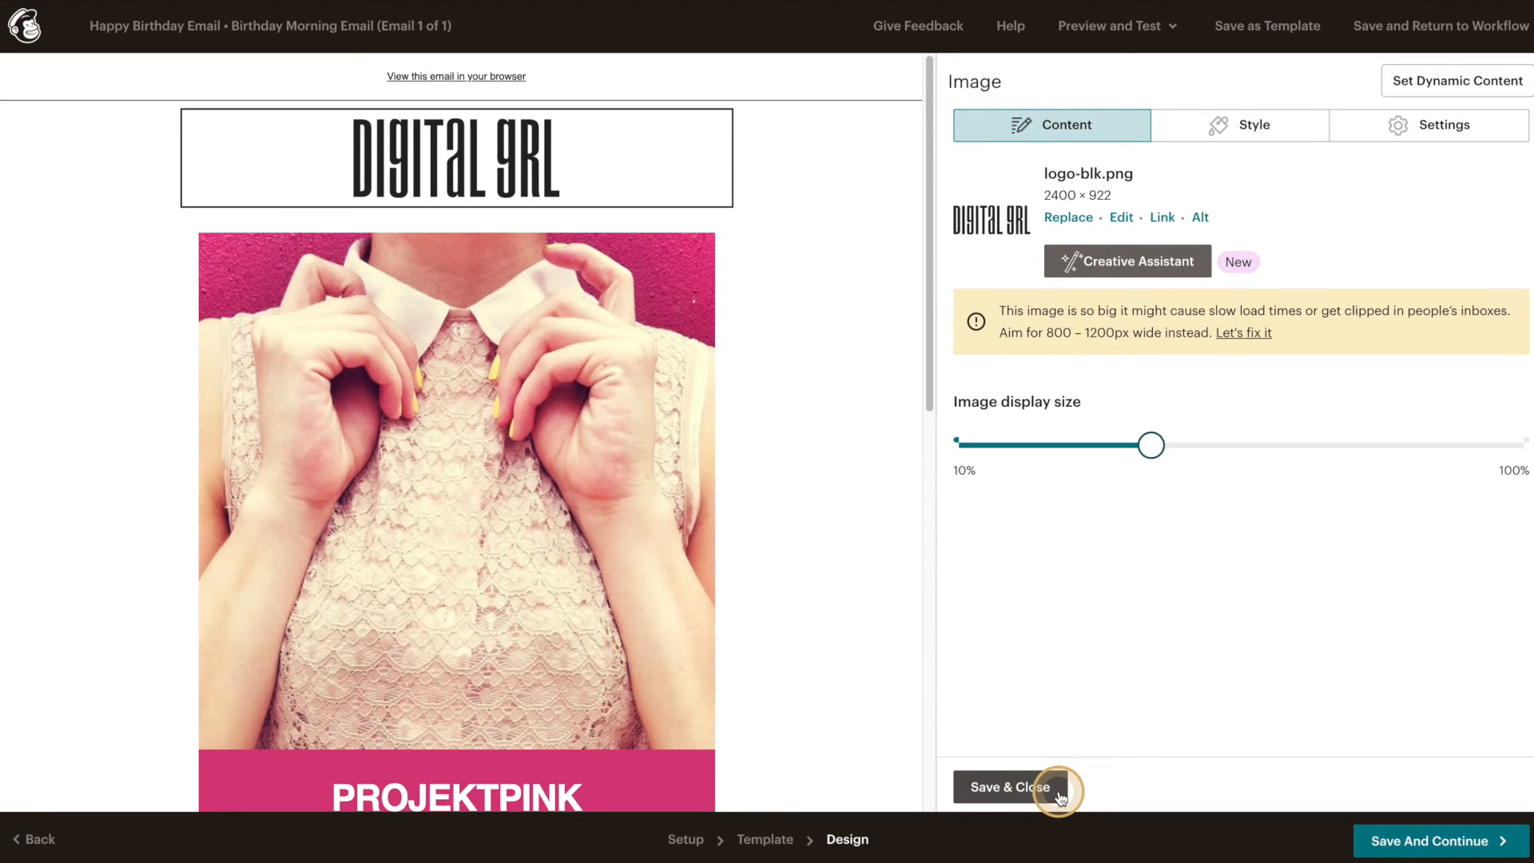
# - Save the logo block, replace the pink card photo, and enter the 'A surprise' heading
pyautogui.click(1008, 786)
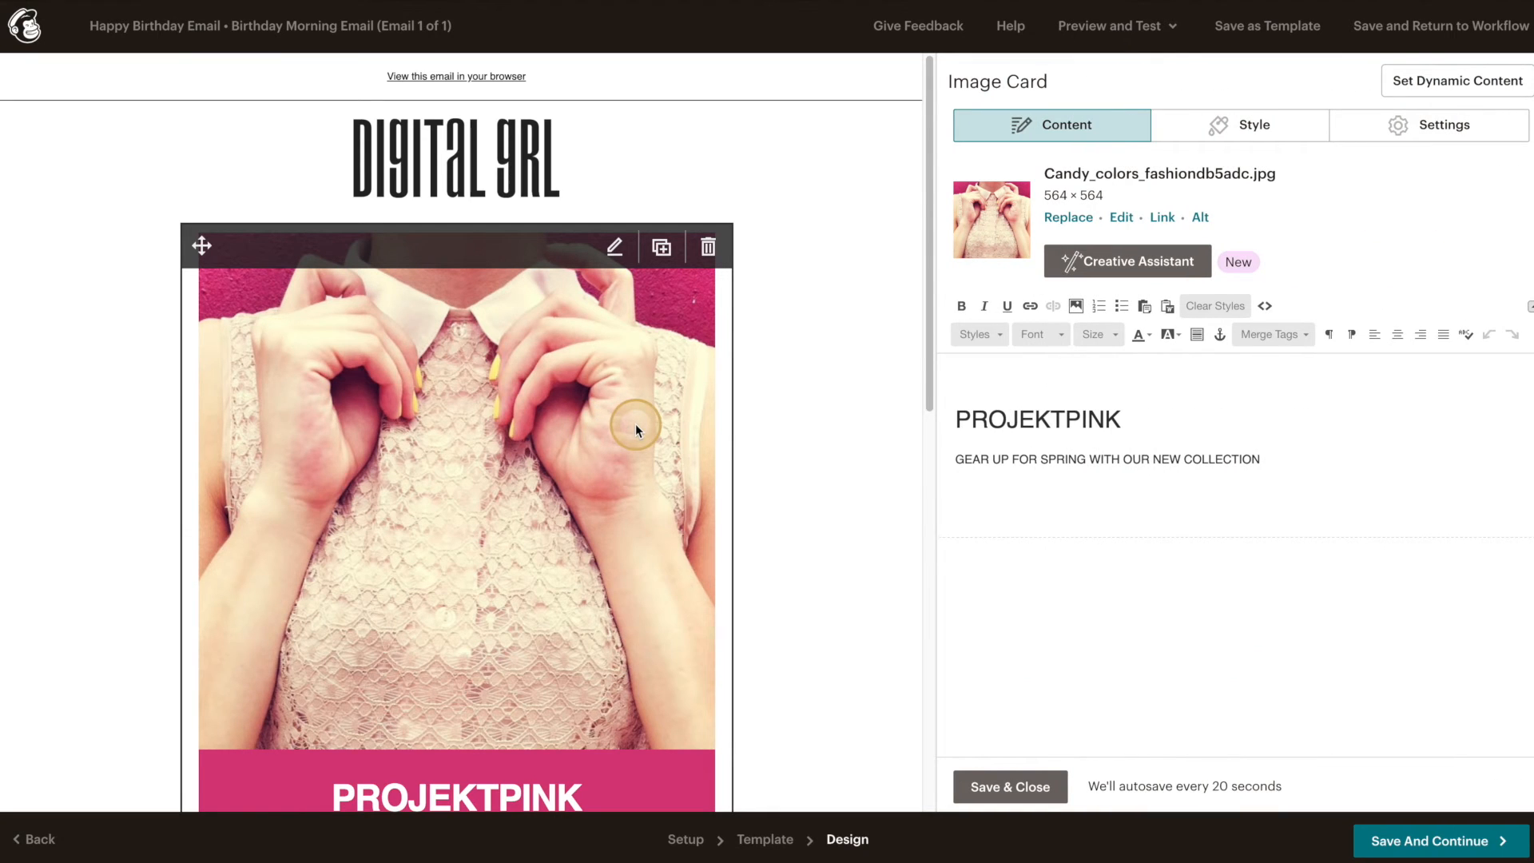
pyautogui.moveTo(1042, 243)
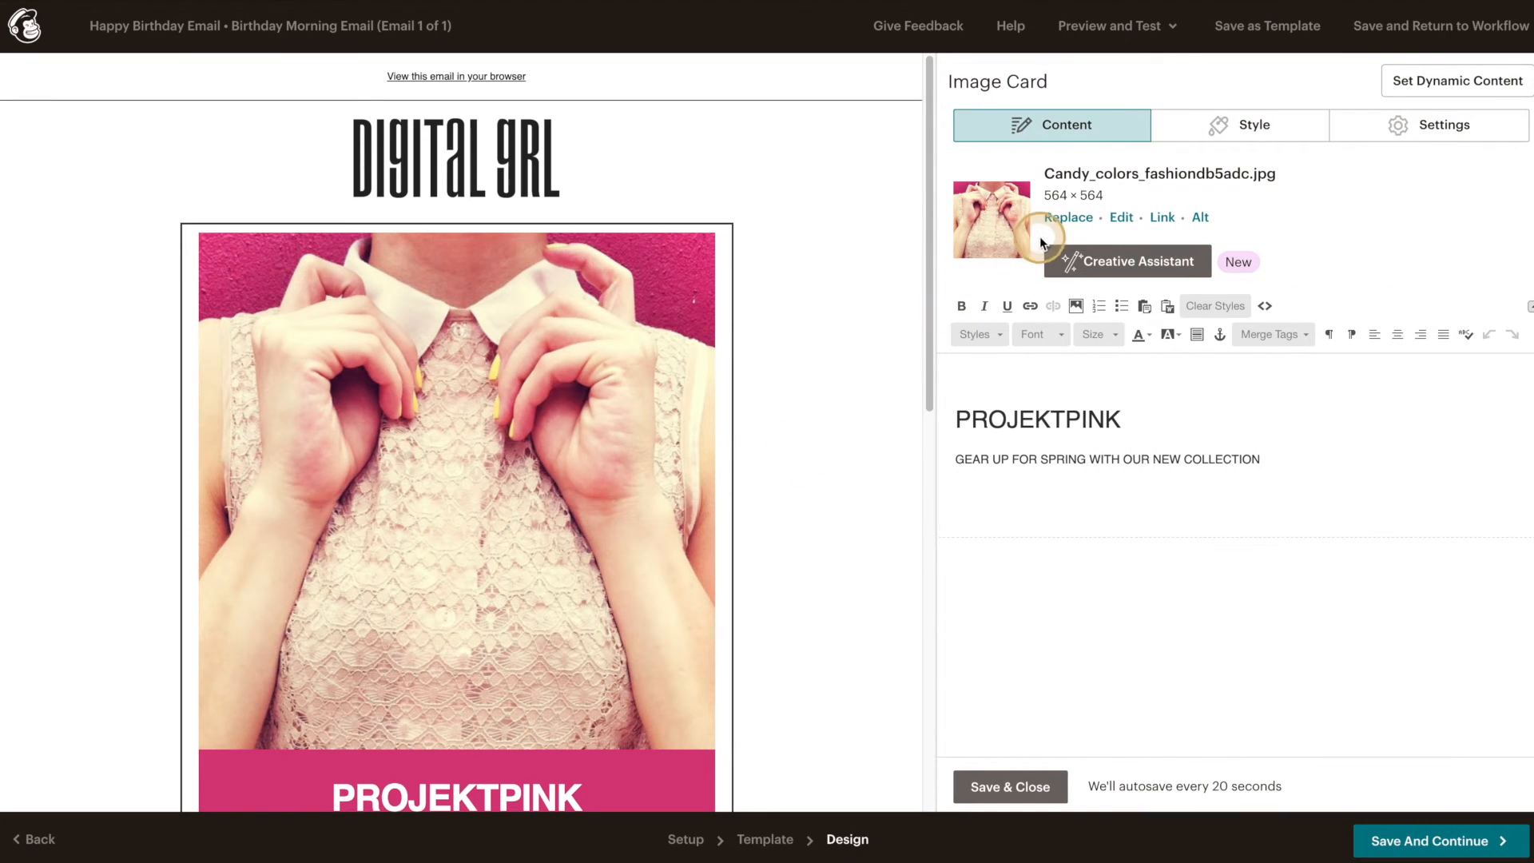
pyautogui.click(1068, 217)
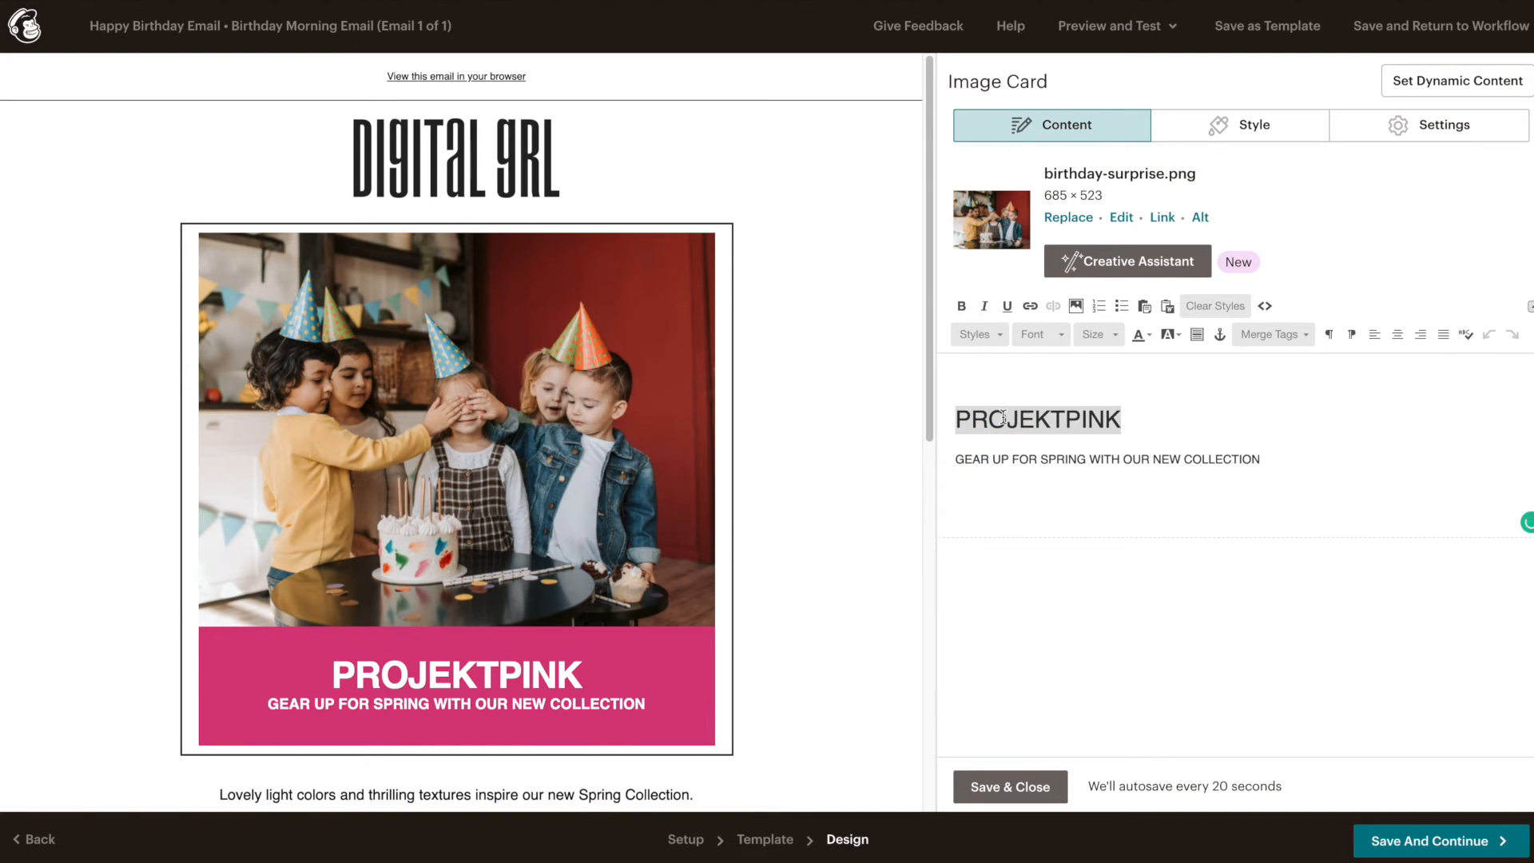
pyautogui.write('As')
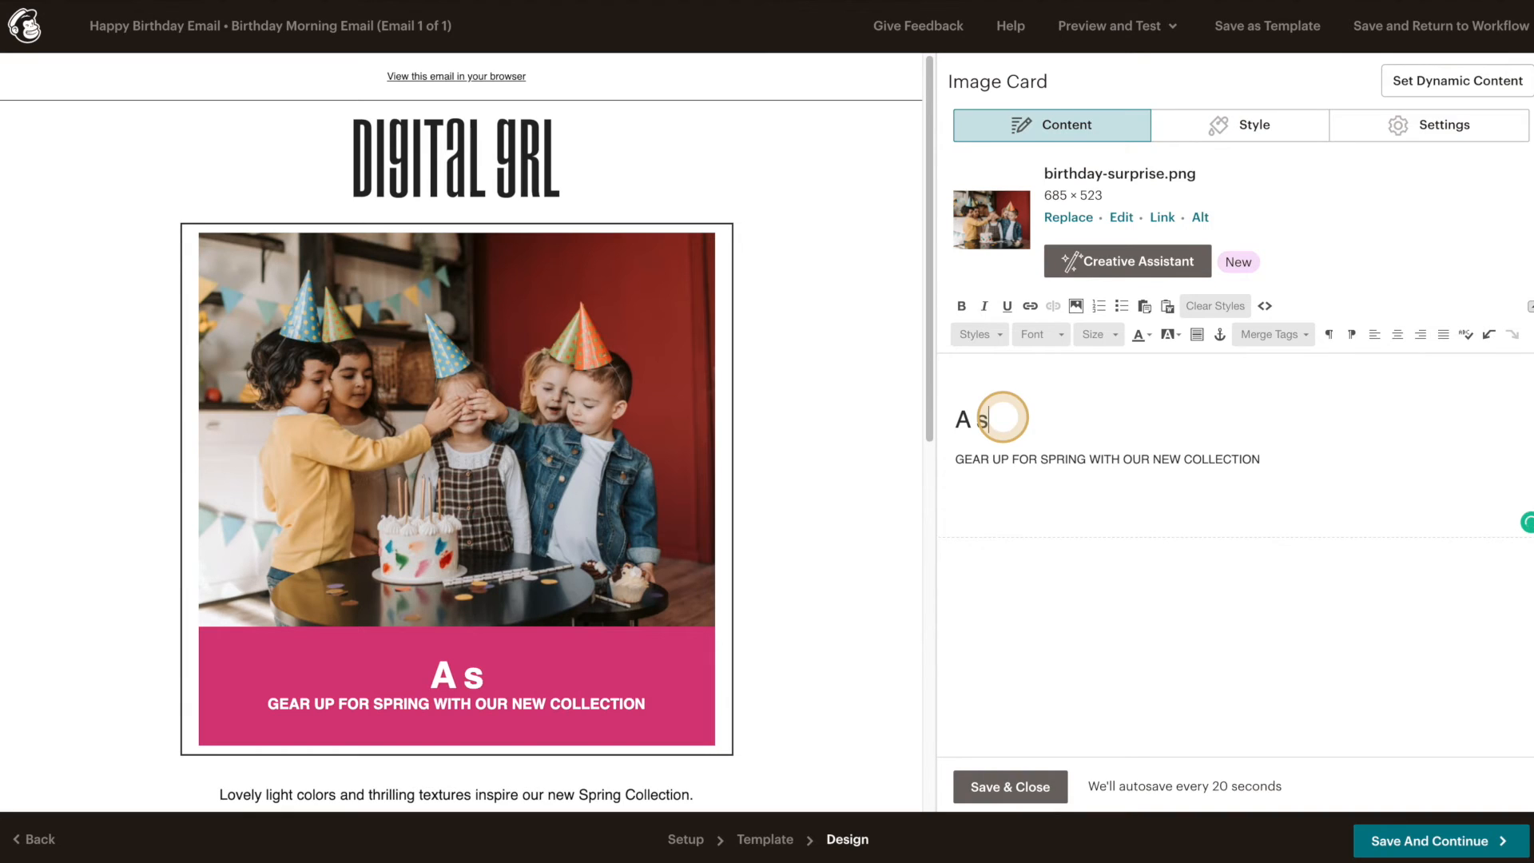
pyautogui.write('urprise just for you!')
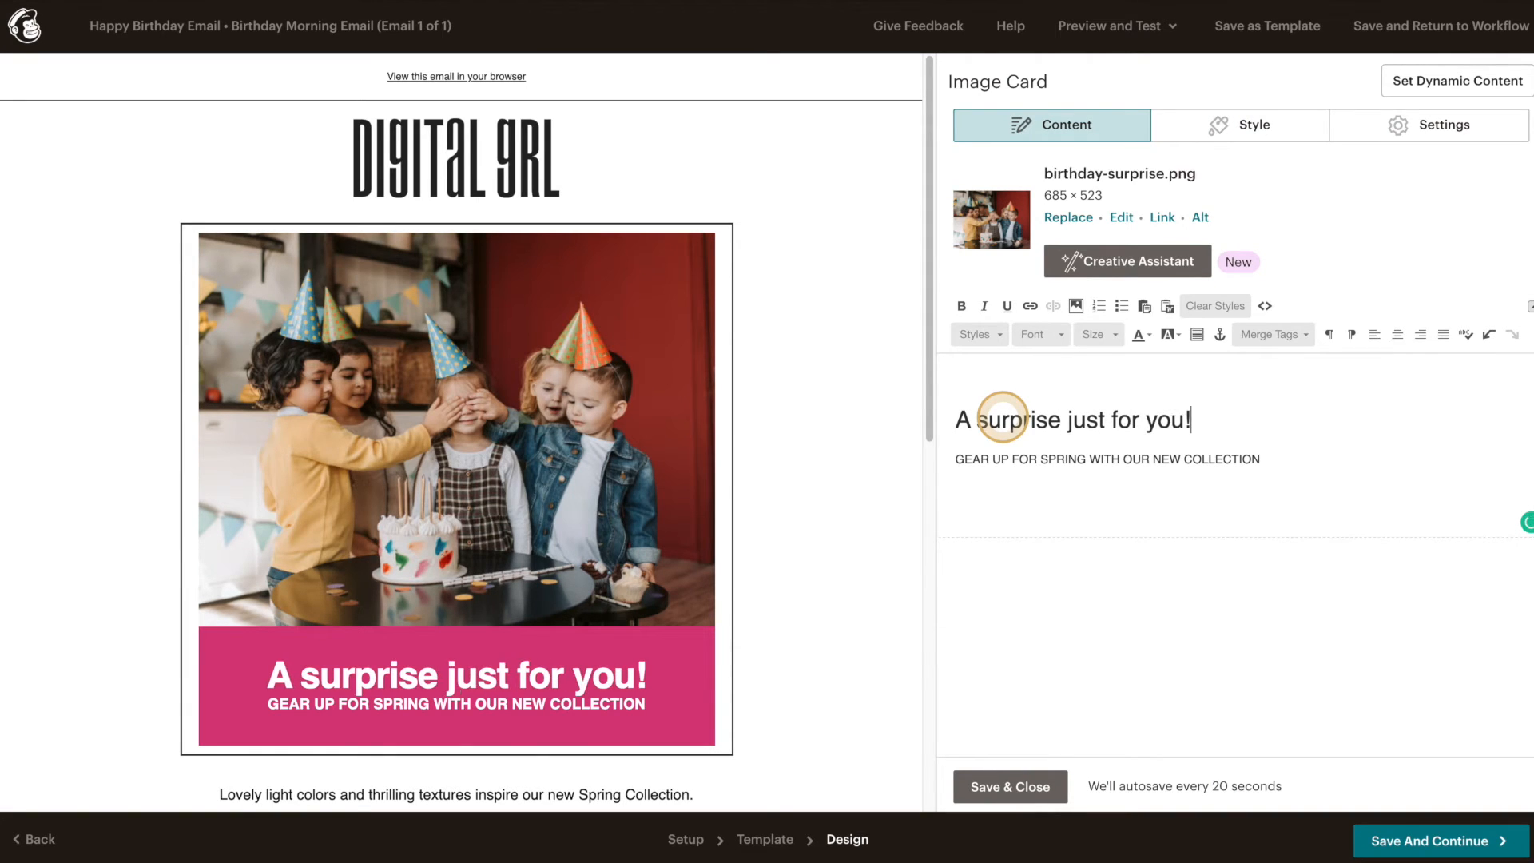
# - Change the card subheading to WISHING YOU A VERY HAPPY BIRTHDAY
pyautogui.tripleClick(1107, 459)
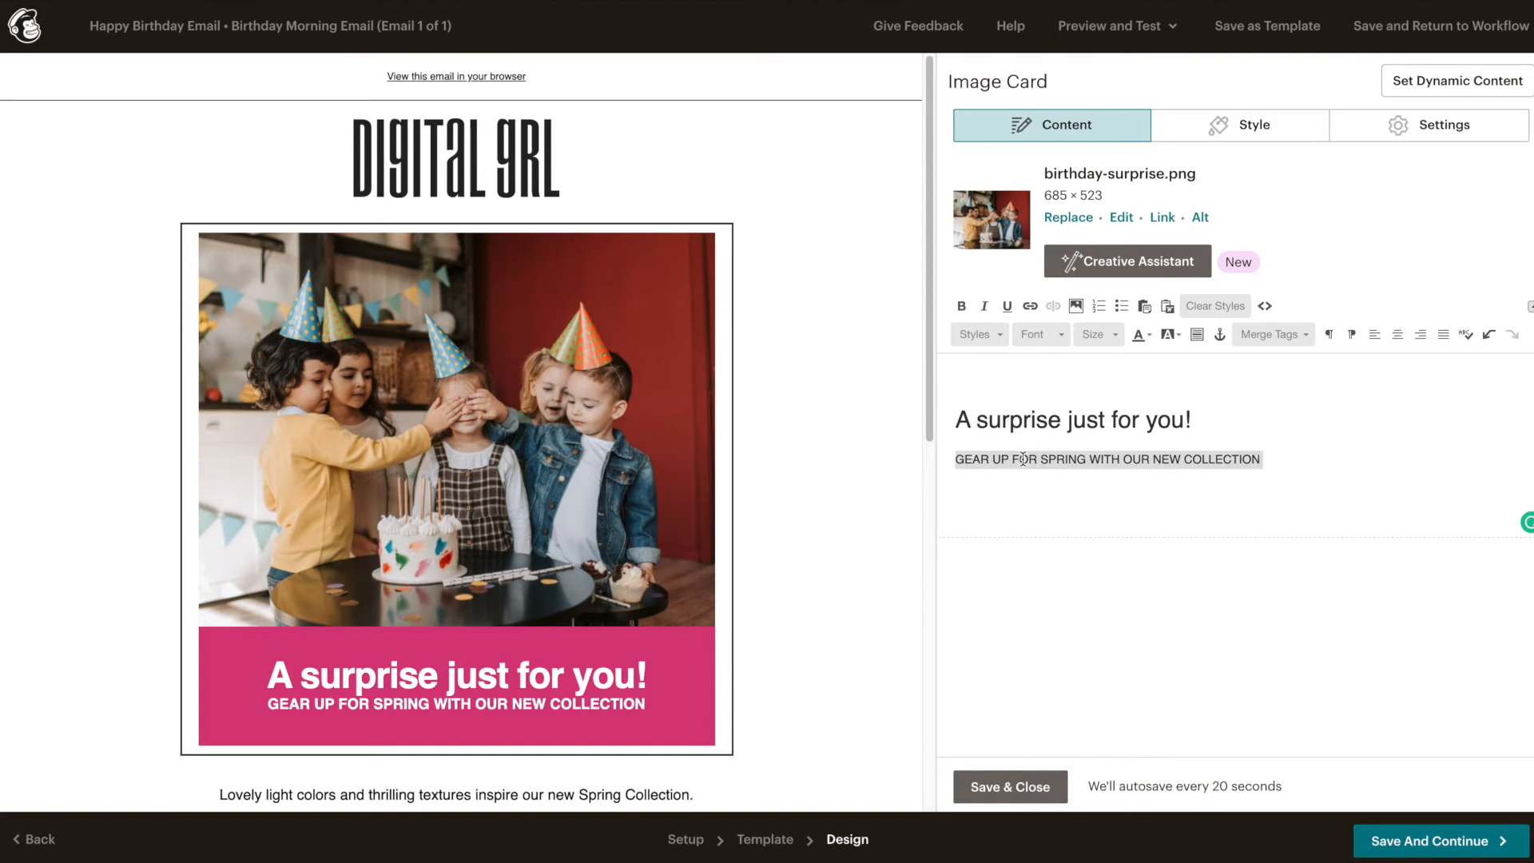
pyautogui.write('WISHING YOU A VE')
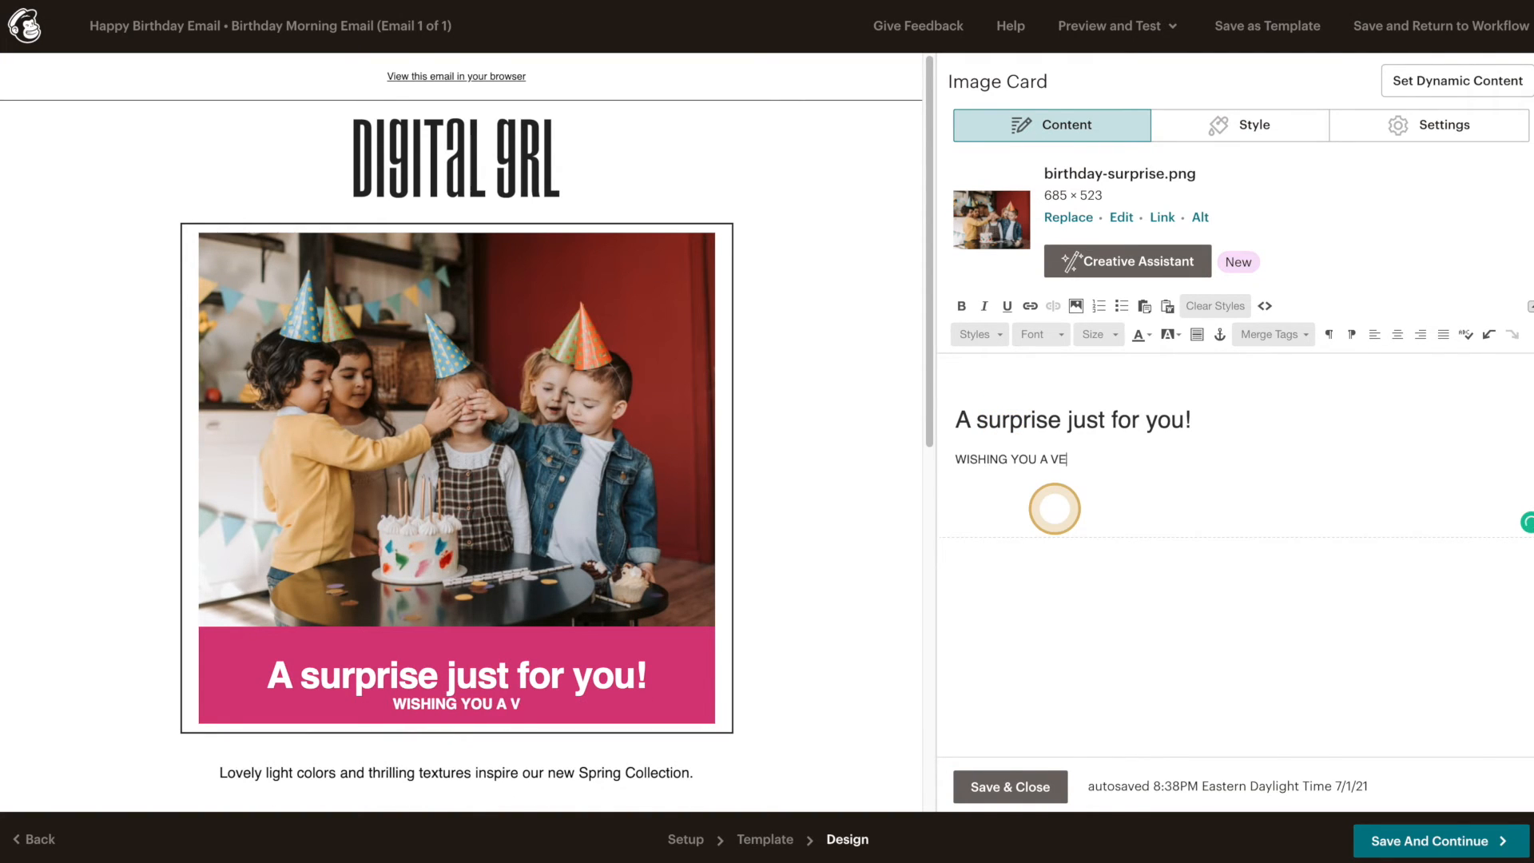
pyautogui.write('RY HAPPY BIRTHD')
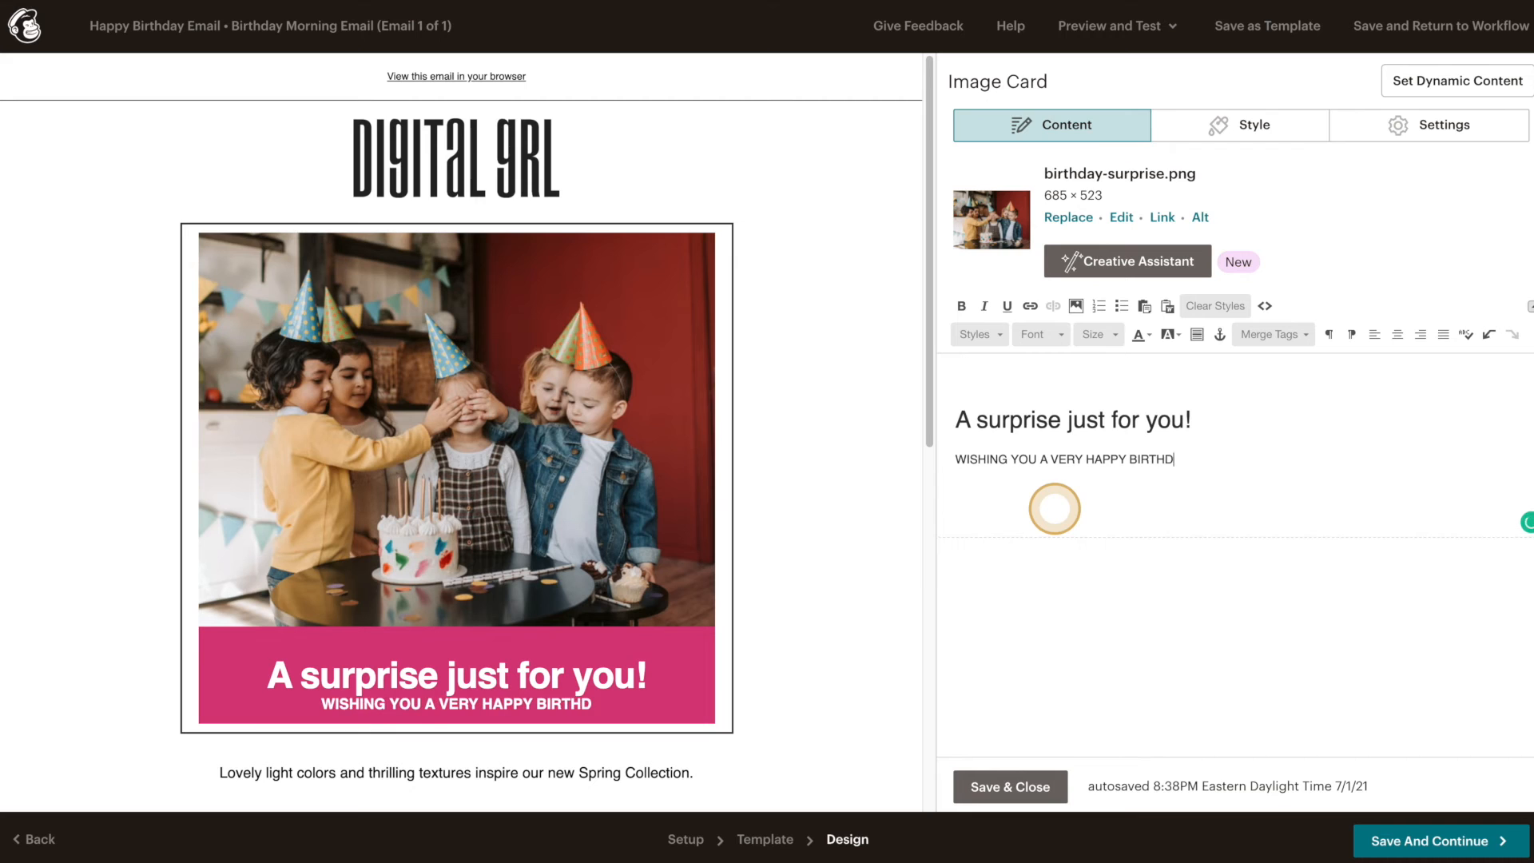
pyautogui.write('AY')
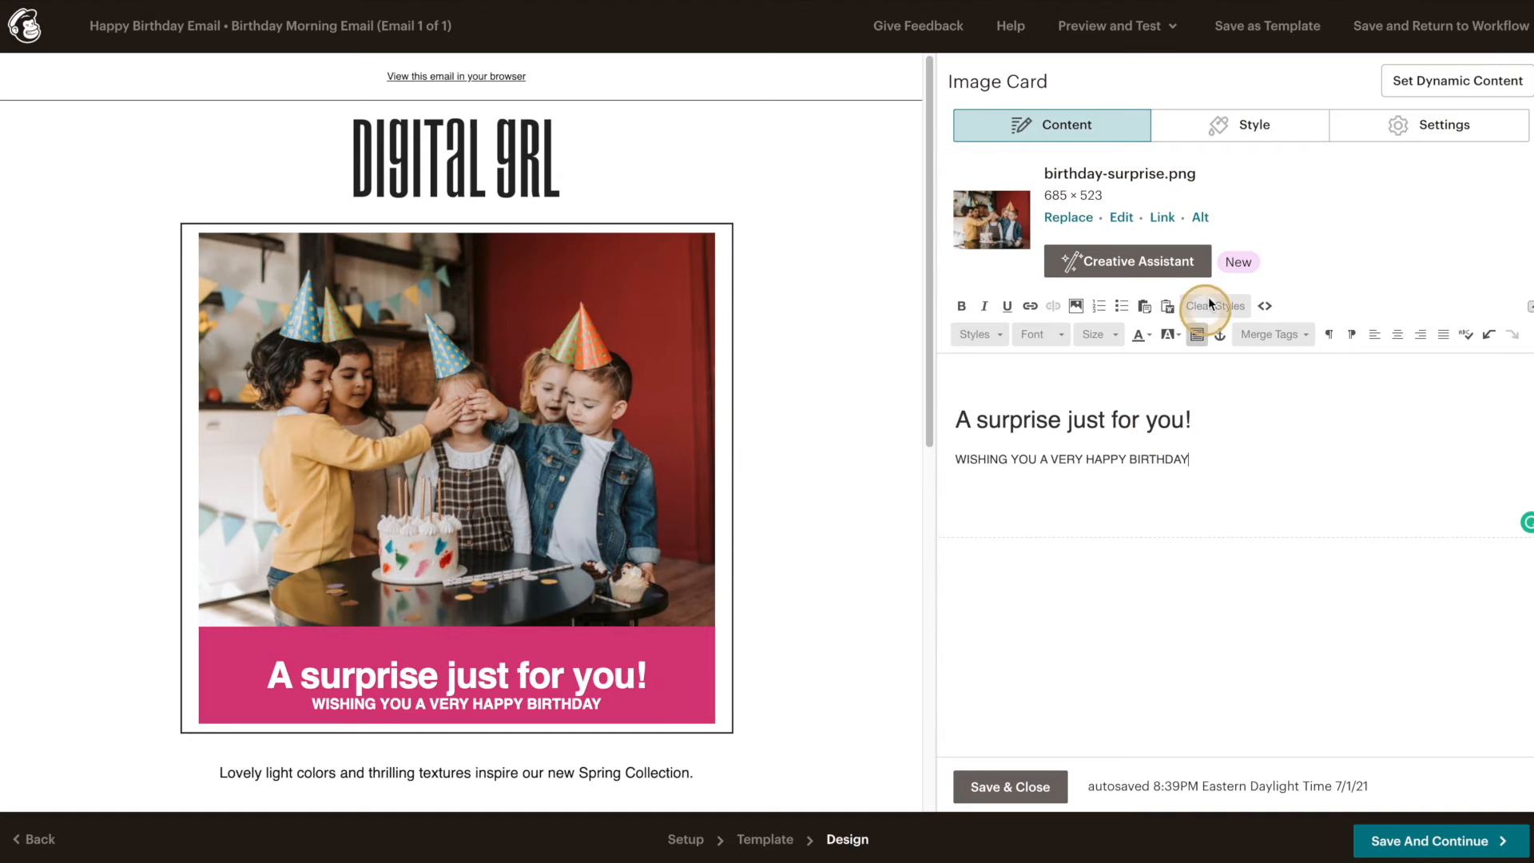
pyautogui.click(1254, 125)
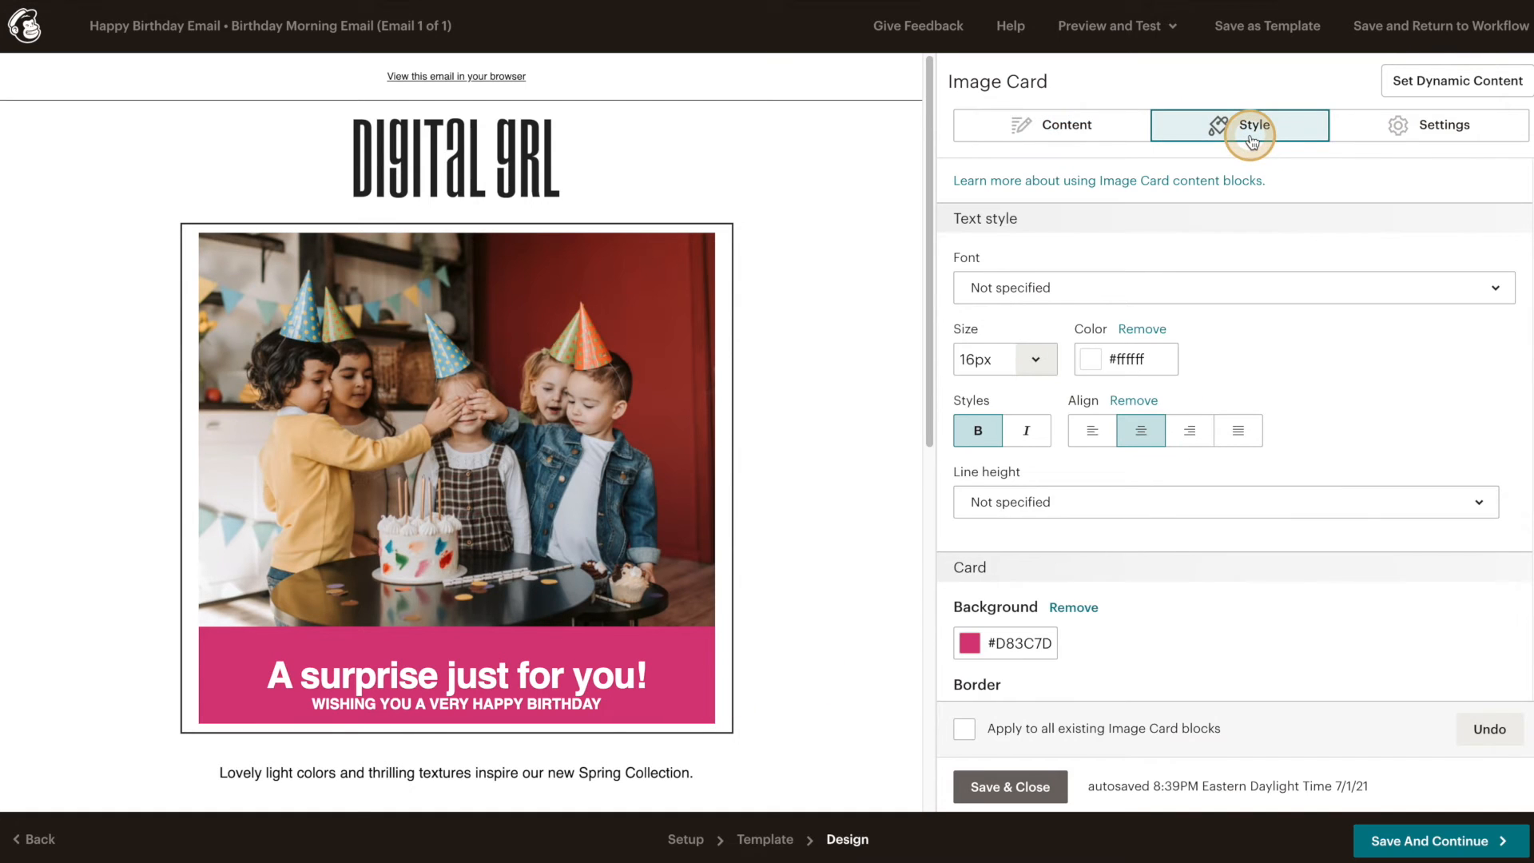
pyautogui.moveTo(978, 637)
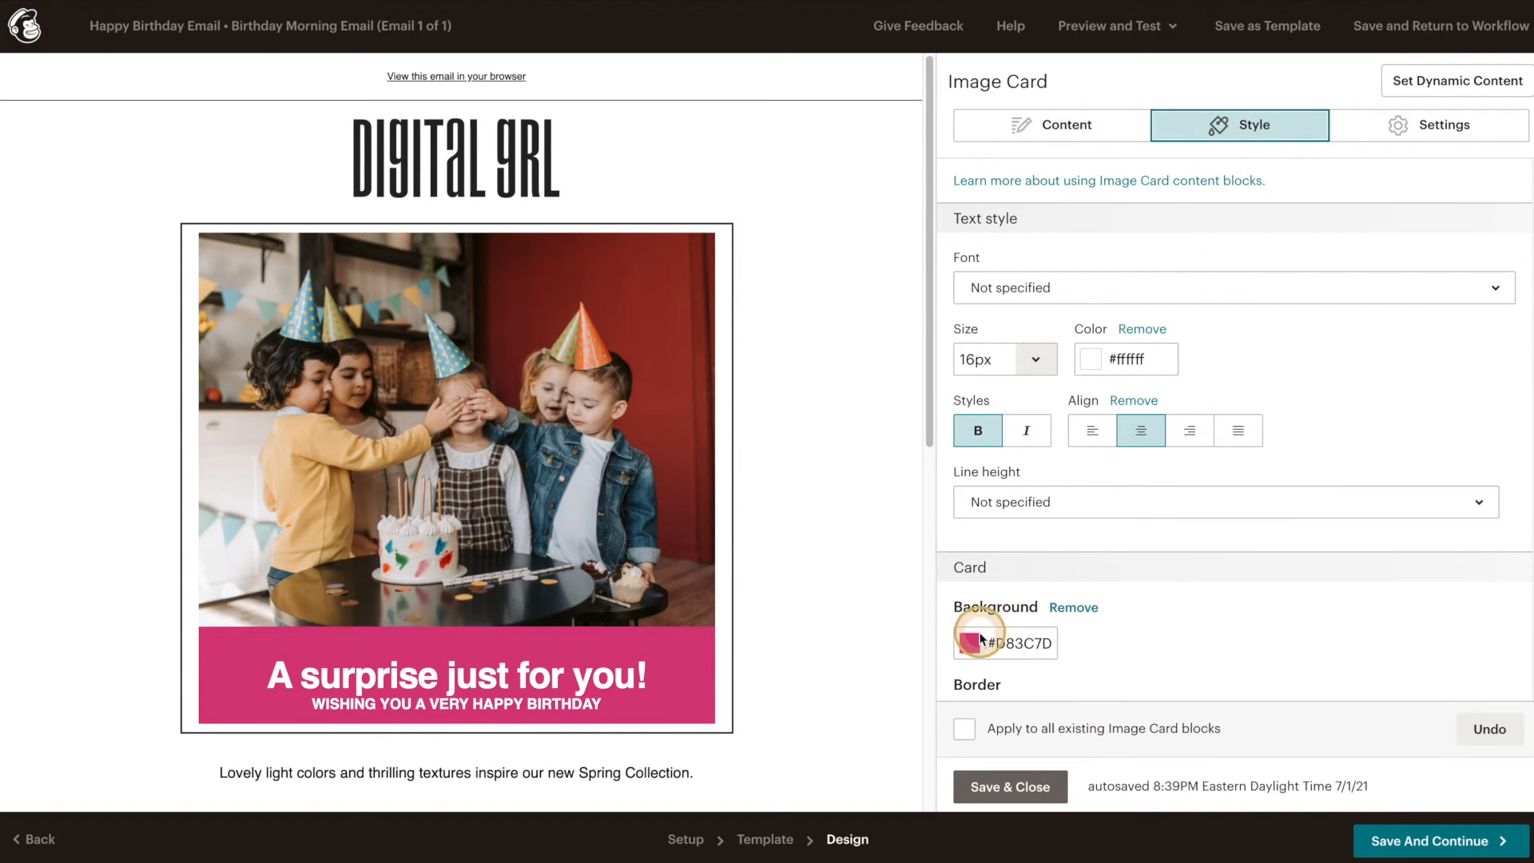
# - Set the image card background to blue #3c88d8 and save the card
pyautogui.click(979, 643)
pyautogui.write('#3c88d8')
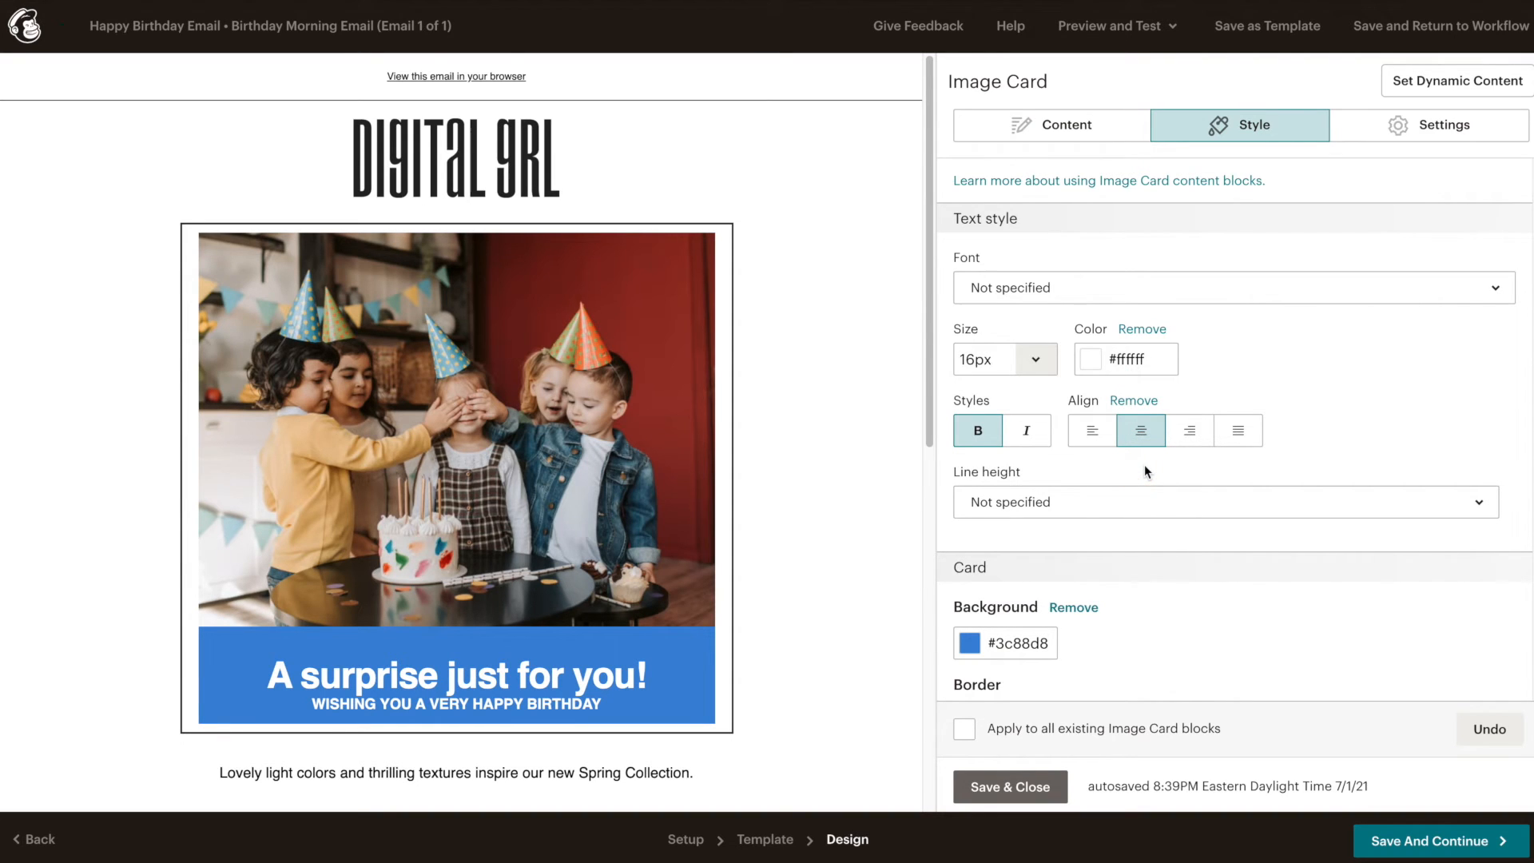
pyautogui.click(1011, 787)
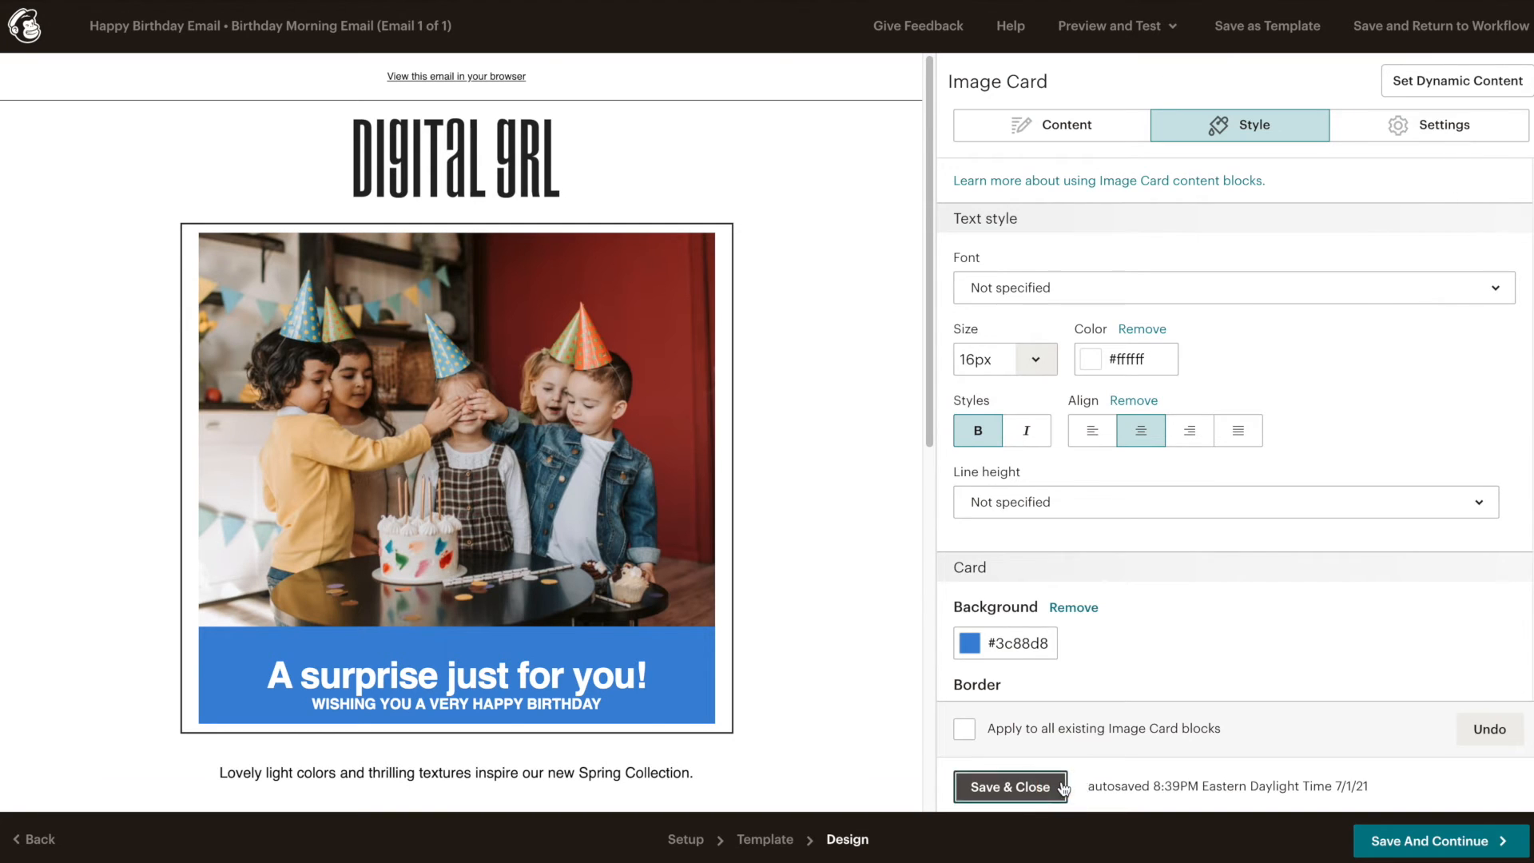
pyautogui.click(1011, 786)
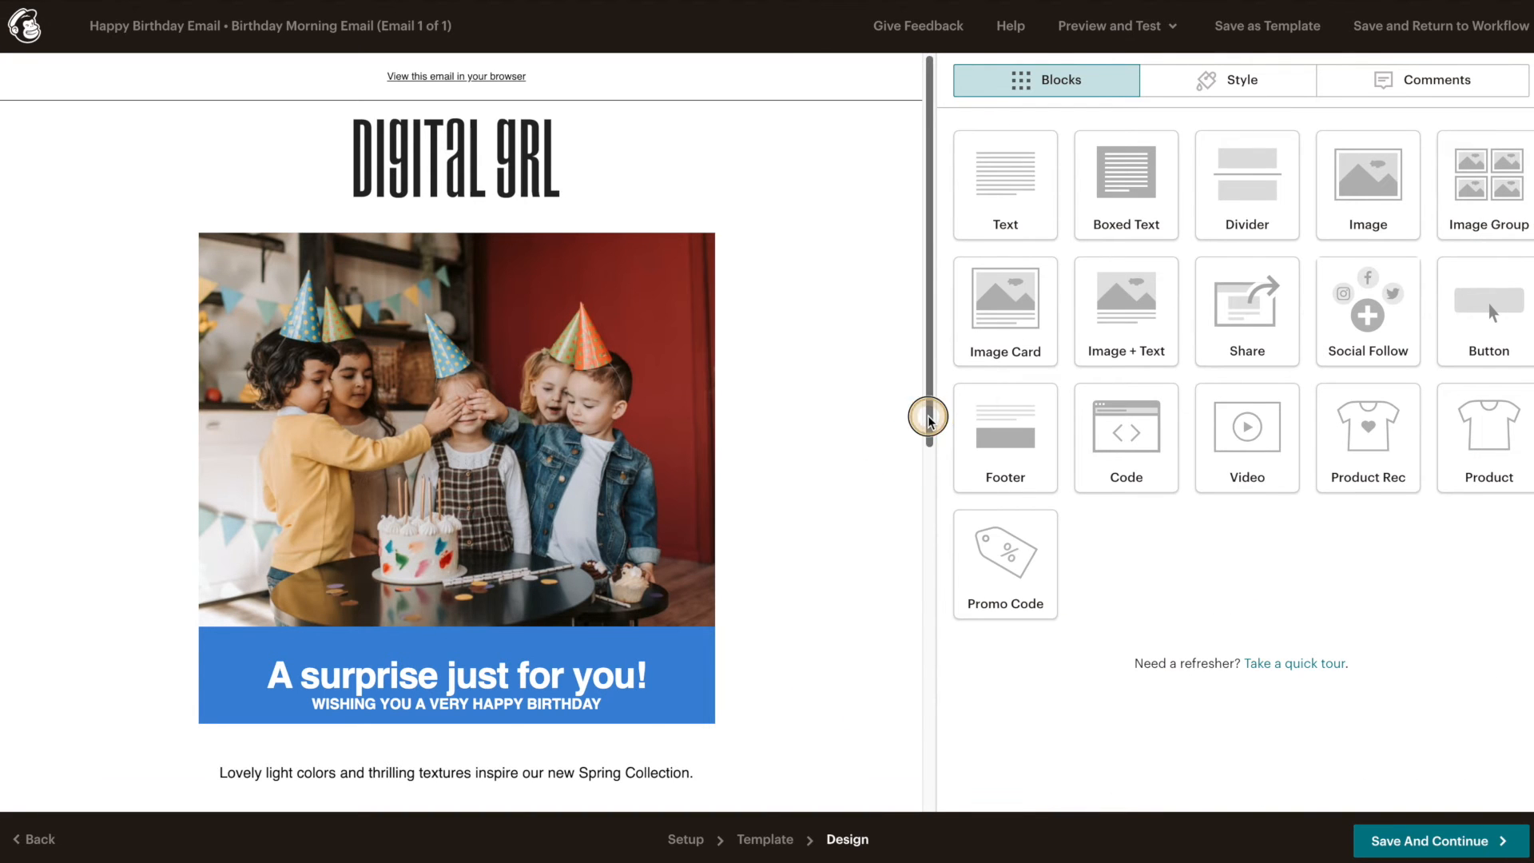
# - Replace the body paragraph with the 50% off any product birthday offer and save it
pyautogui.scroll(-3)
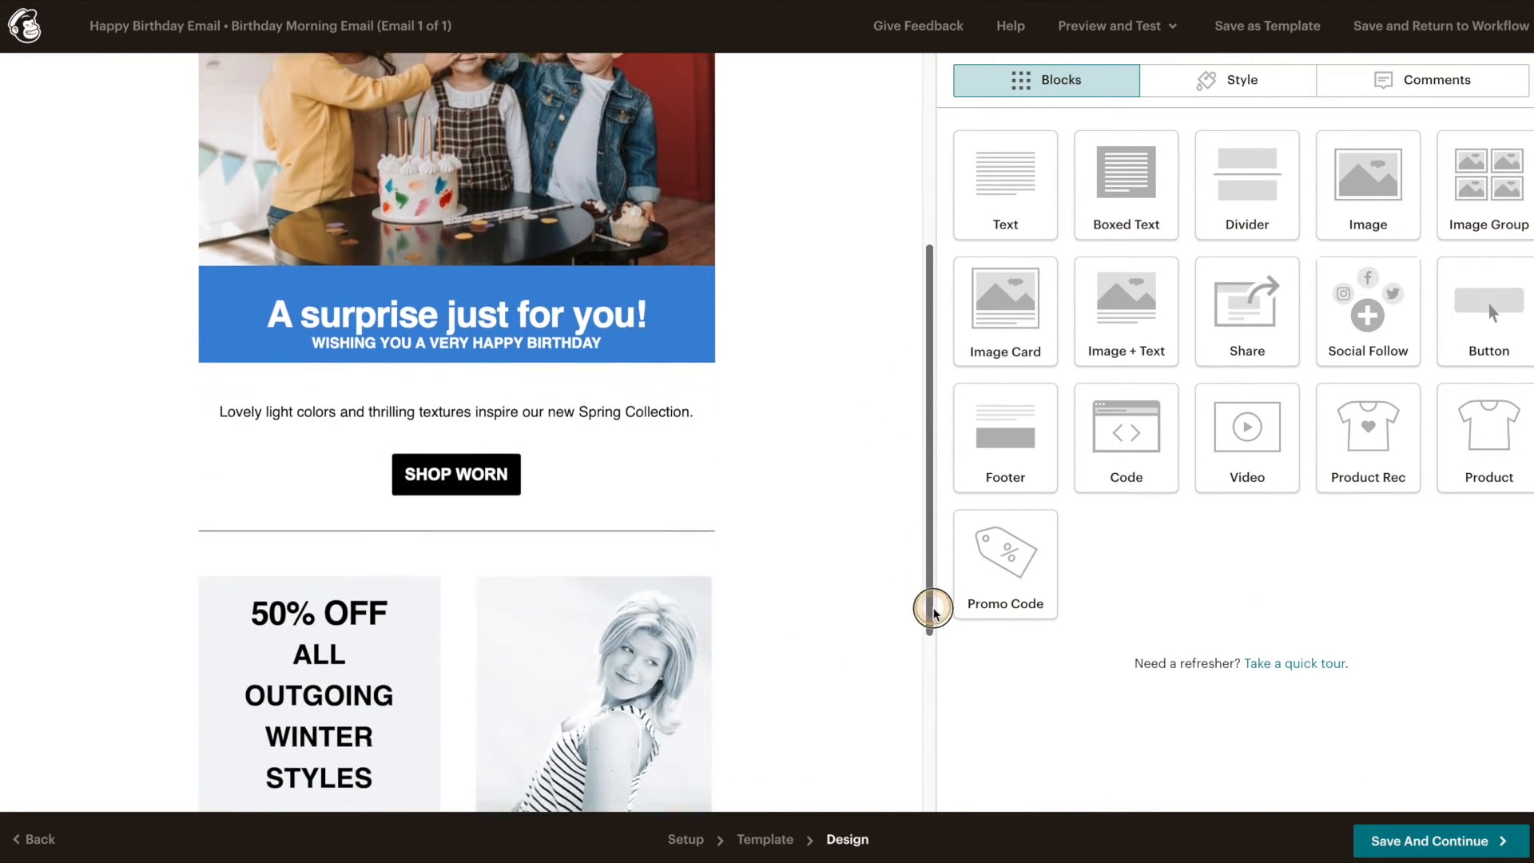
pyautogui.scroll(-3)
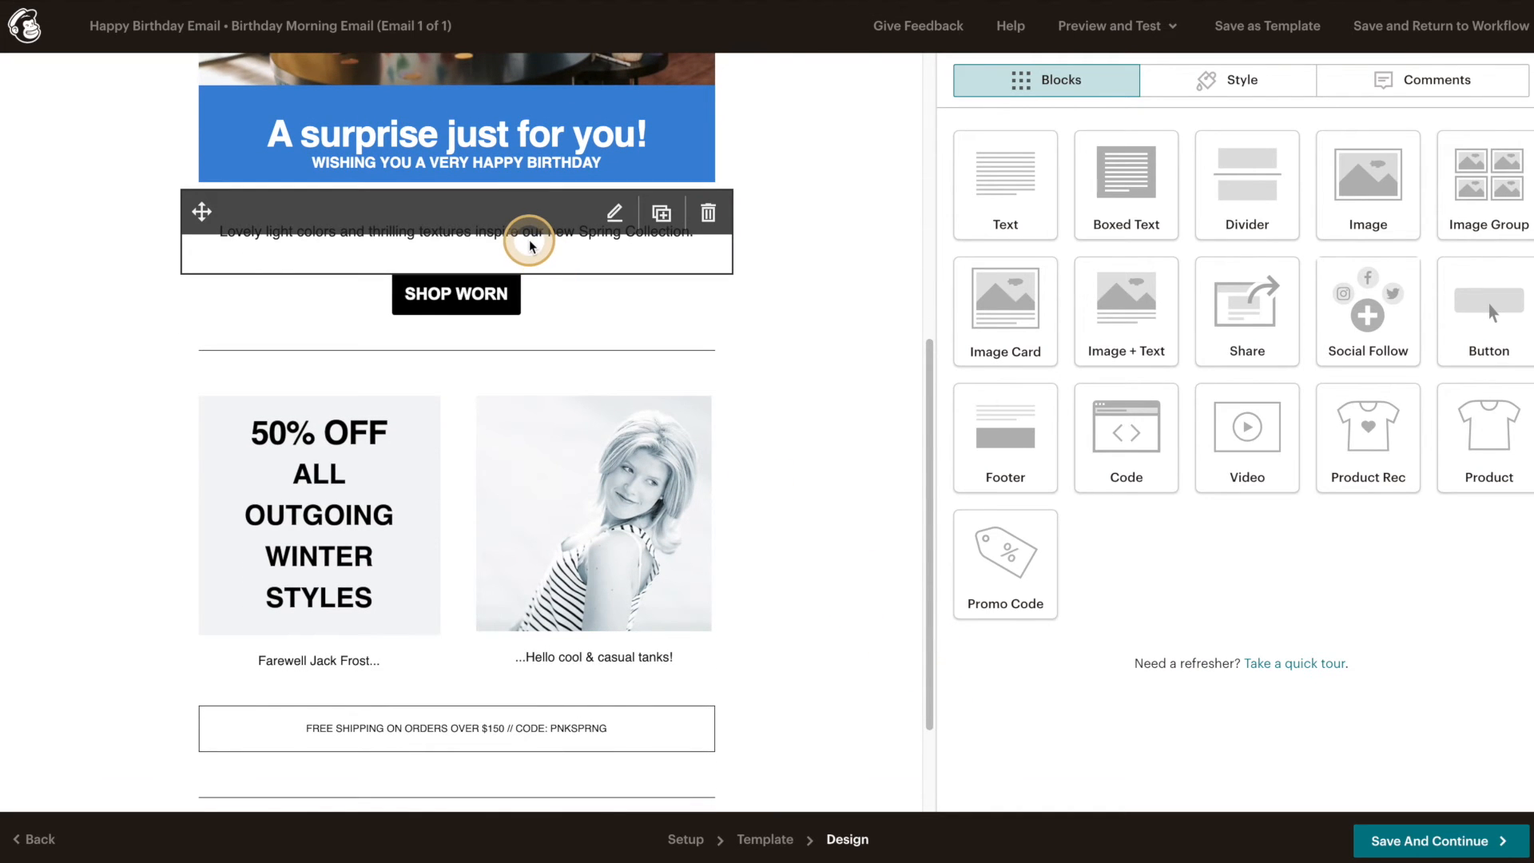
pyautogui.click(614, 212)
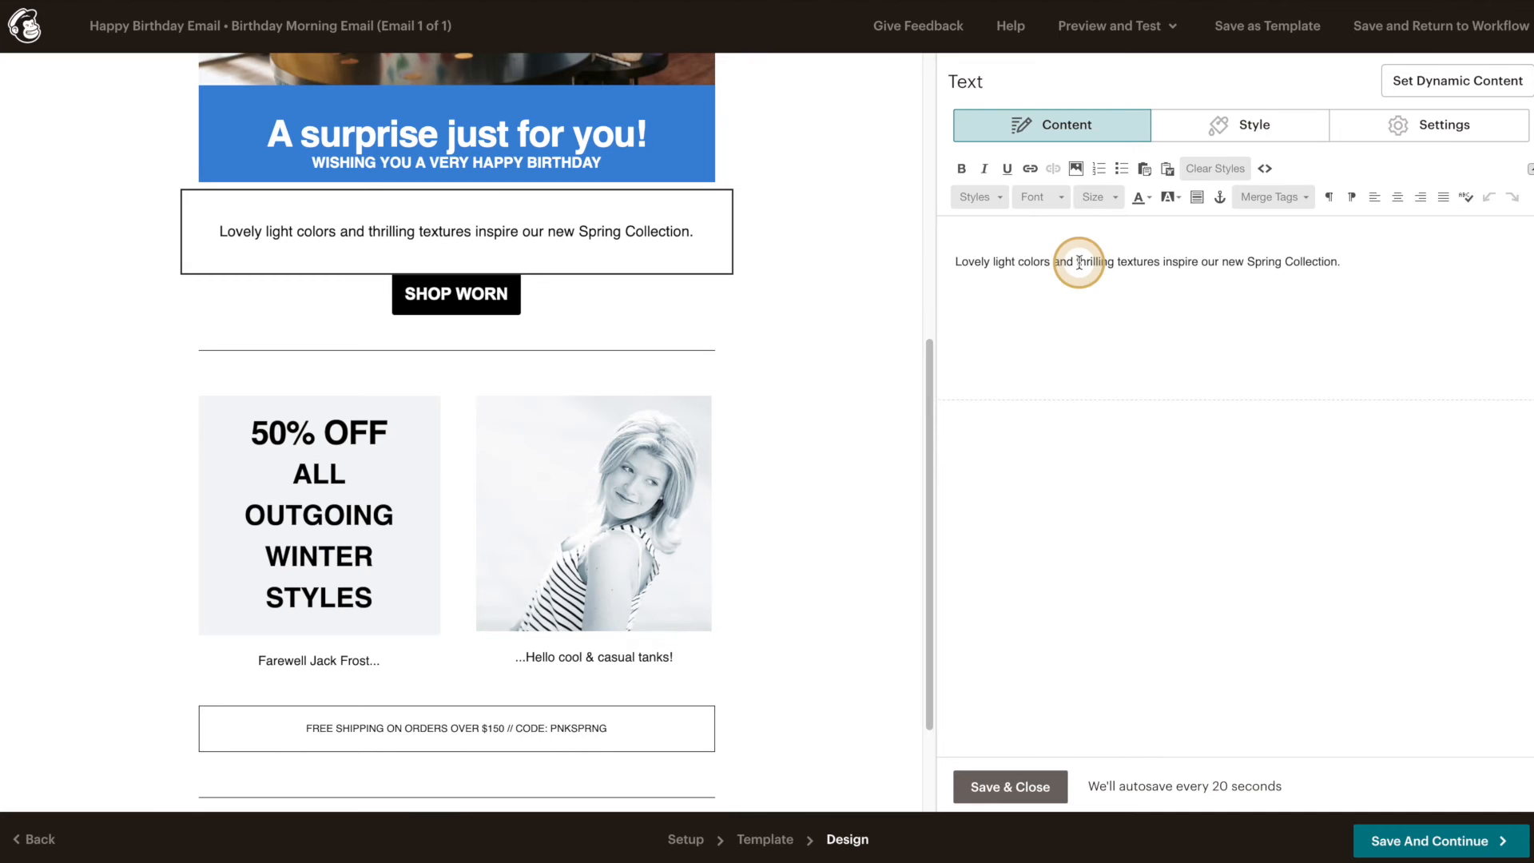
pyautogui.write('As a special gift from us to y')
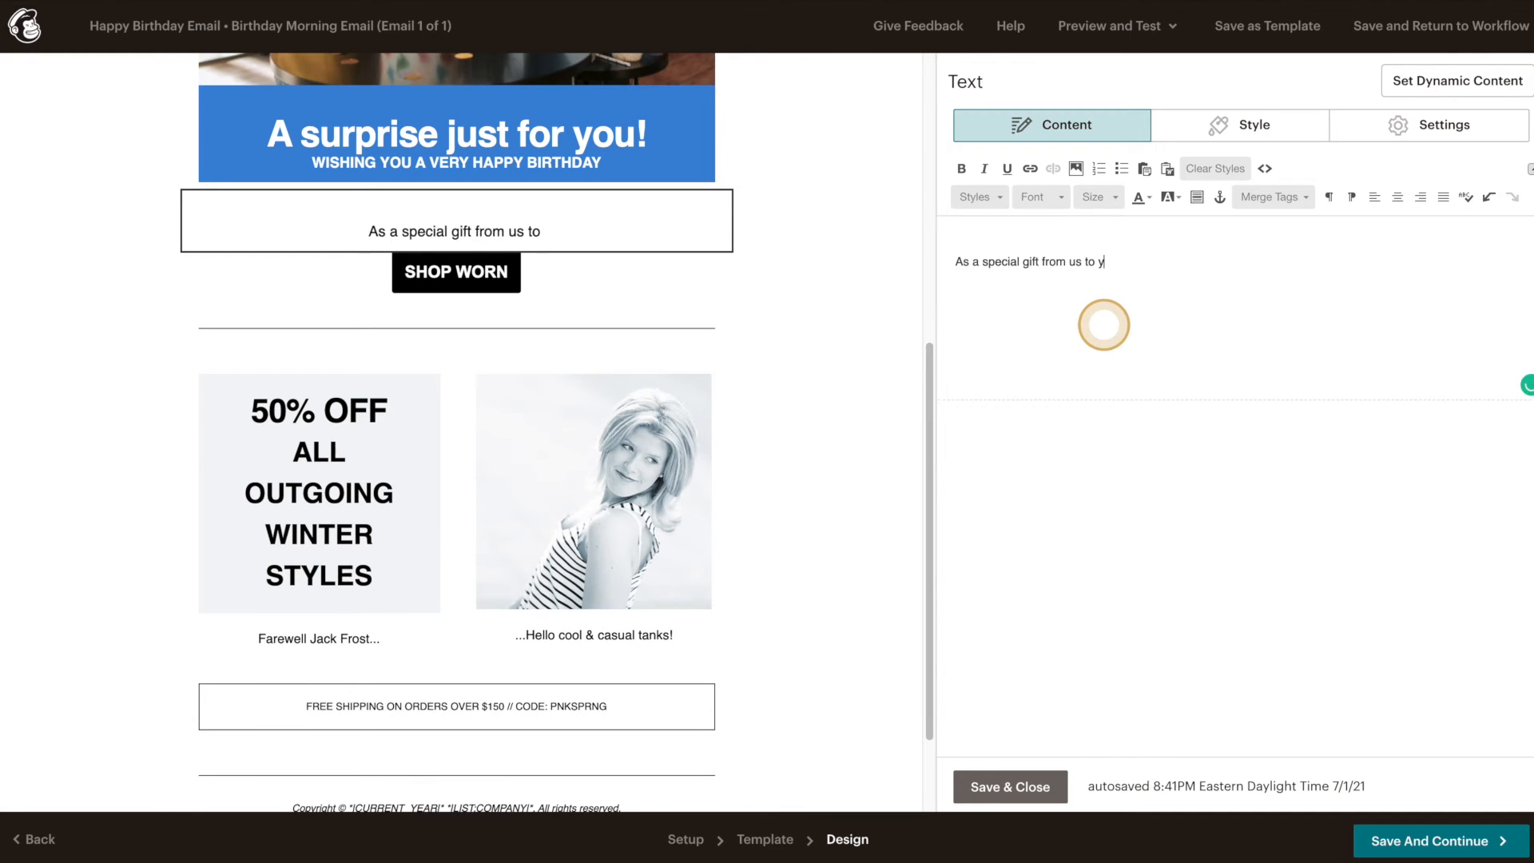
pyautogui.write("ou, we'd like to offer you 50% off of any product in our store!  Simply use BDAY50 at checkout to receive your special discount.")
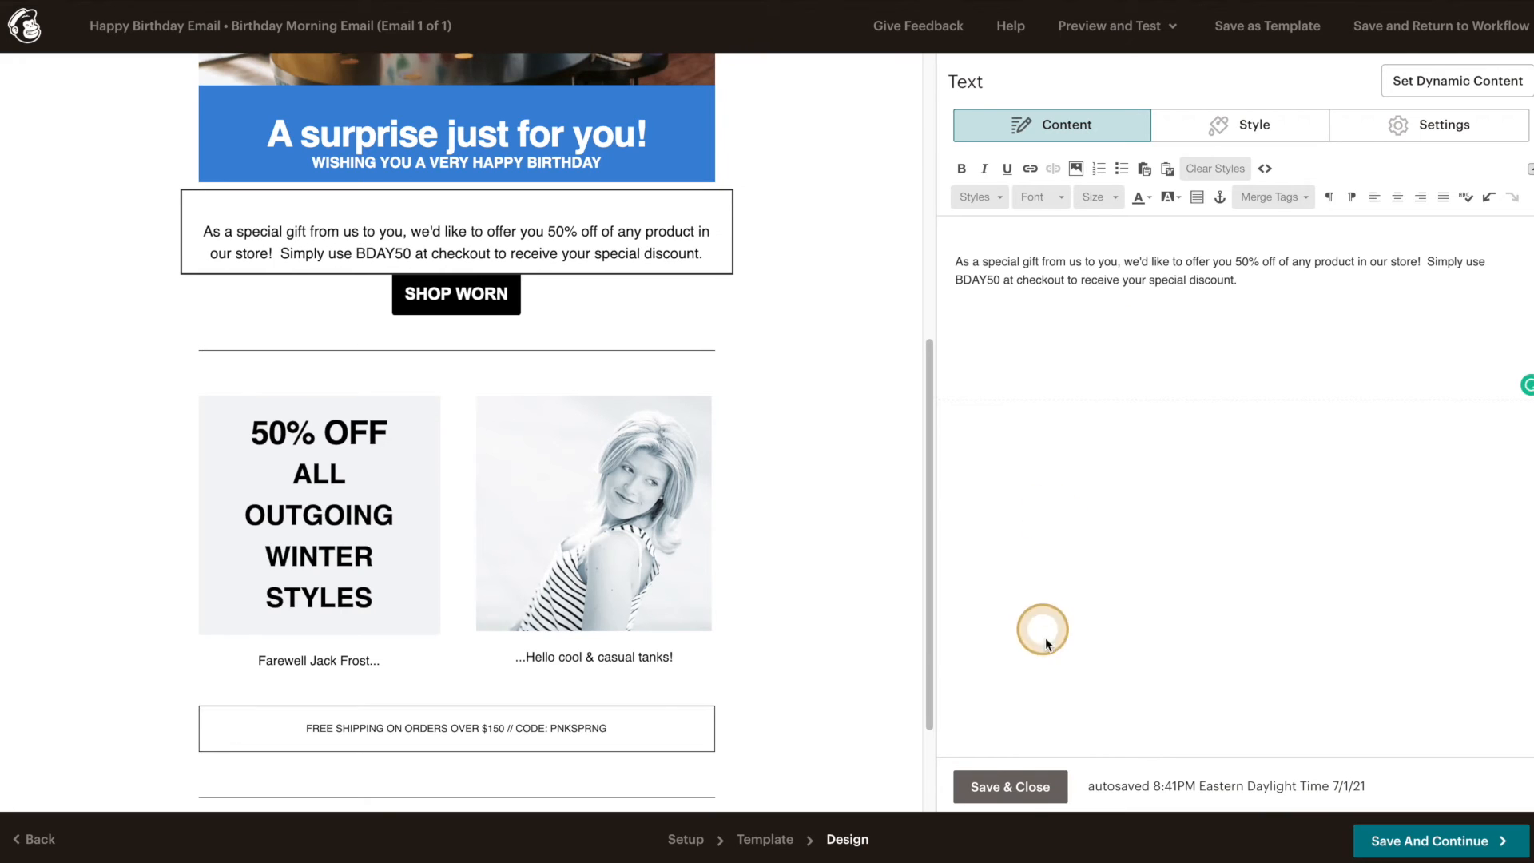
pyautogui.click(1010, 786)
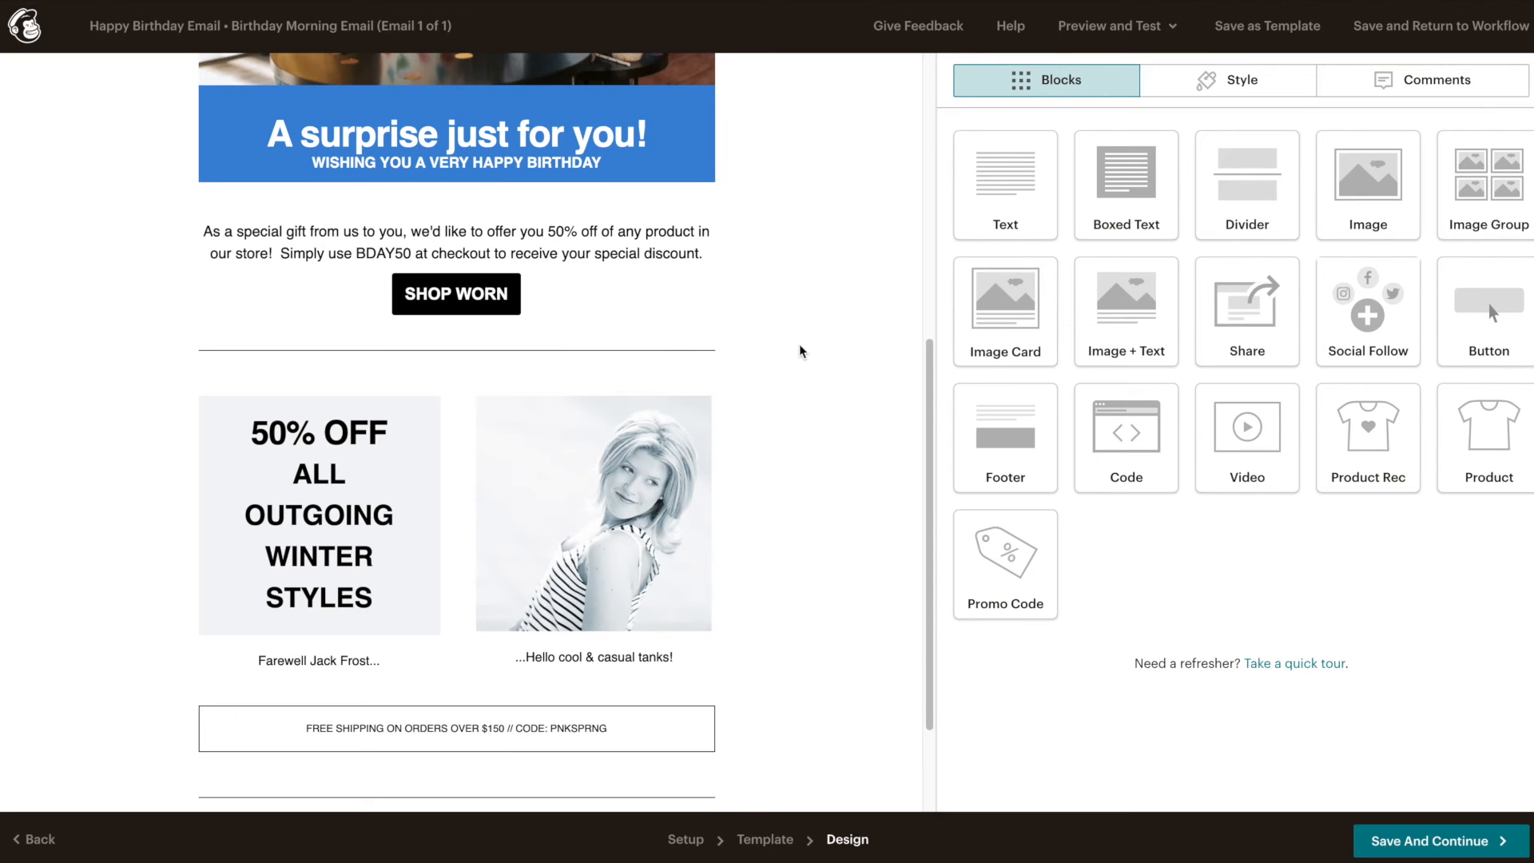
pyautogui.click(455, 293)
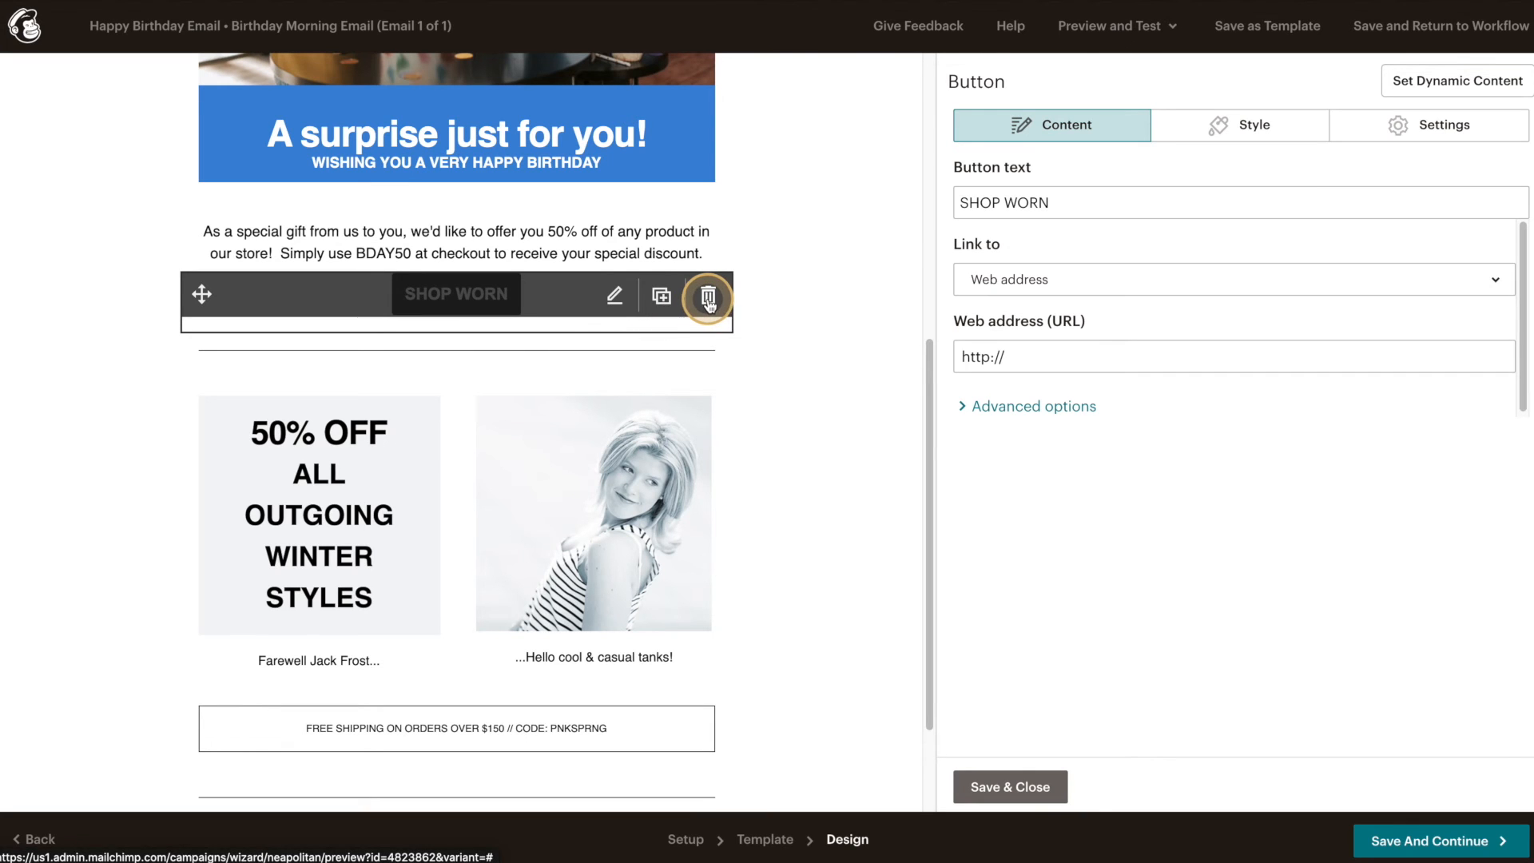
# - Delete the SHOP WORN button block below the 50%-off BDAY50 paragraph
pyautogui.click(707, 295)
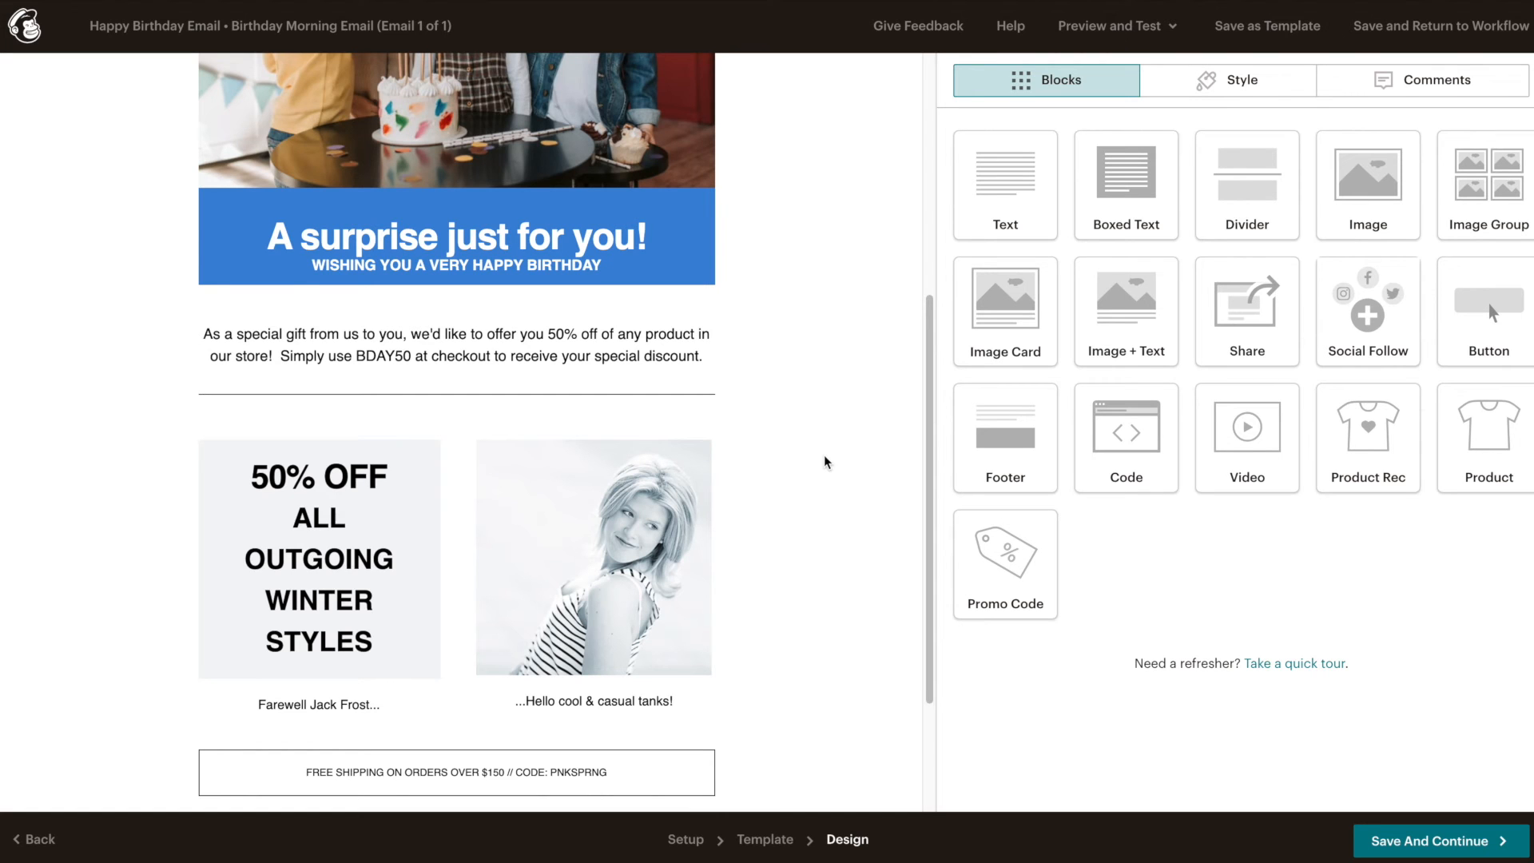
pyautogui.moveTo(978, 449)
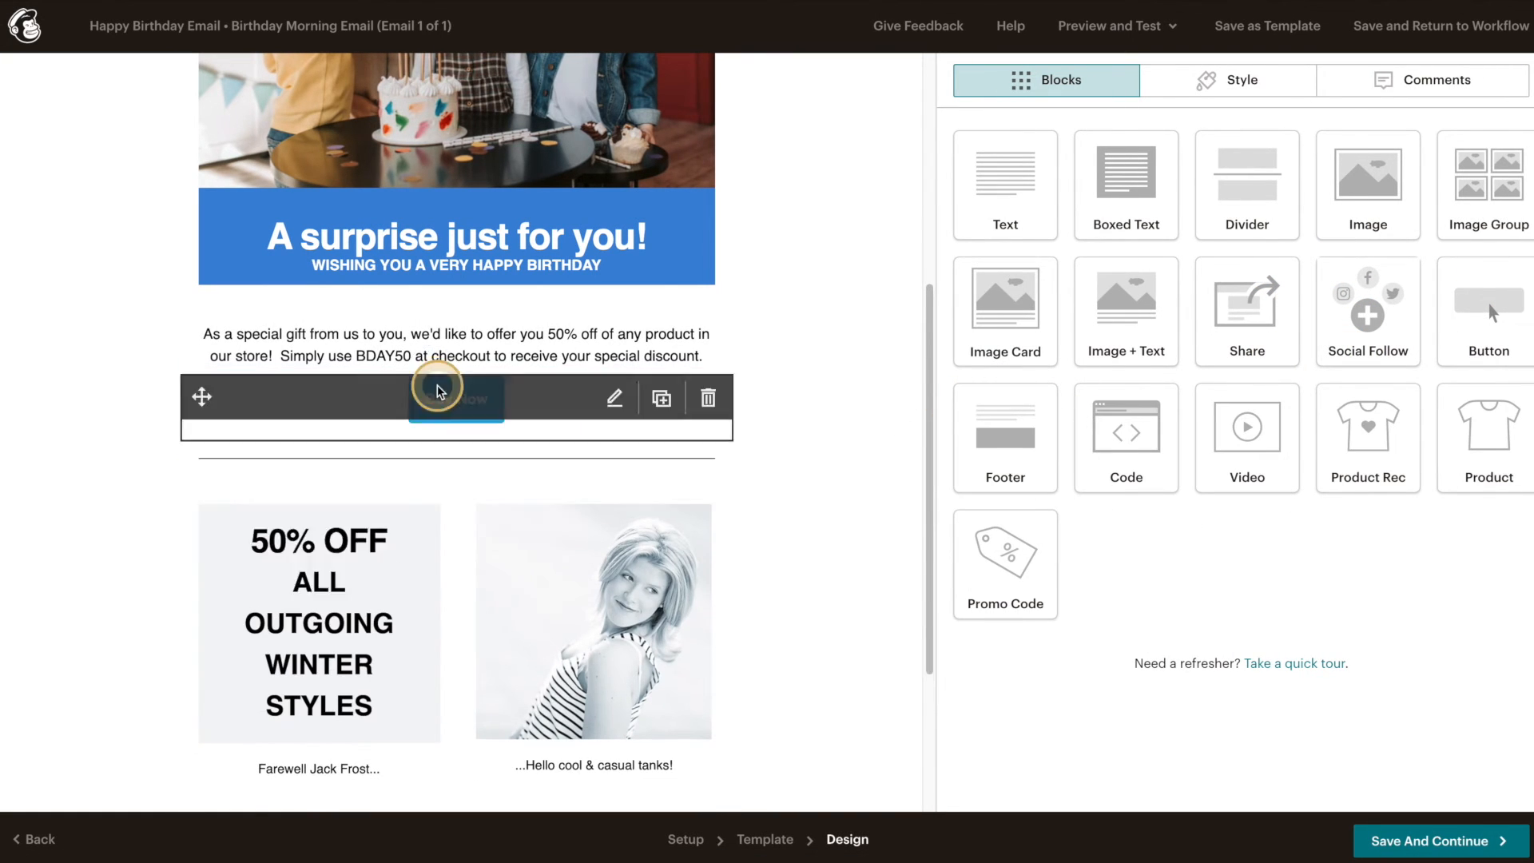
# - Set the button text to Start Shopping, link digitalgrl.com, and use a near-black background
pyautogui.click(455, 398)
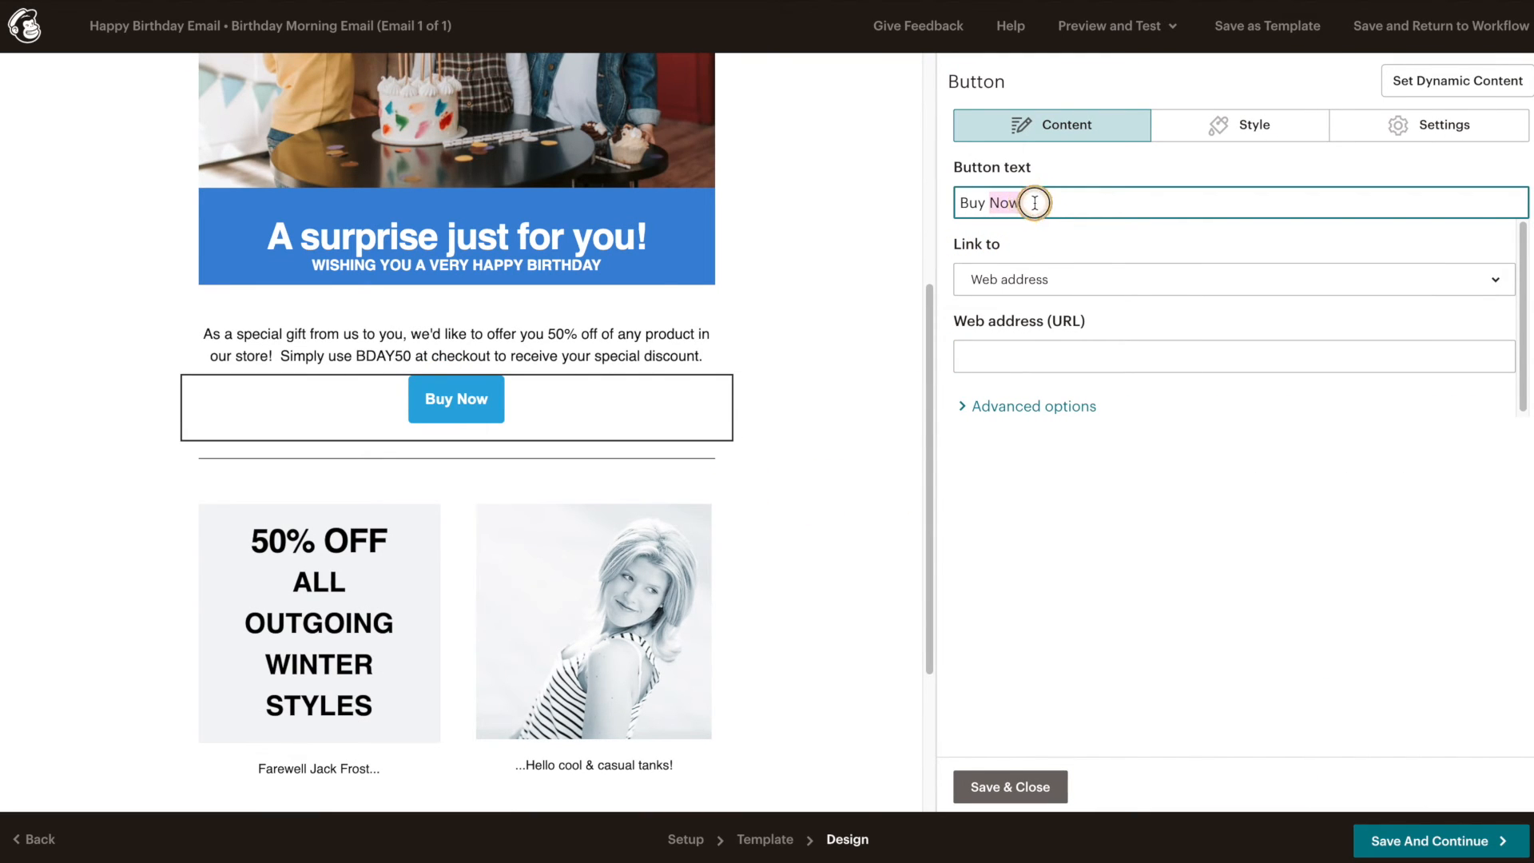
pyautogui.write('Start Shopping')
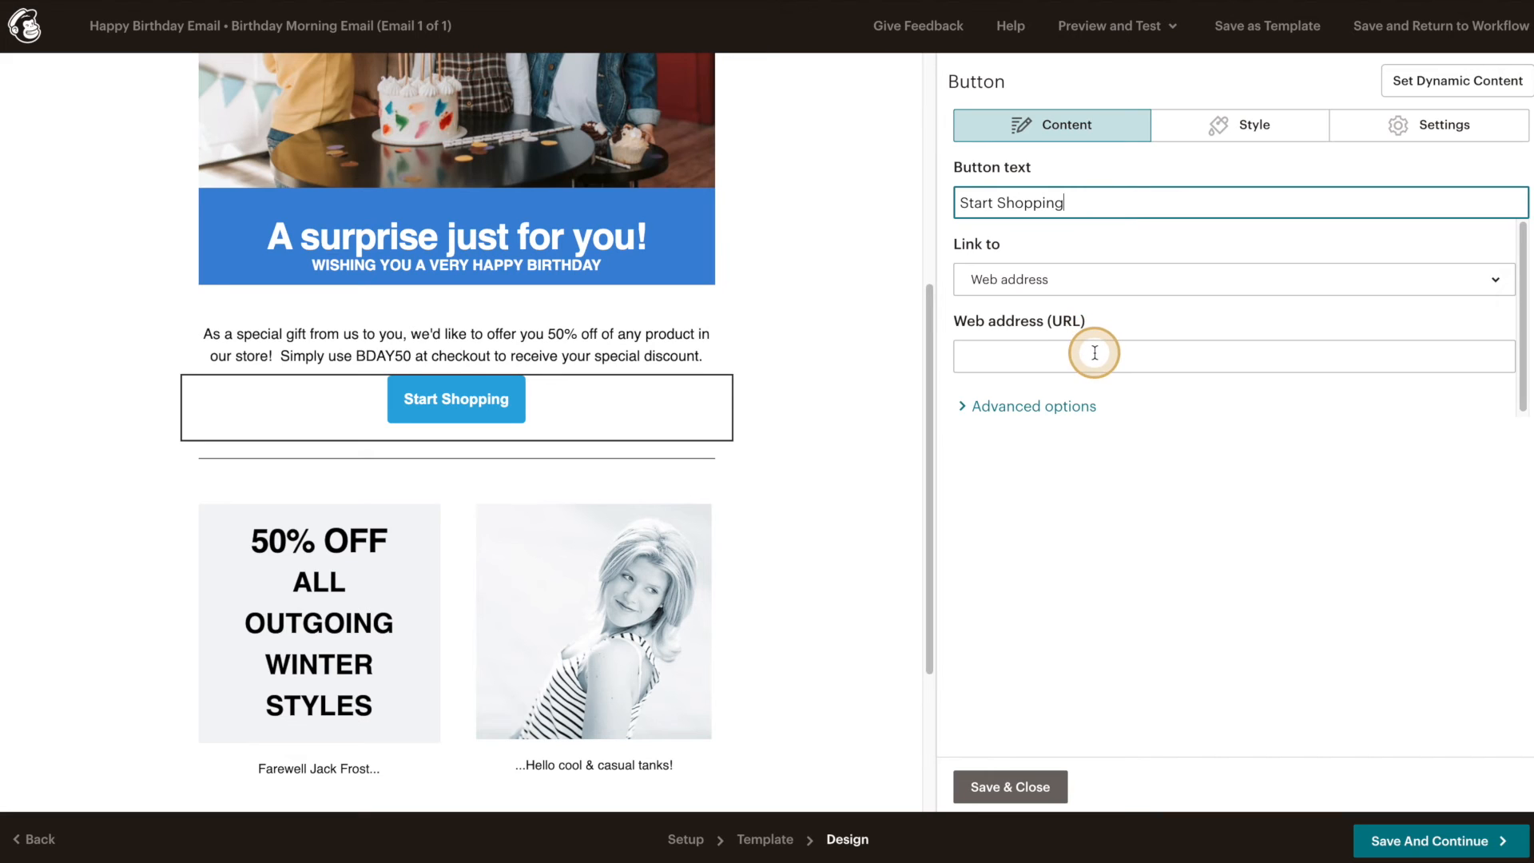
pyautogui.write('digitalgrl.com')
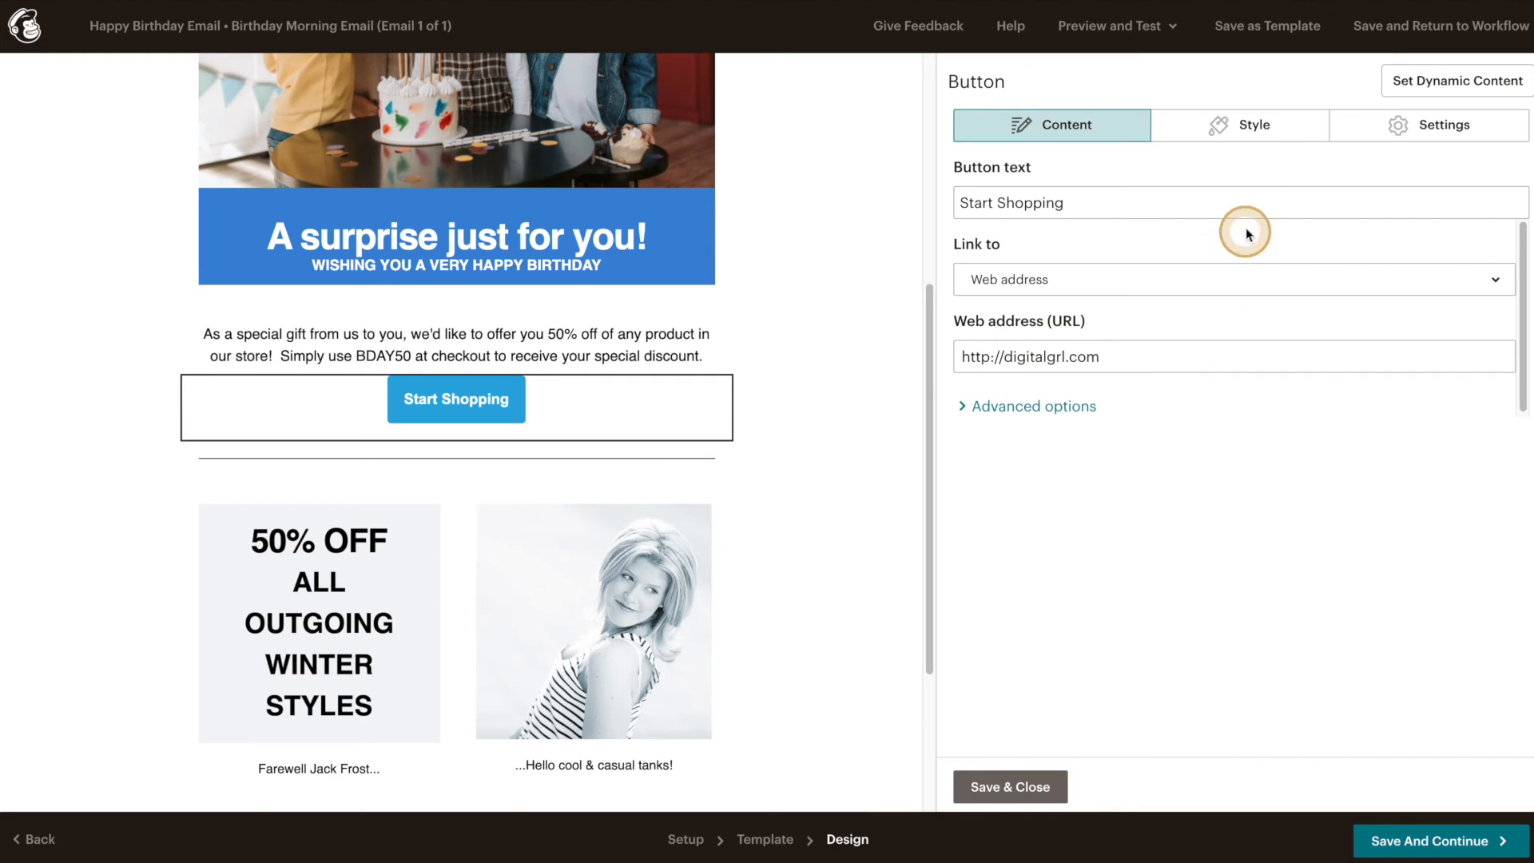
pyautogui.click(1239, 124)
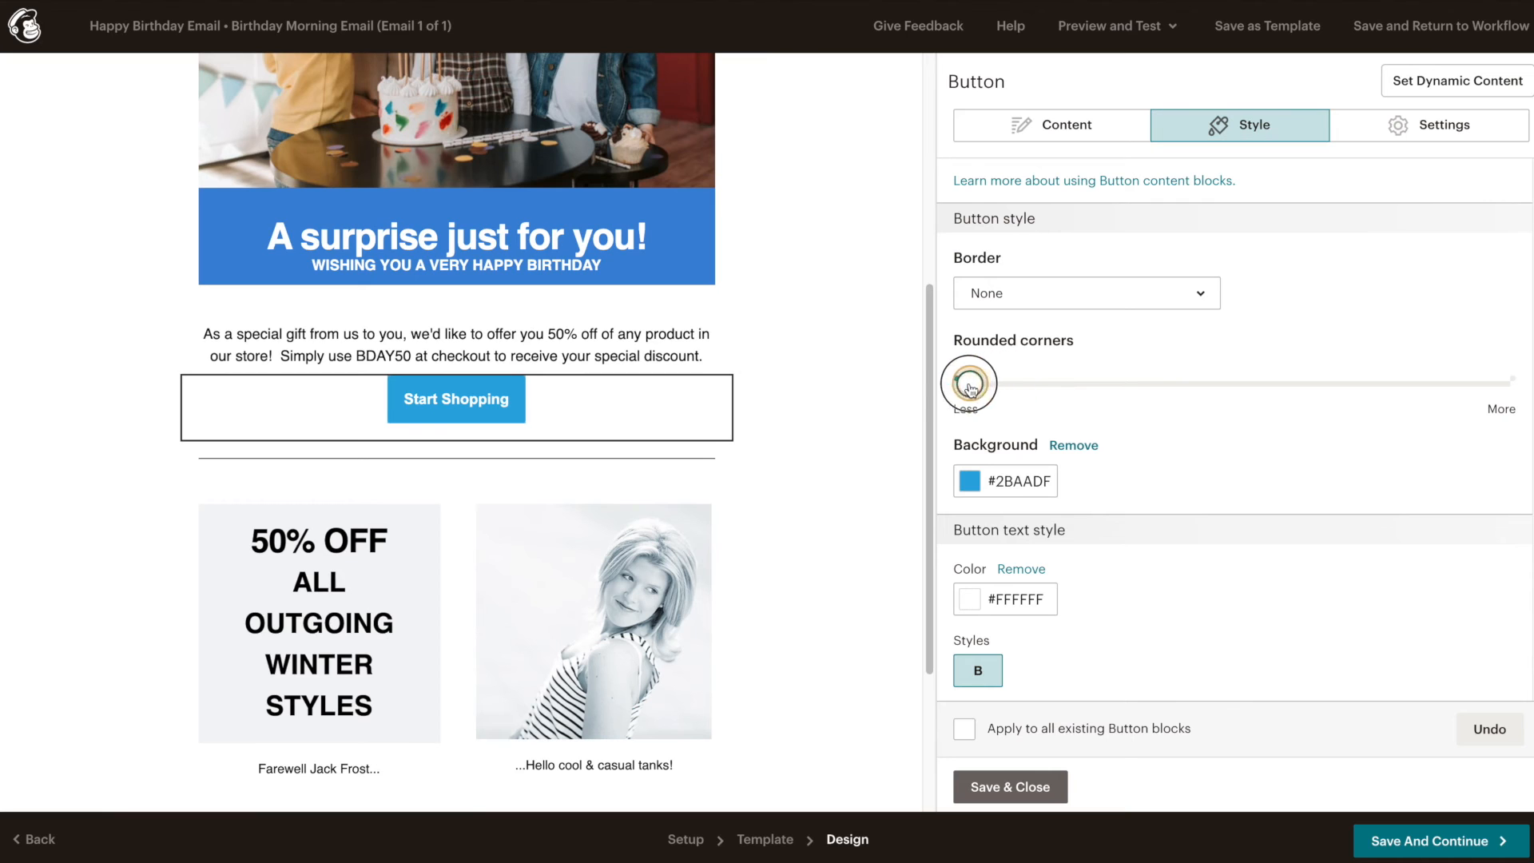
pyautogui.click(967, 480)
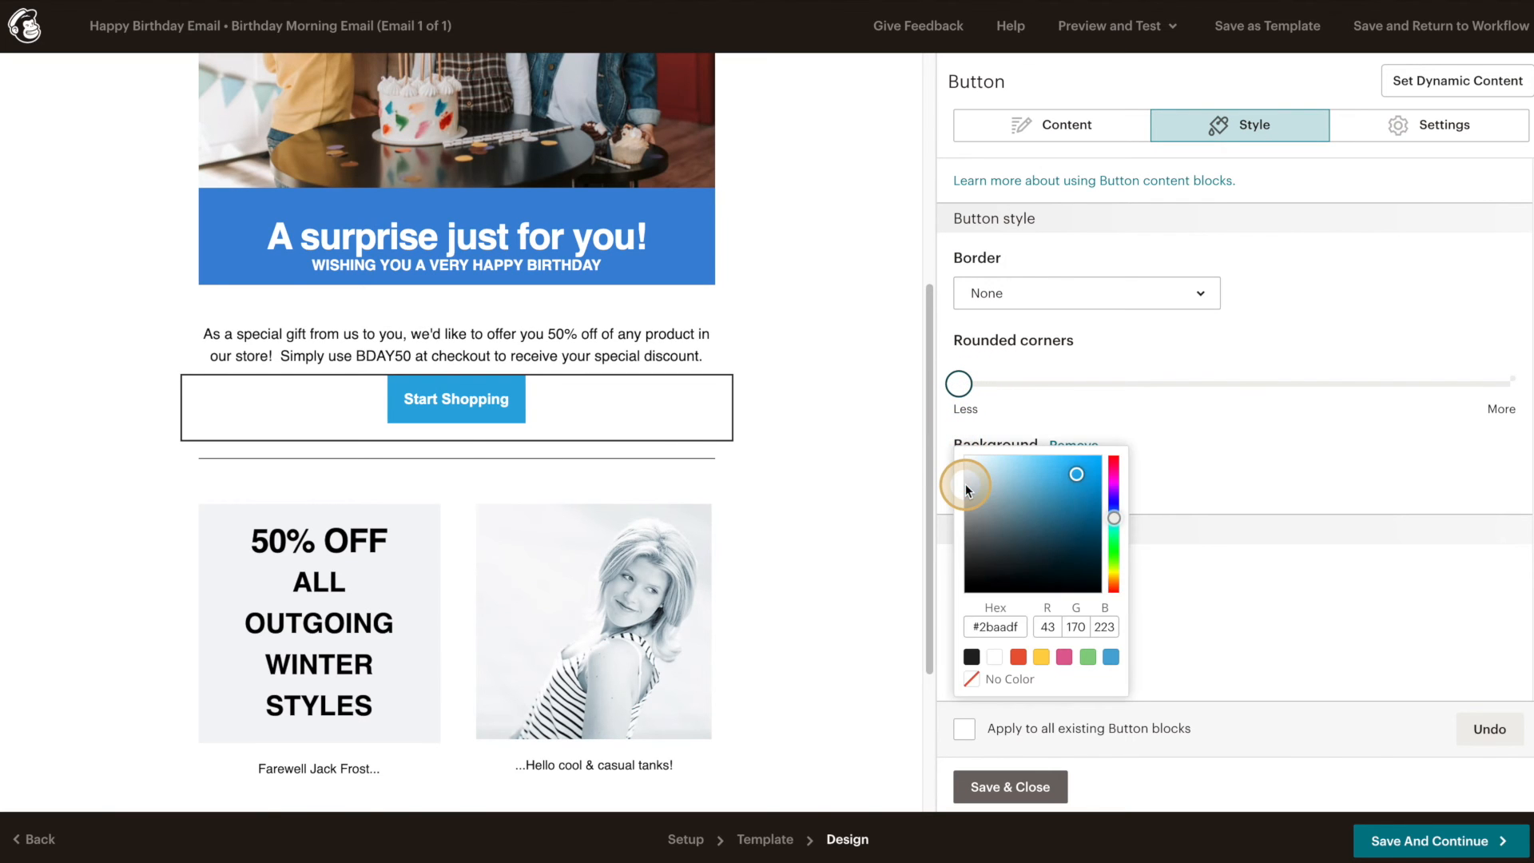
pyautogui.click(972, 657)
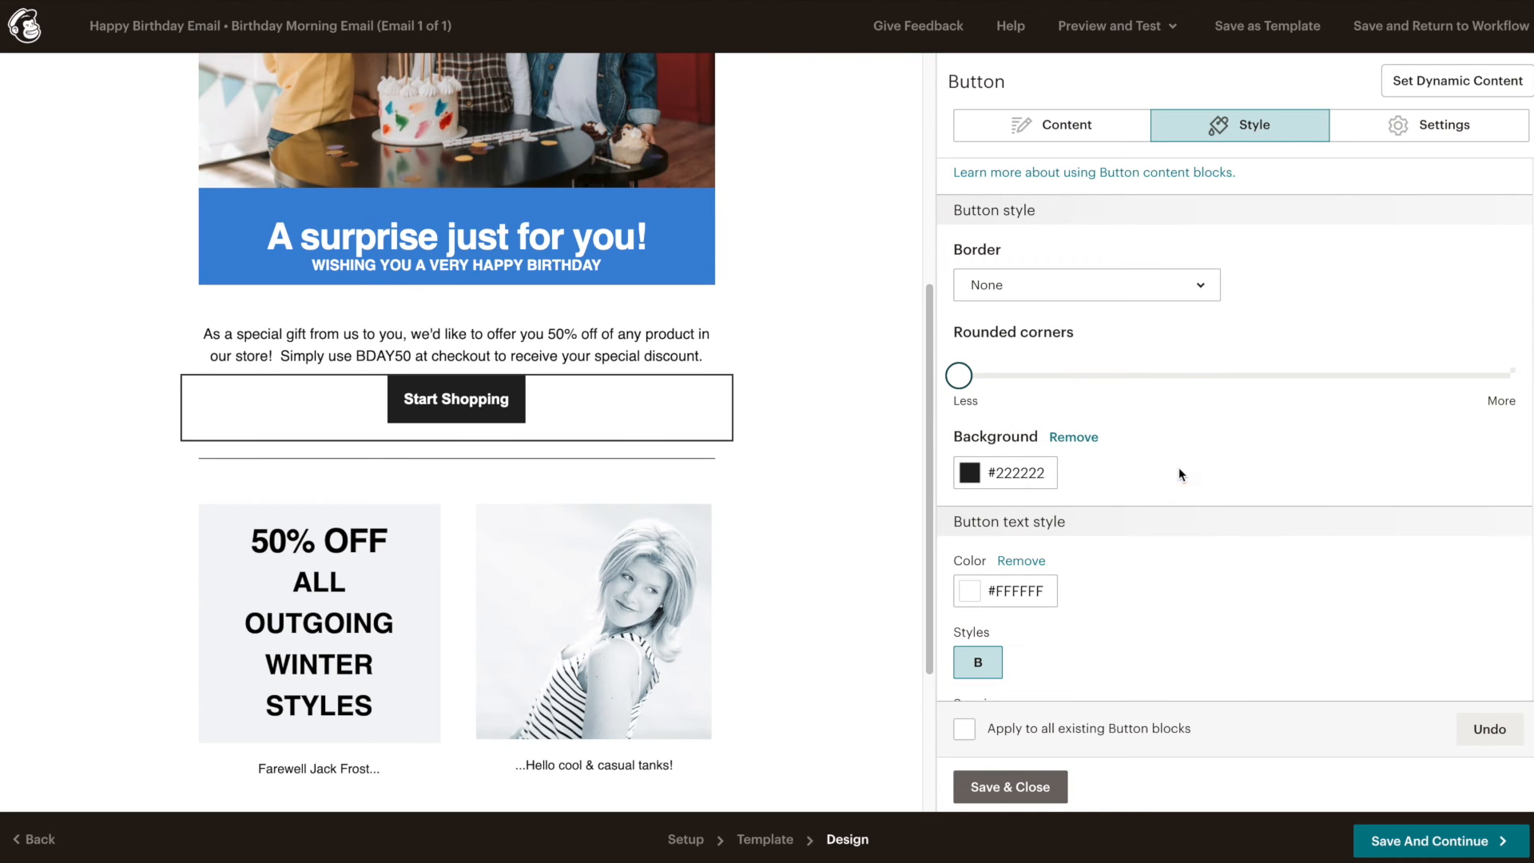
pyautogui.click(1008, 787)
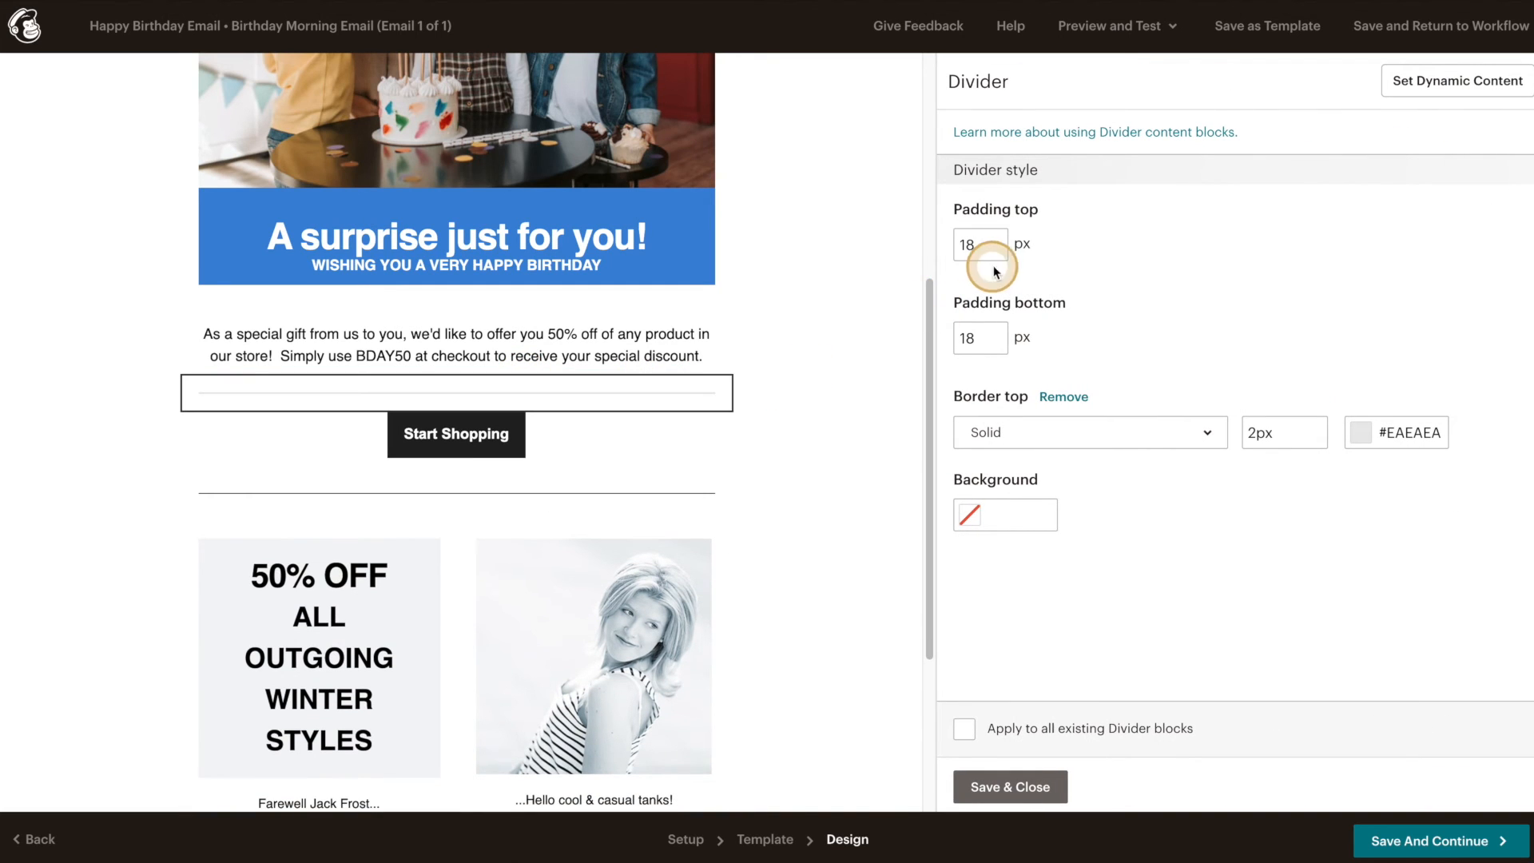
# - Give the divider 10px top padding and set its border to None
pyautogui.click(978, 245)
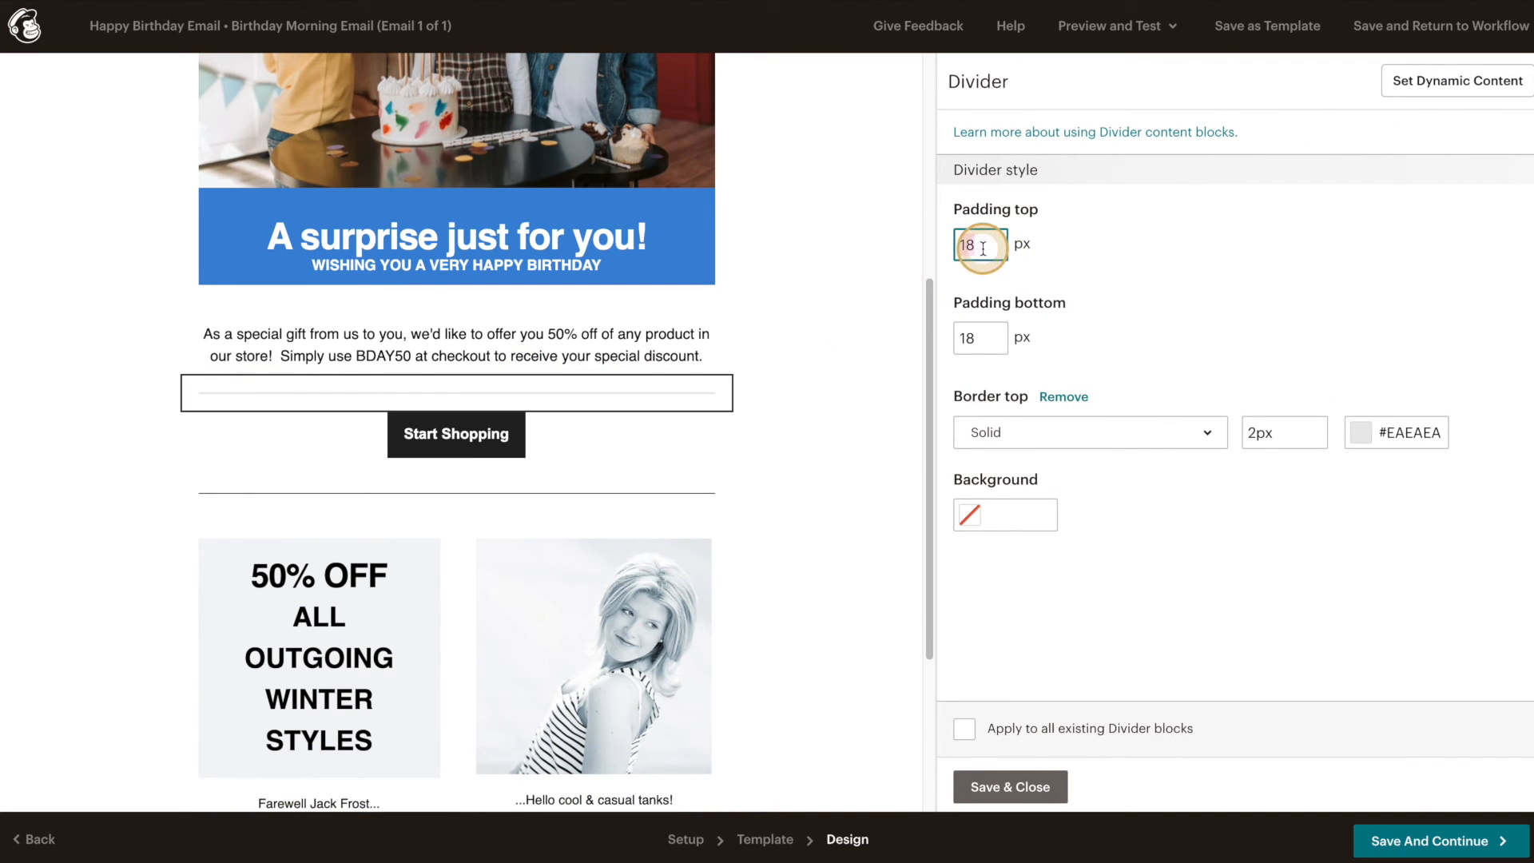
pyautogui.write('10')
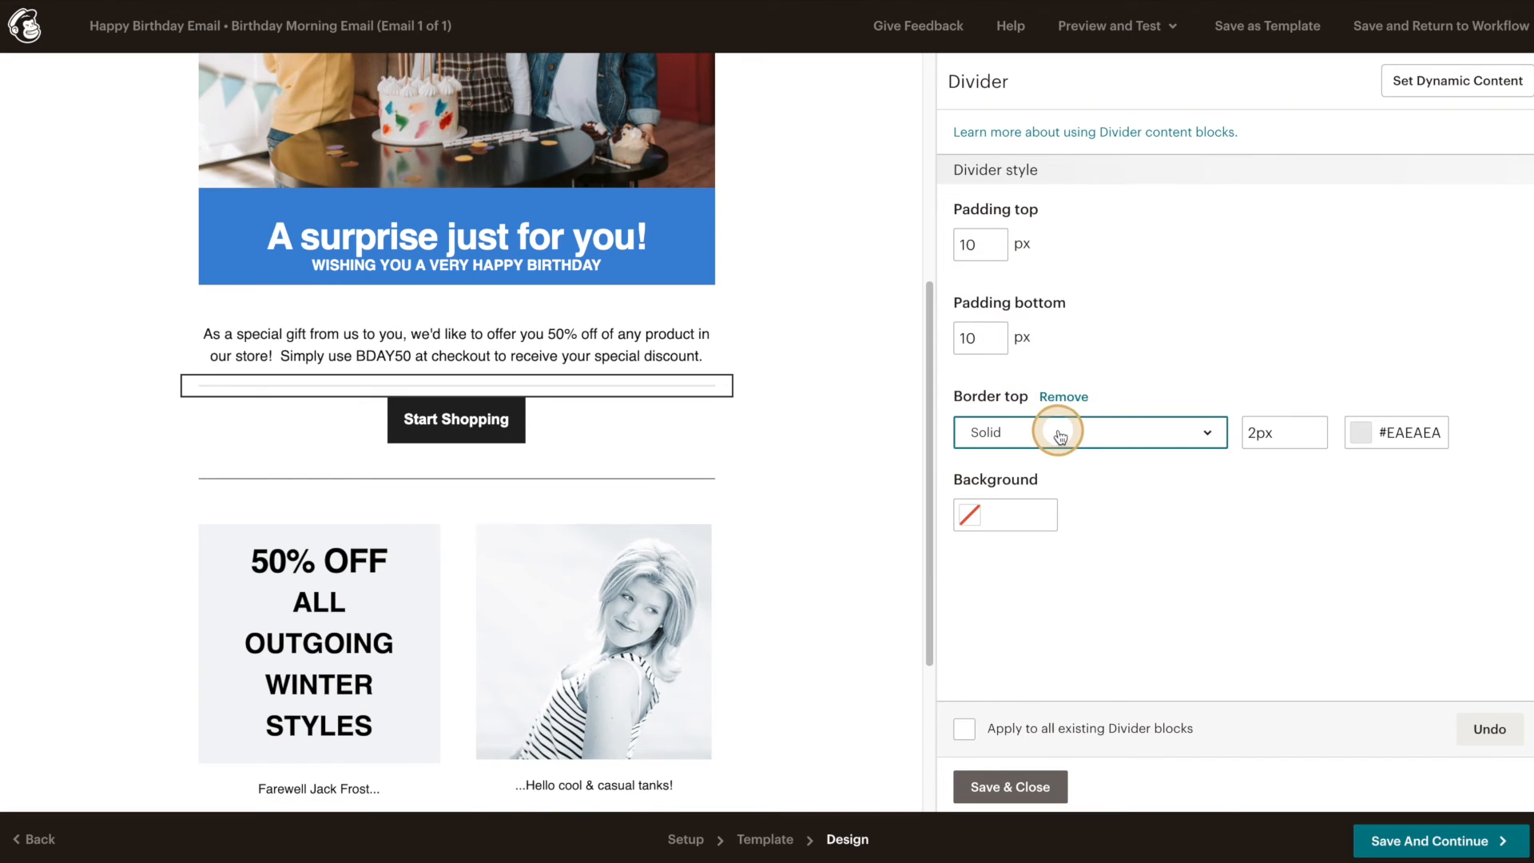
pyautogui.click(1089, 432)
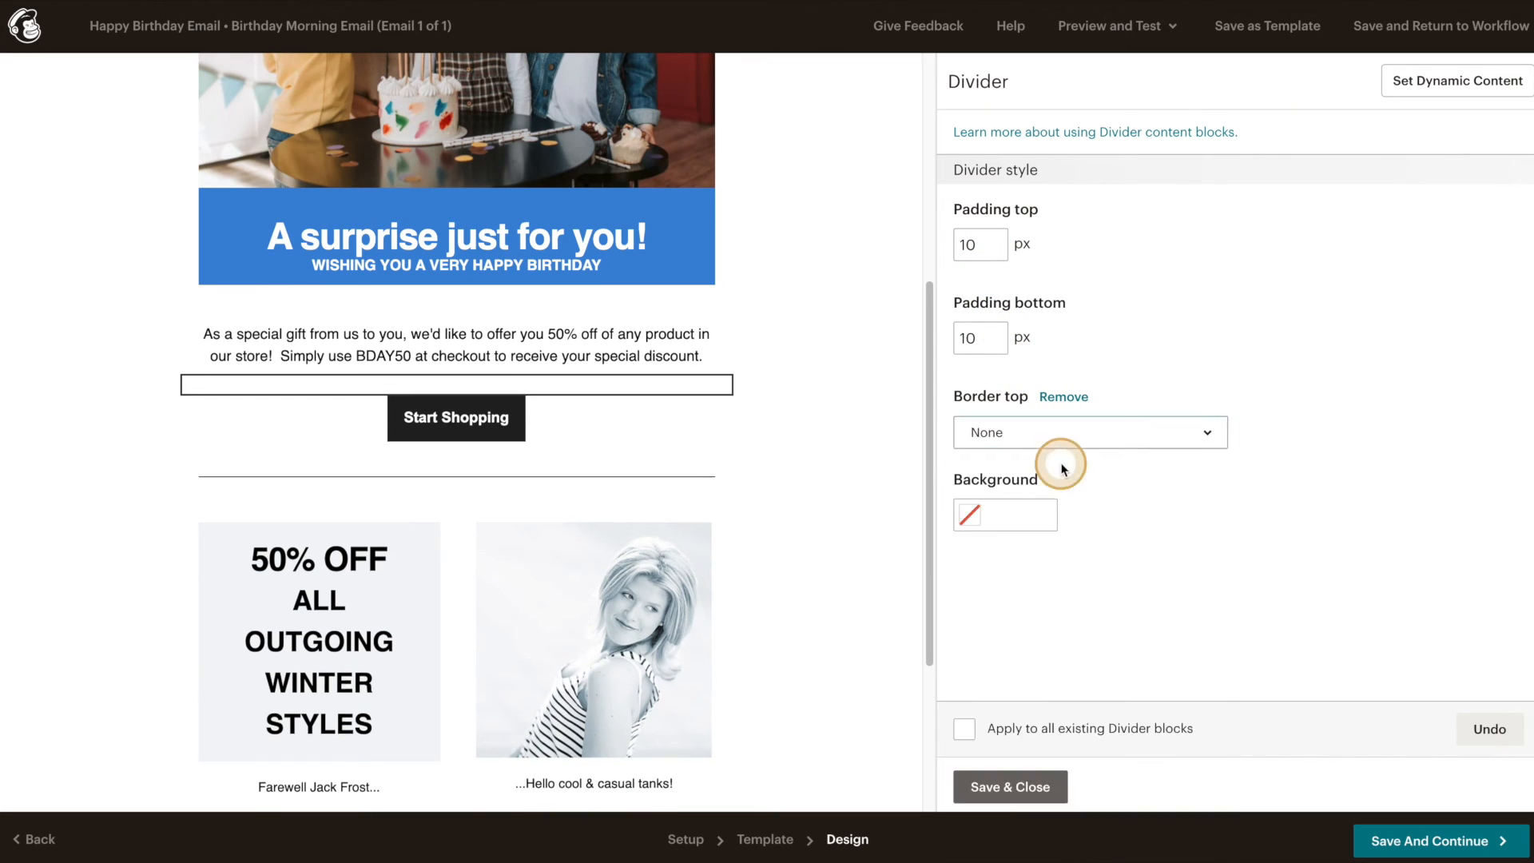
pyautogui.click(1090, 432)
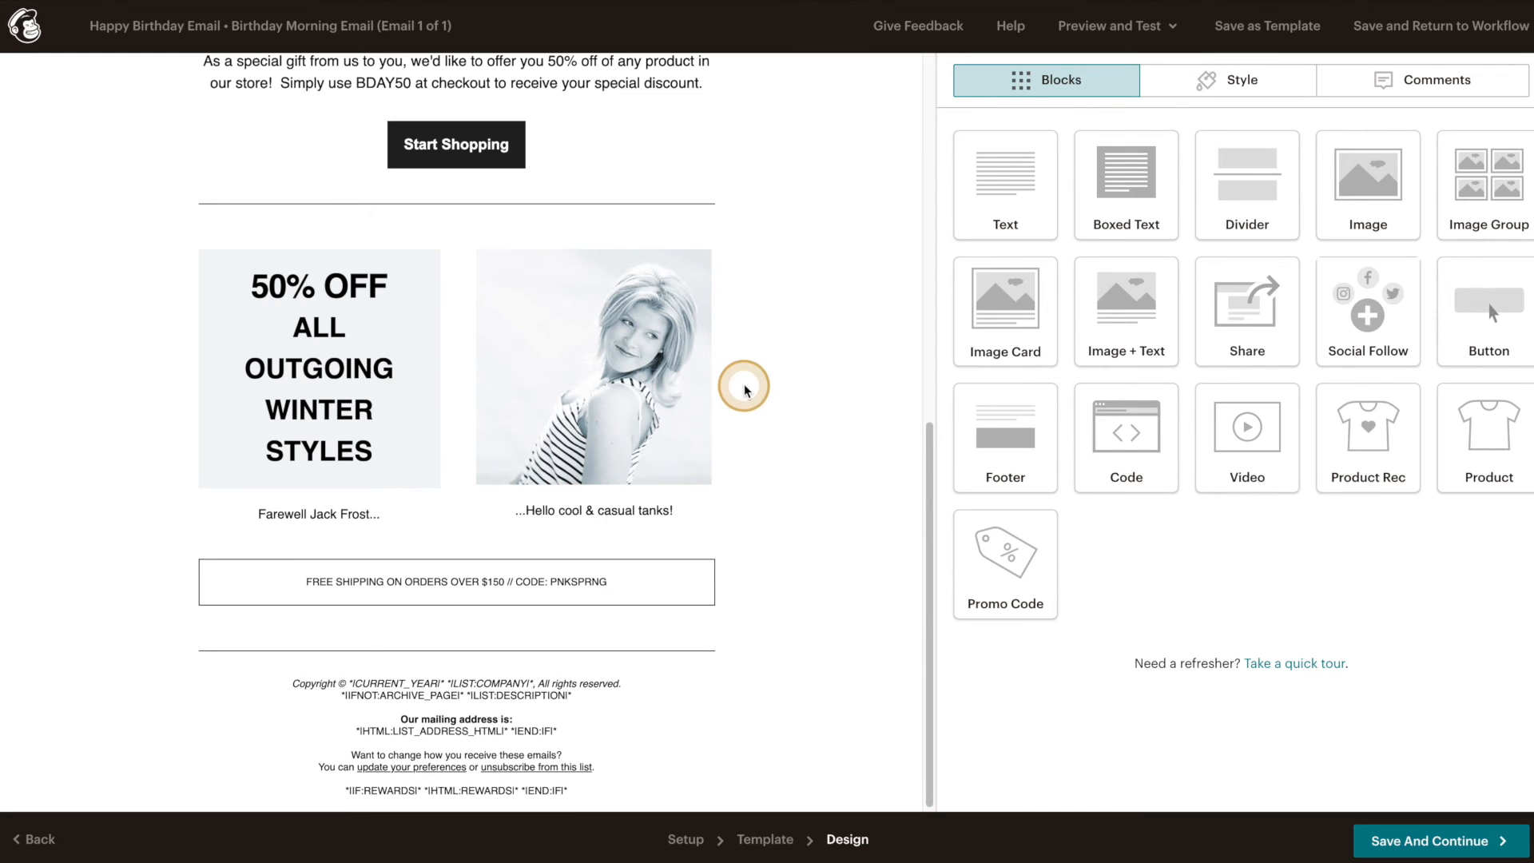
# - Delete the woman's photo block below the Start Shopping button
pyautogui.scroll(3)
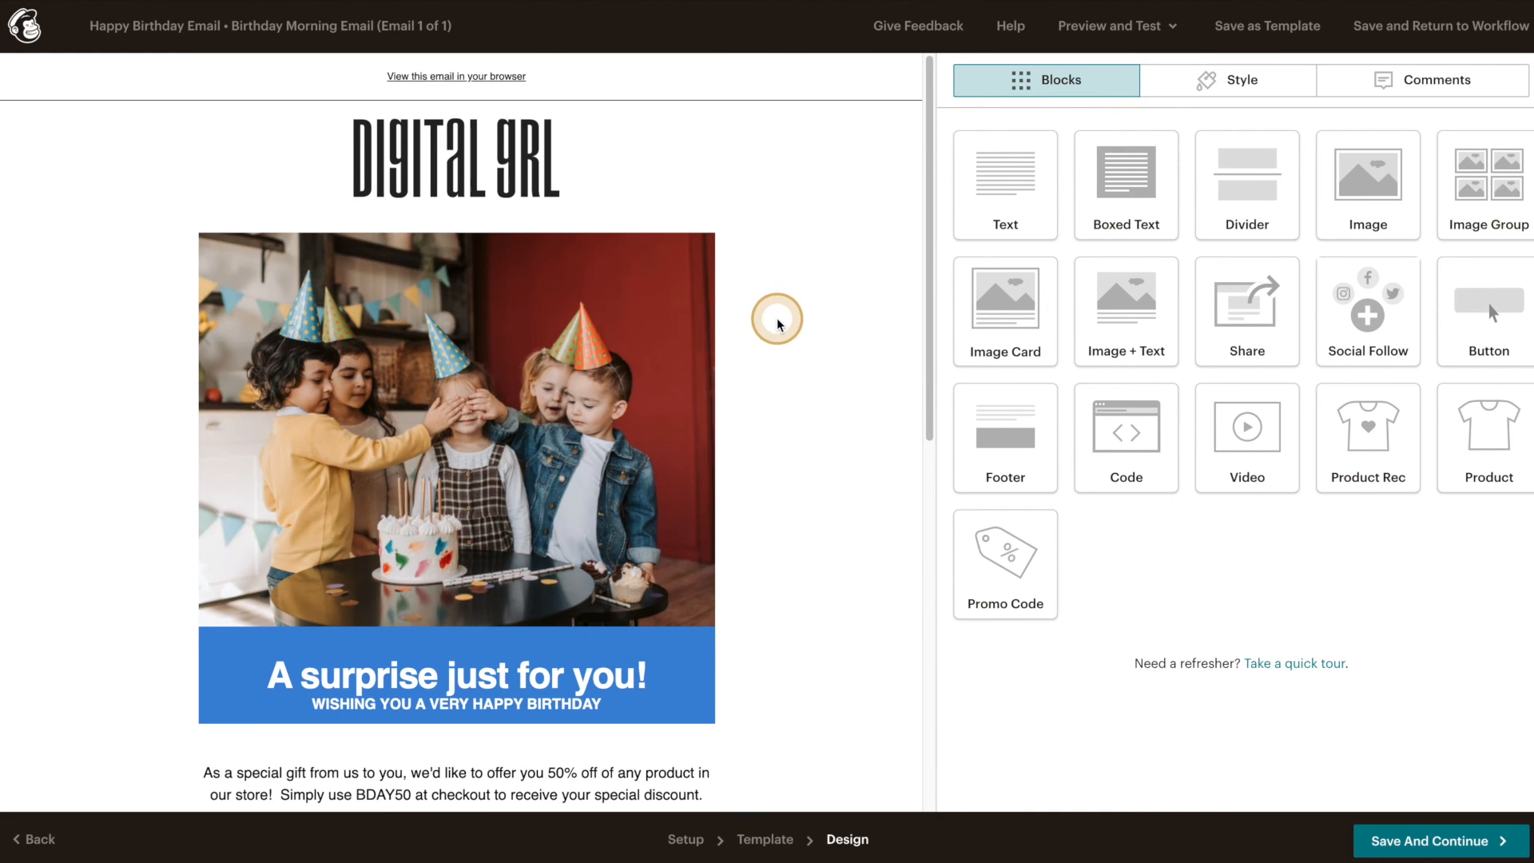
pyautogui.scroll(-3)
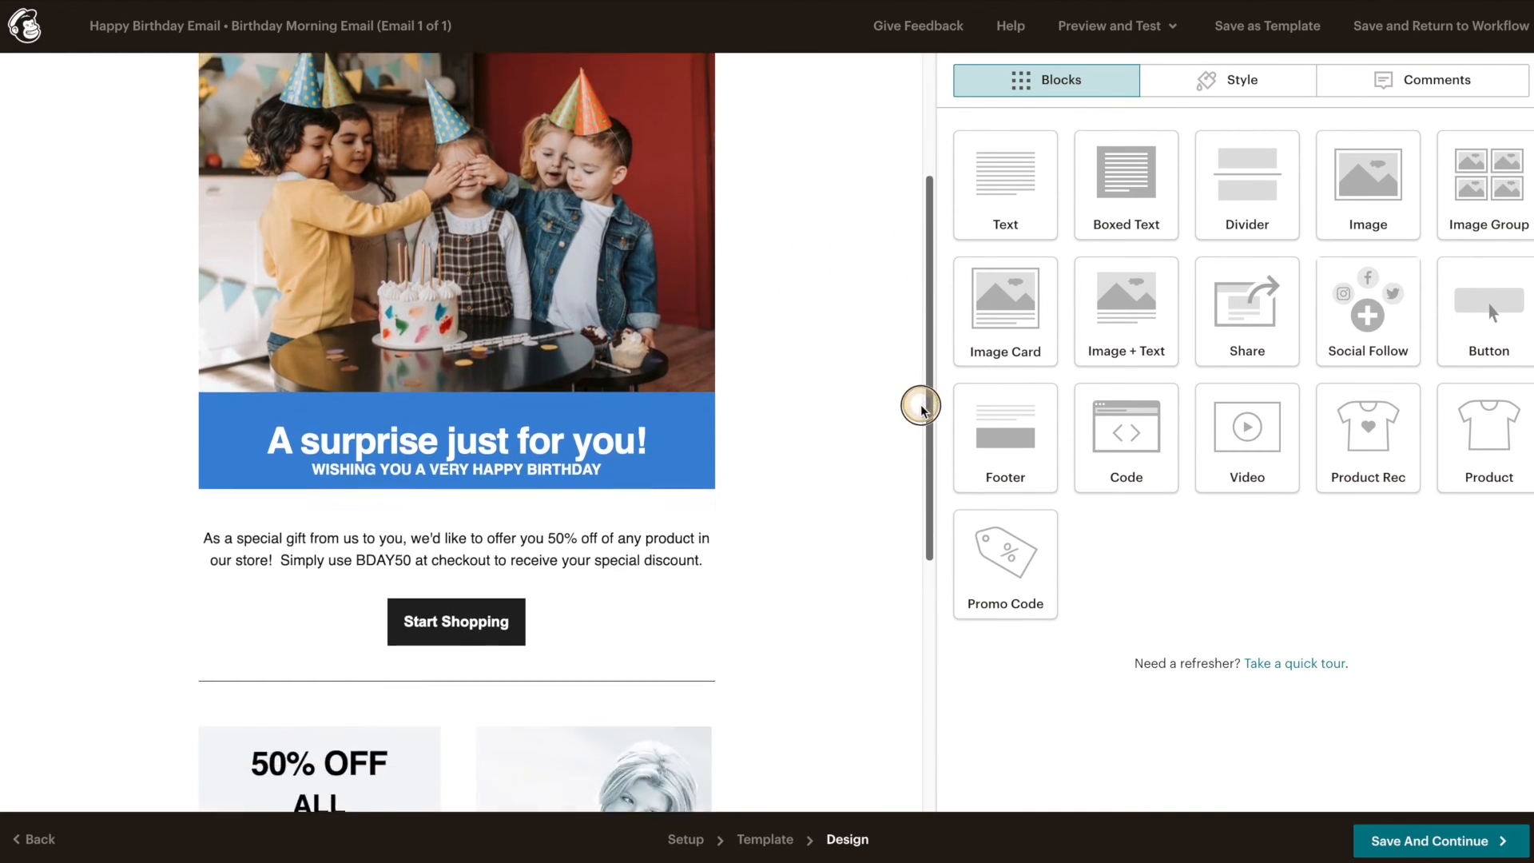
pyautogui.scroll(-3)
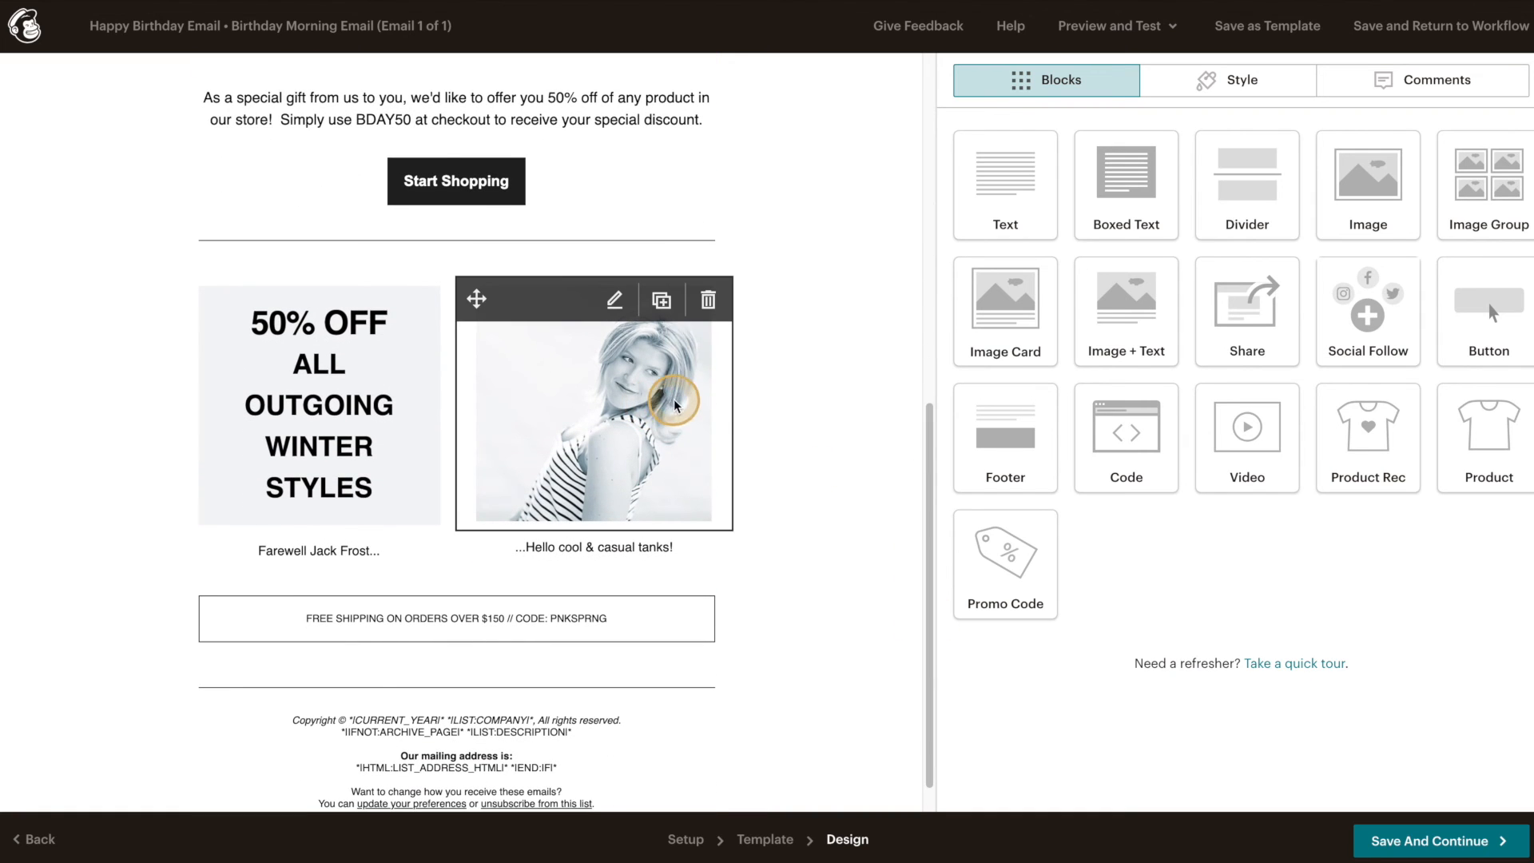
pyautogui.click(707, 300)
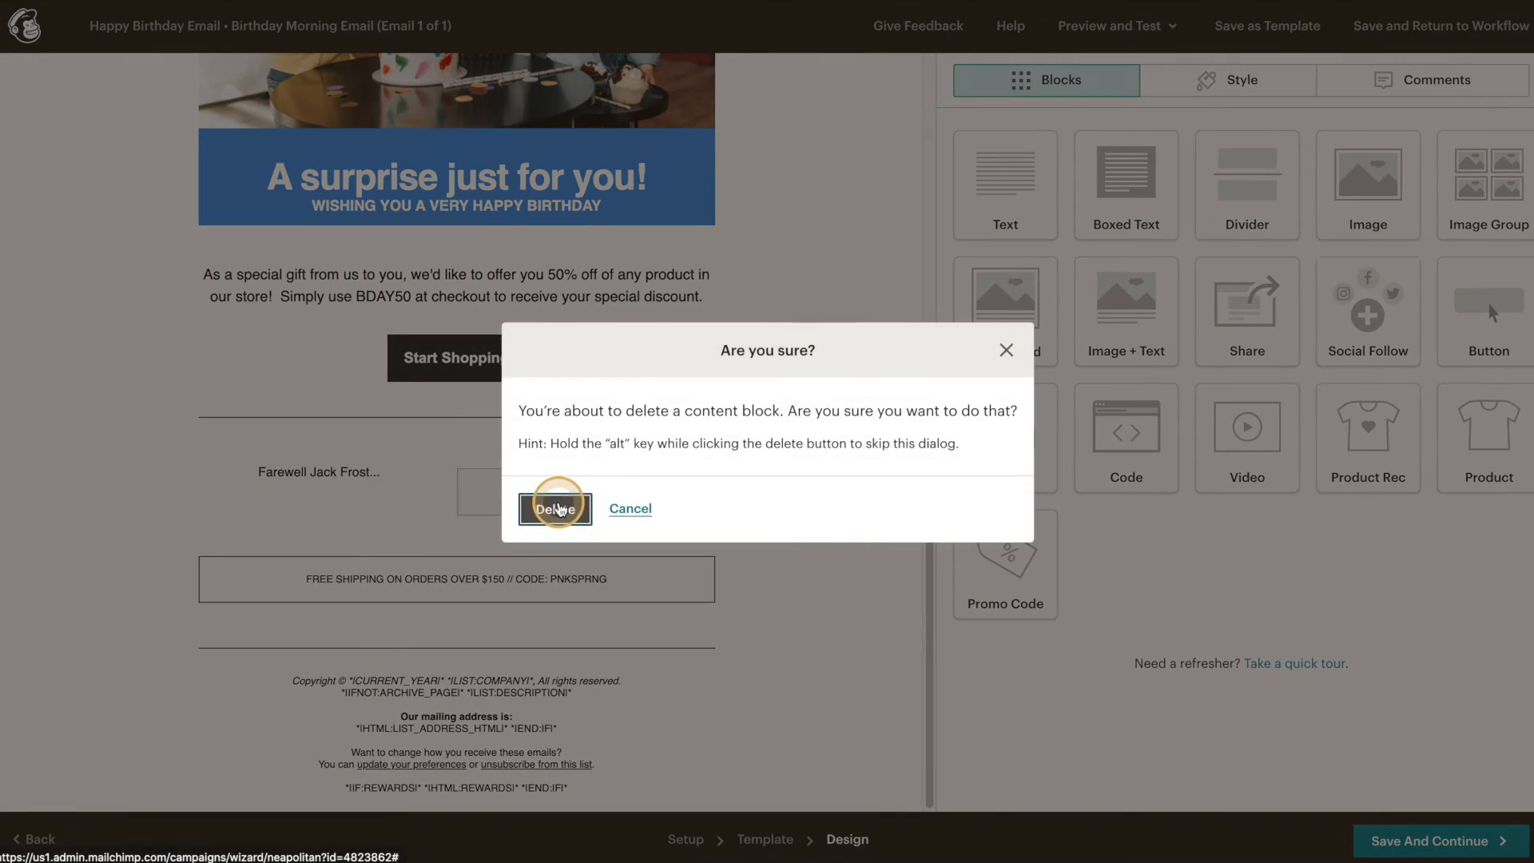
pyautogui.click(555, 508)
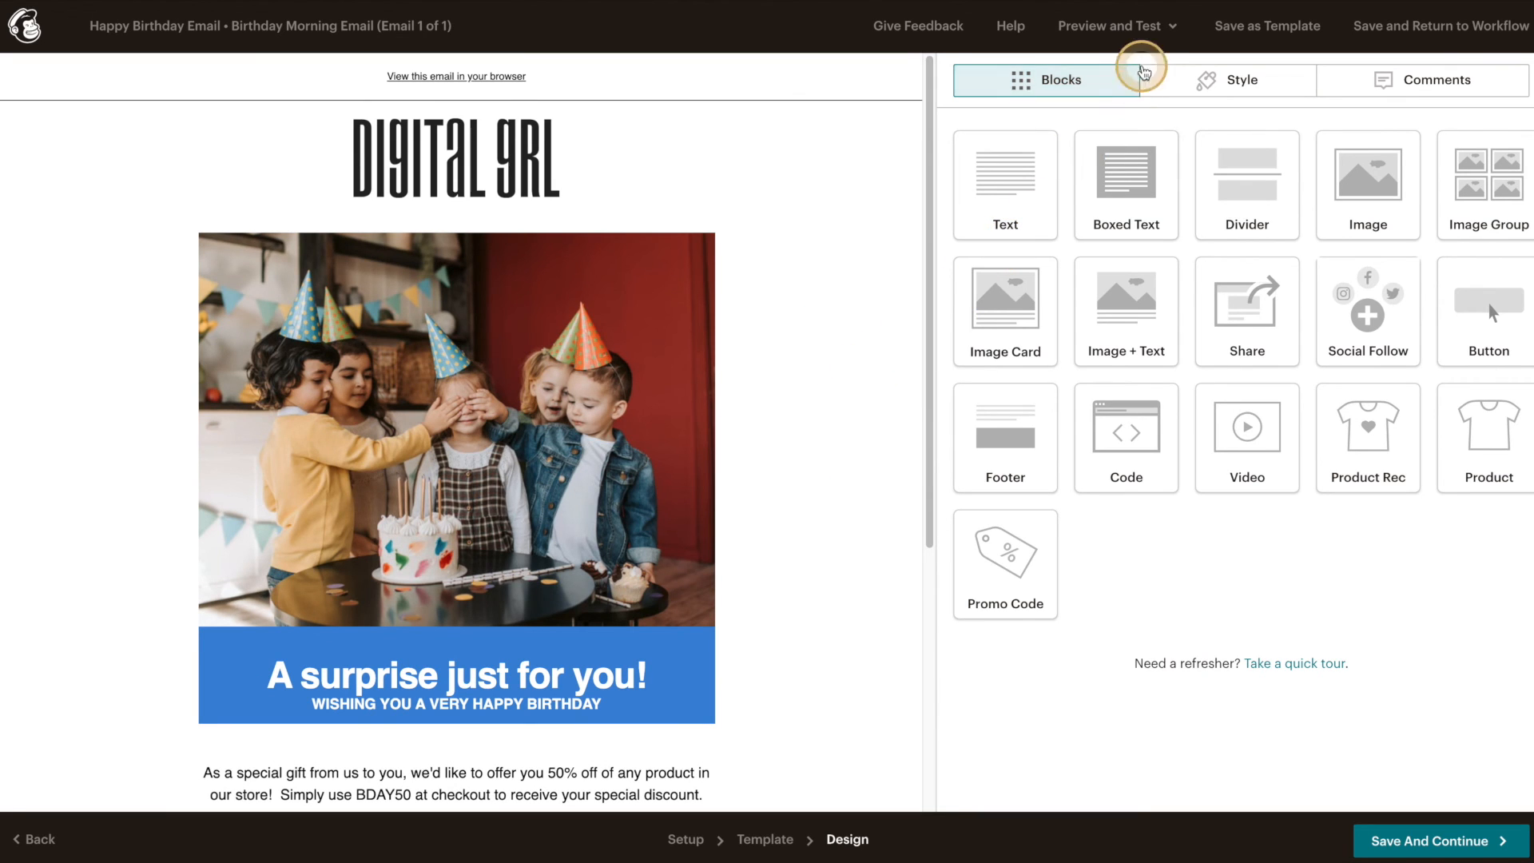
pyautogui.click(1108, 25)
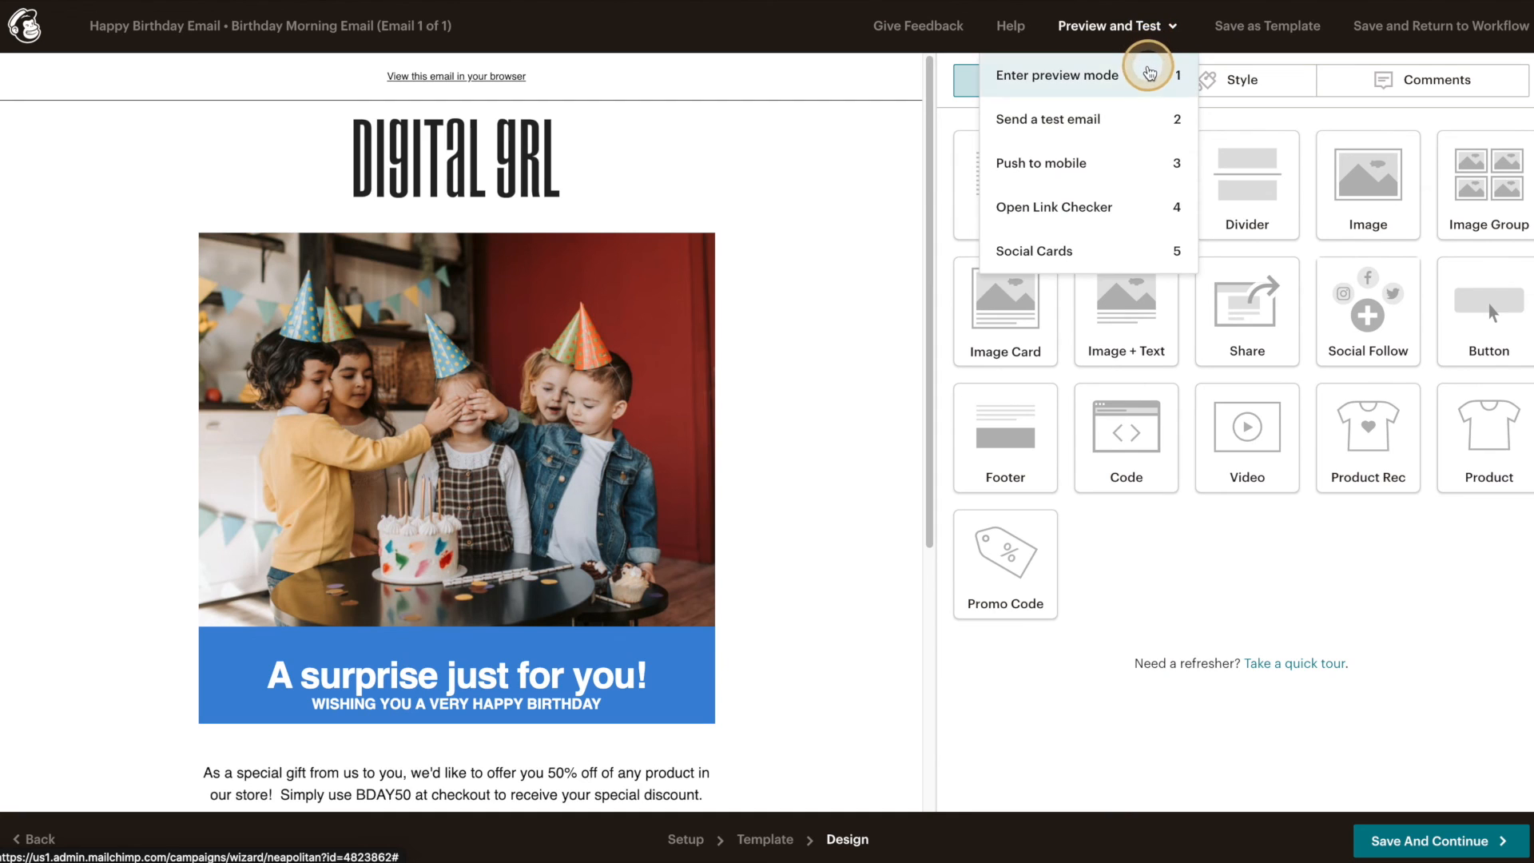
pyautogui.click(1056, 75)
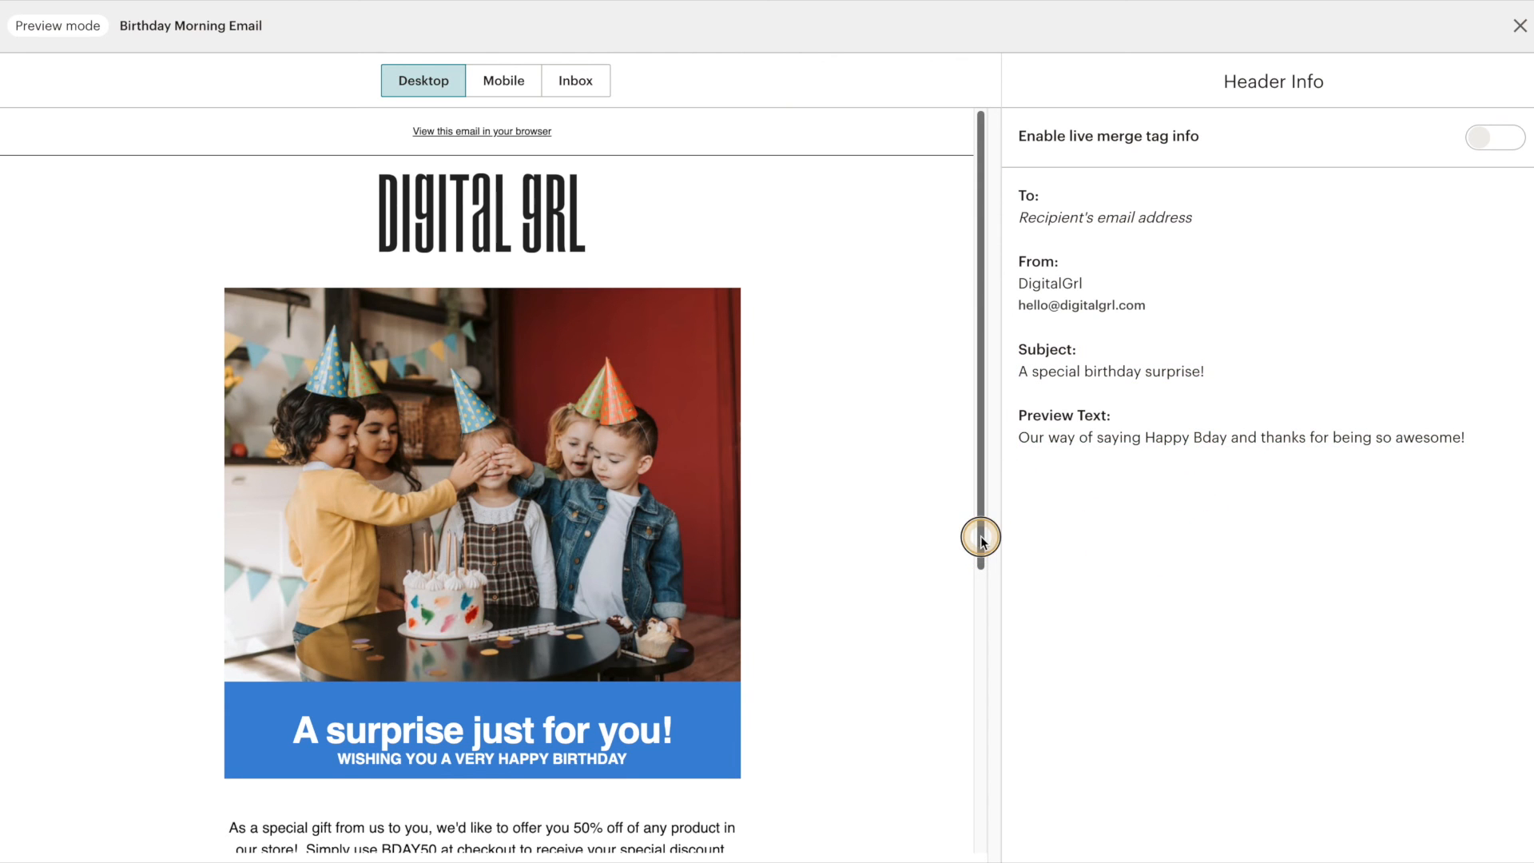
pyautogui.moveTo(980, 539); pyautogui.dragTo(980, 641)
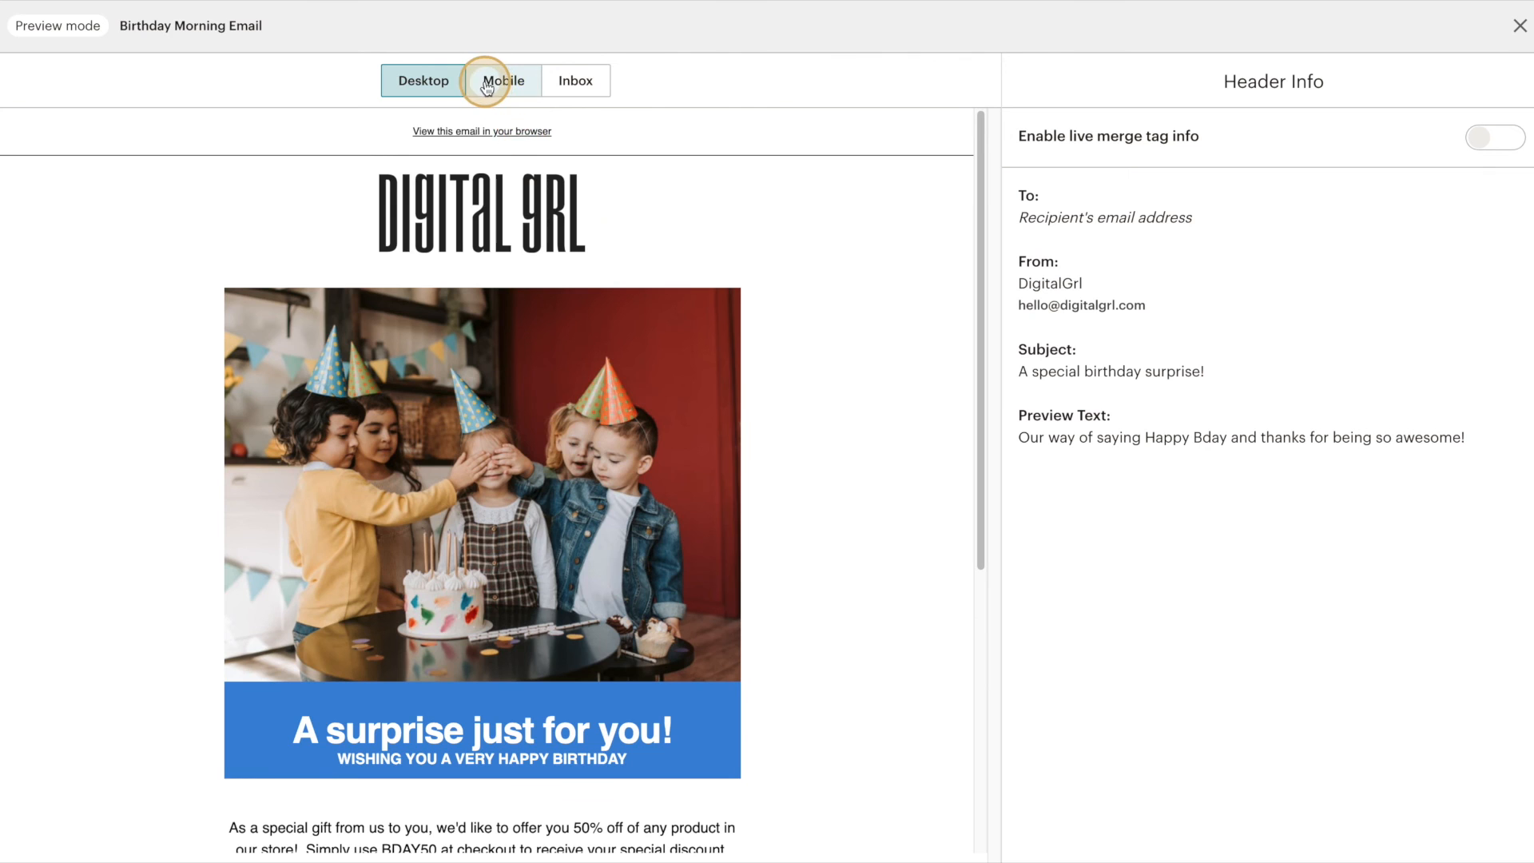
pyautogui.click(503, 80)
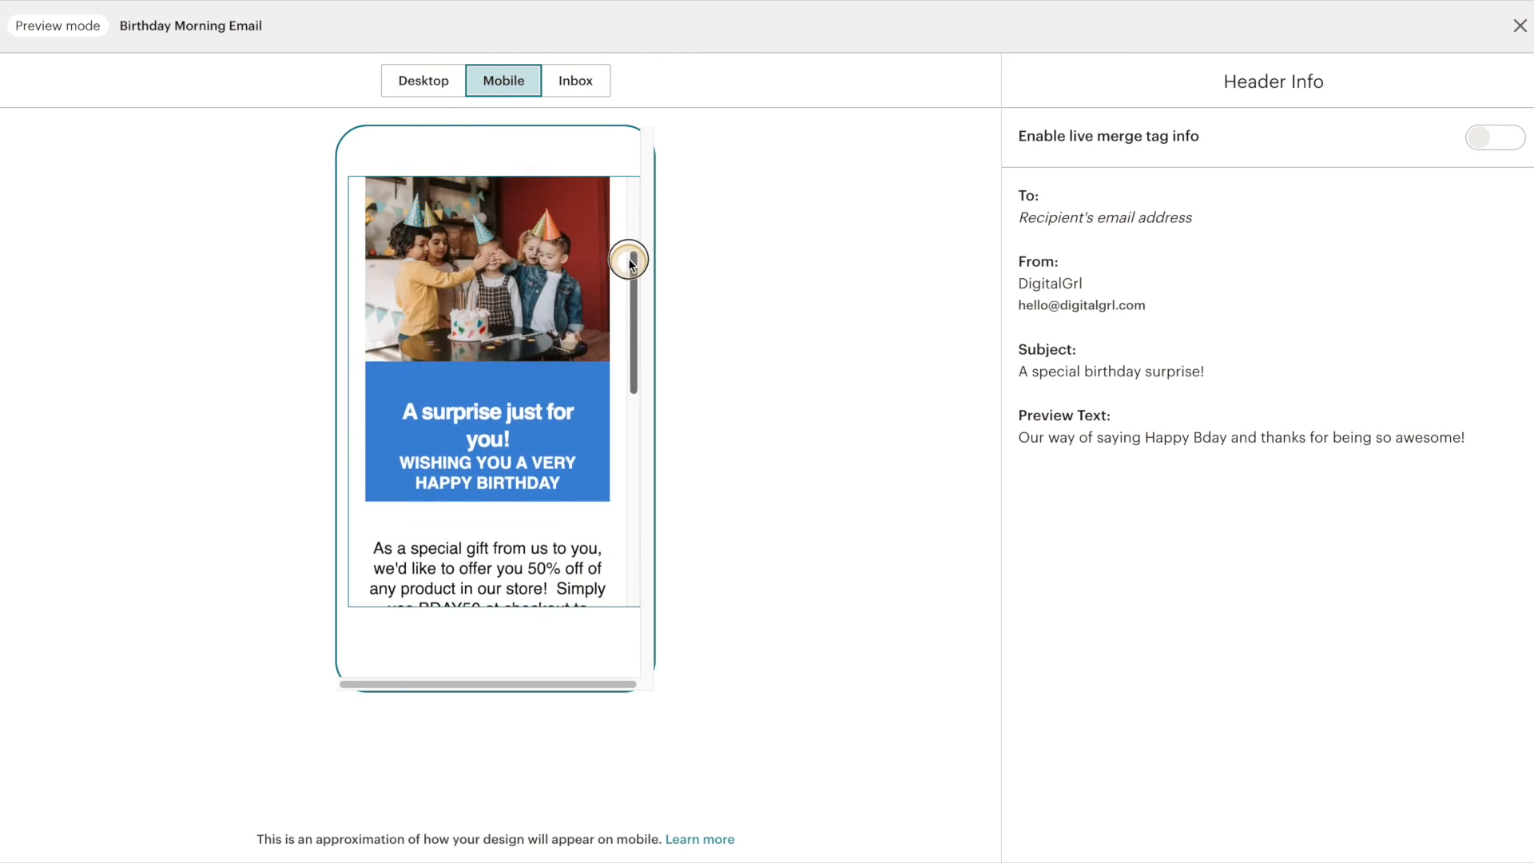
pyautogui.click(423, 80)
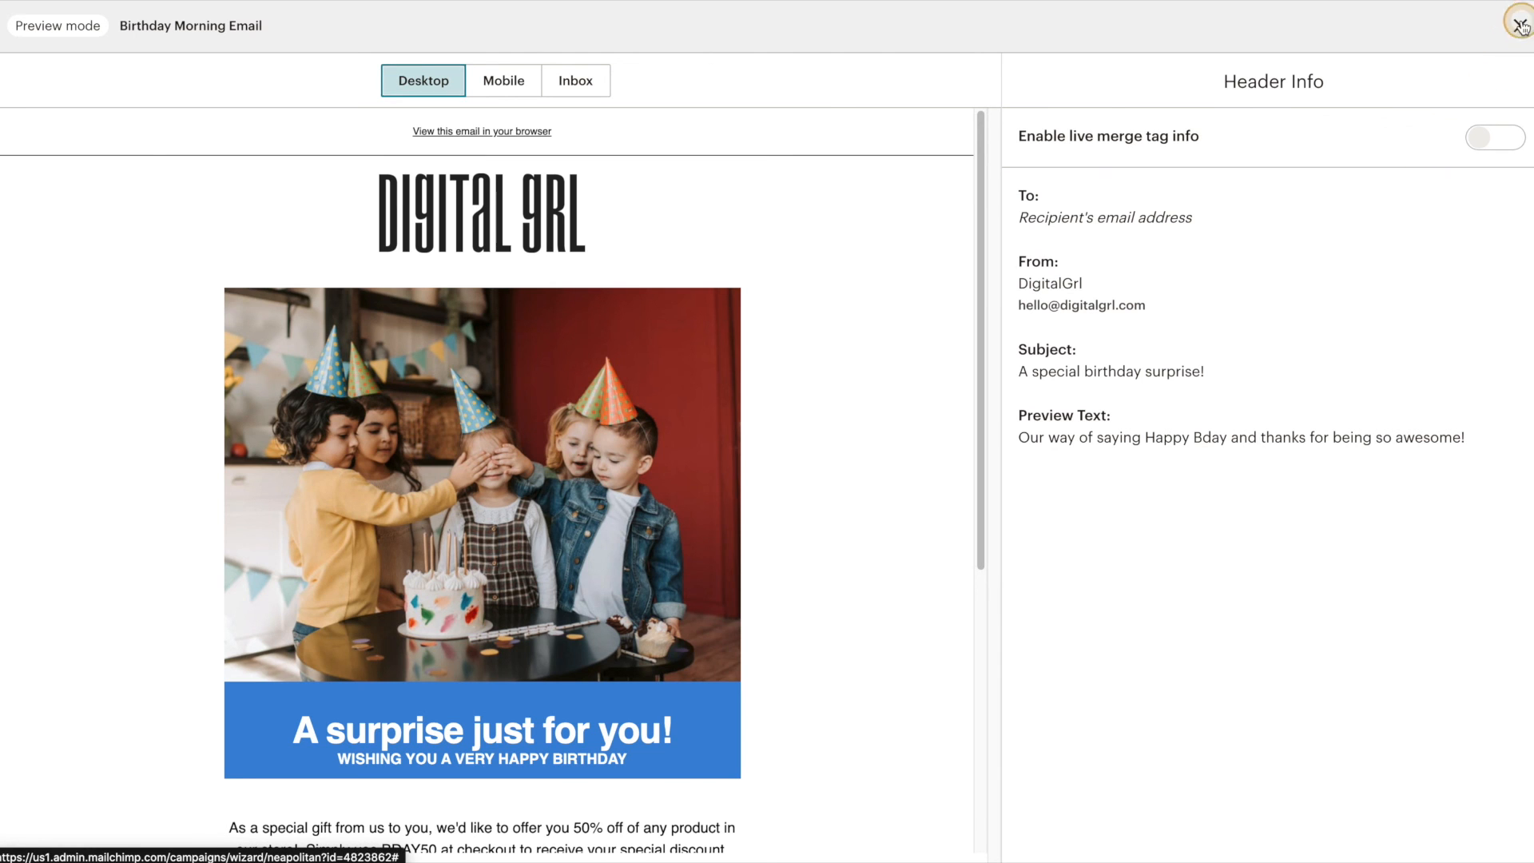
pyautogui.click(1518, 25)
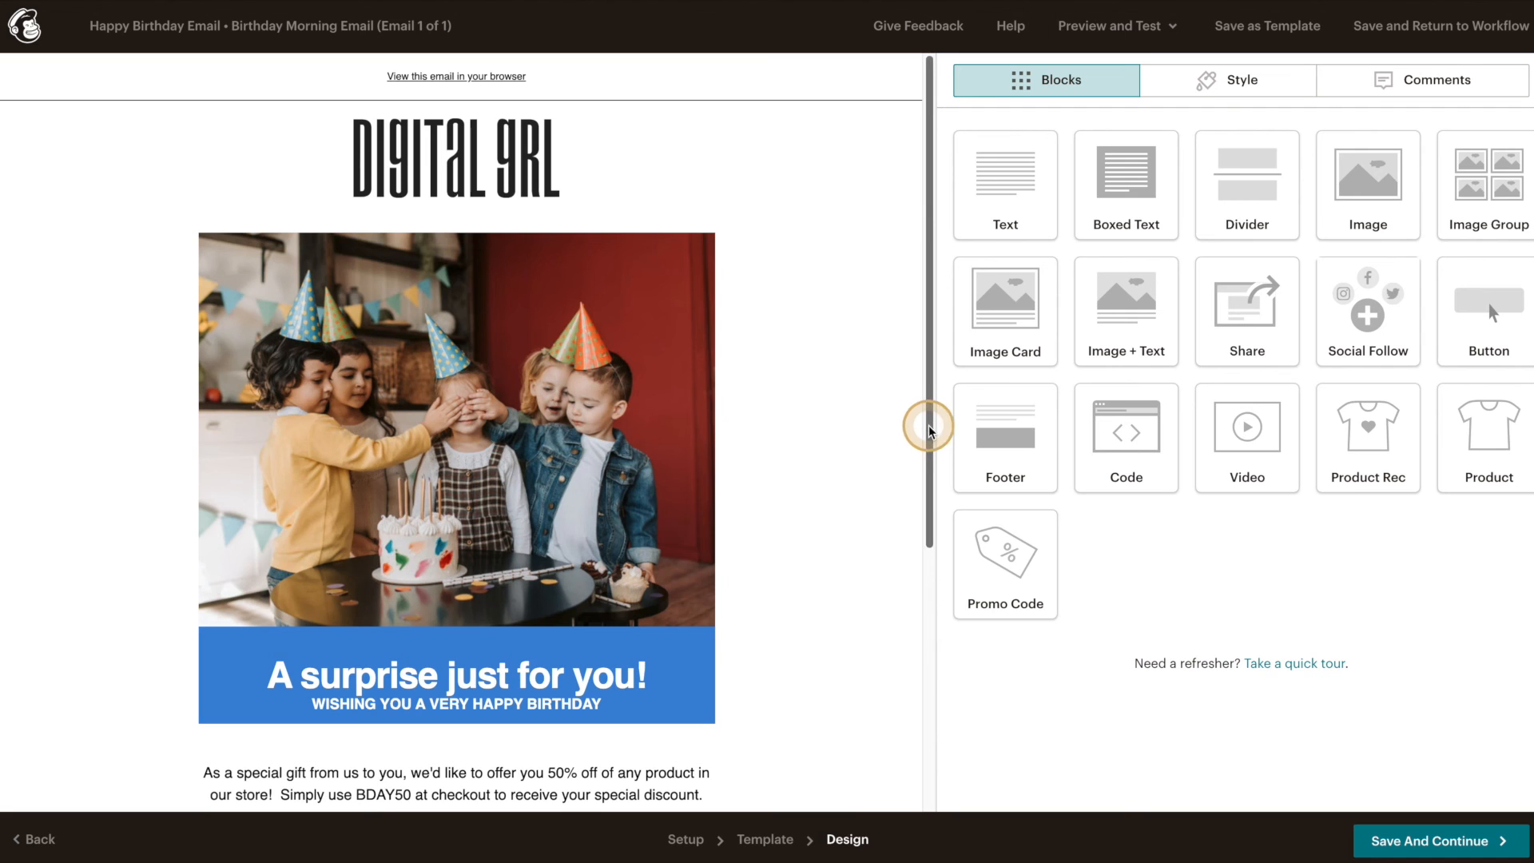
# - Bold the BDAY50 code in the offer paragraph and close the editor
pyautogui.scroll(-3)
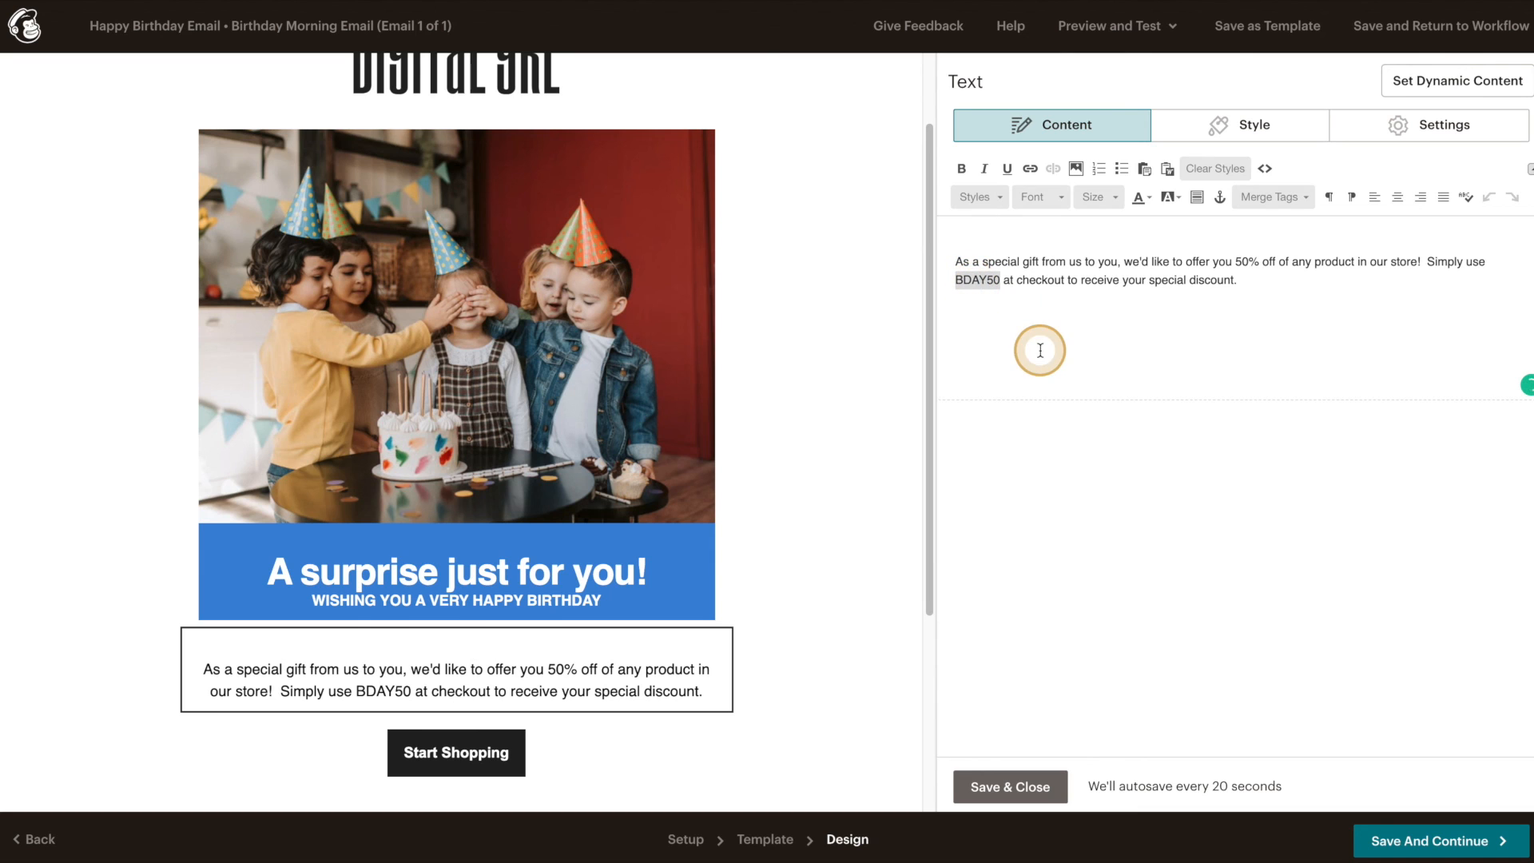
pyautogui.click(961, 169)
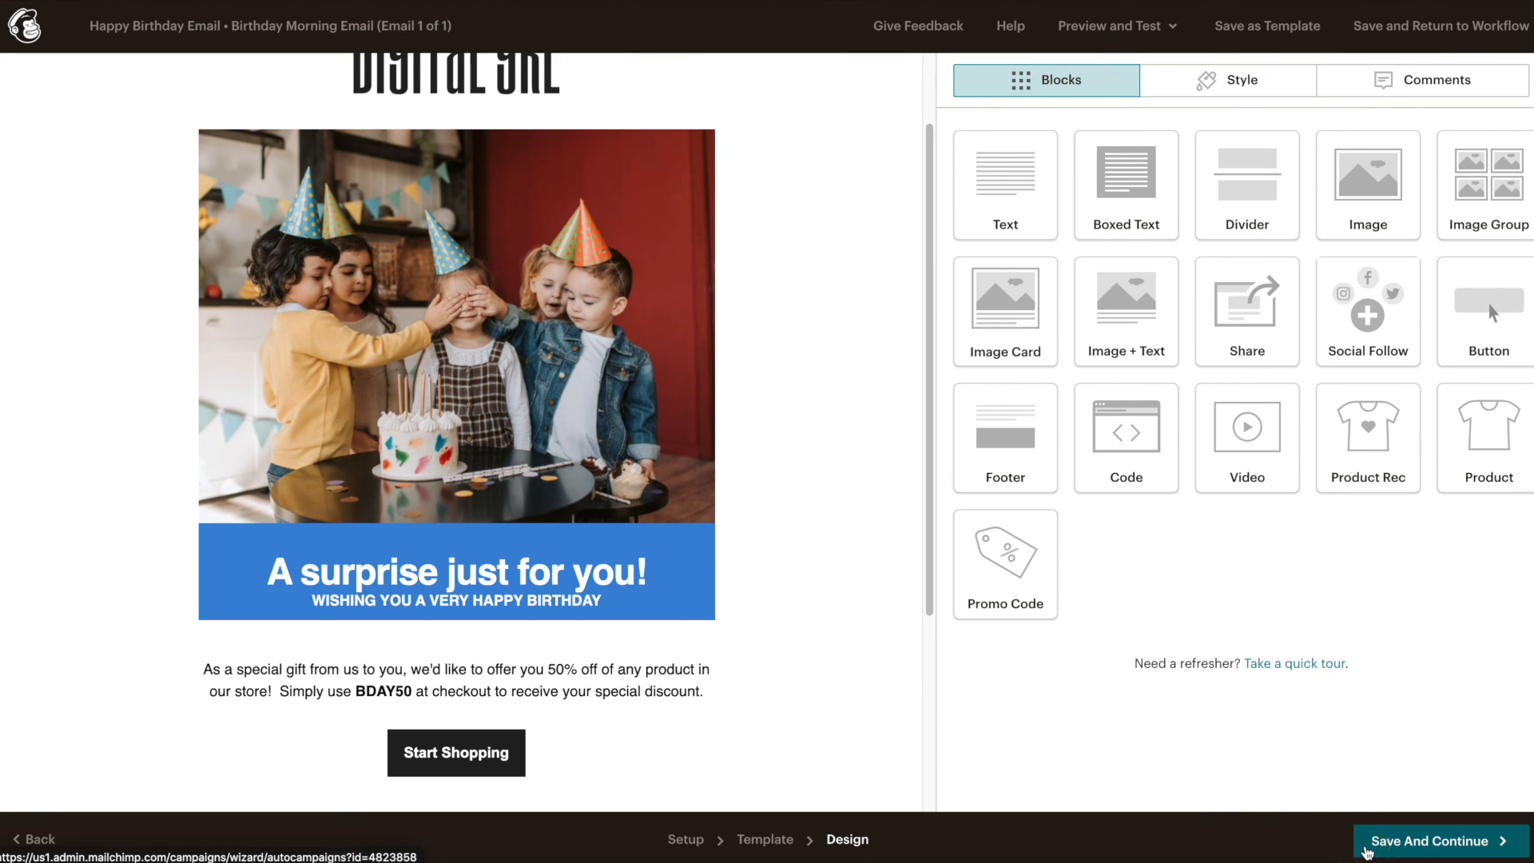
pyautogui.click(1434, 842)
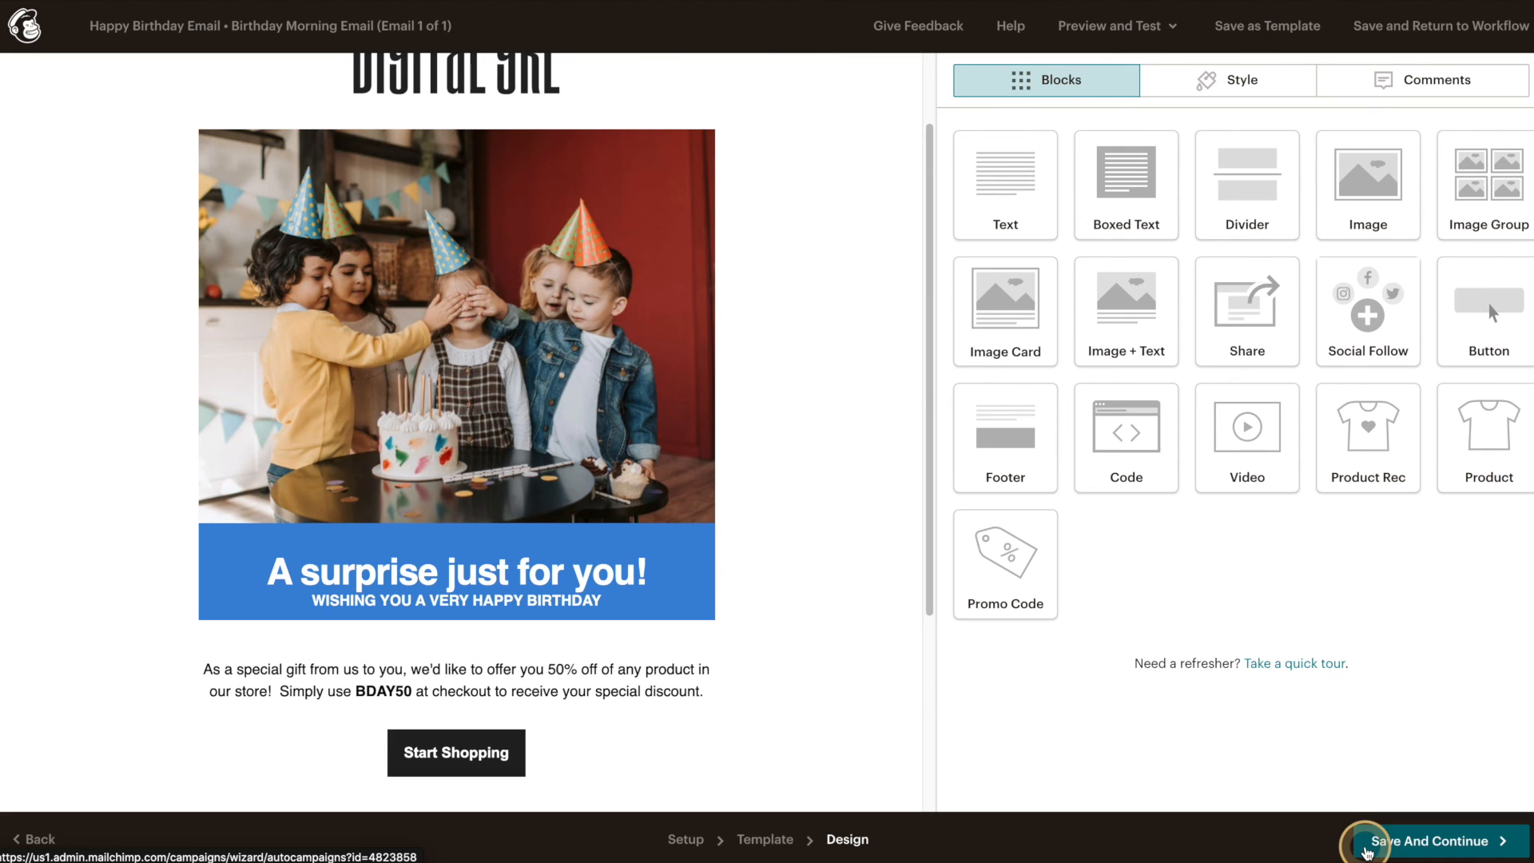
# - Save the Happy Birthday Email design, review the workflow, and confirm Start Sending
pyautogui.click(1430, 842)
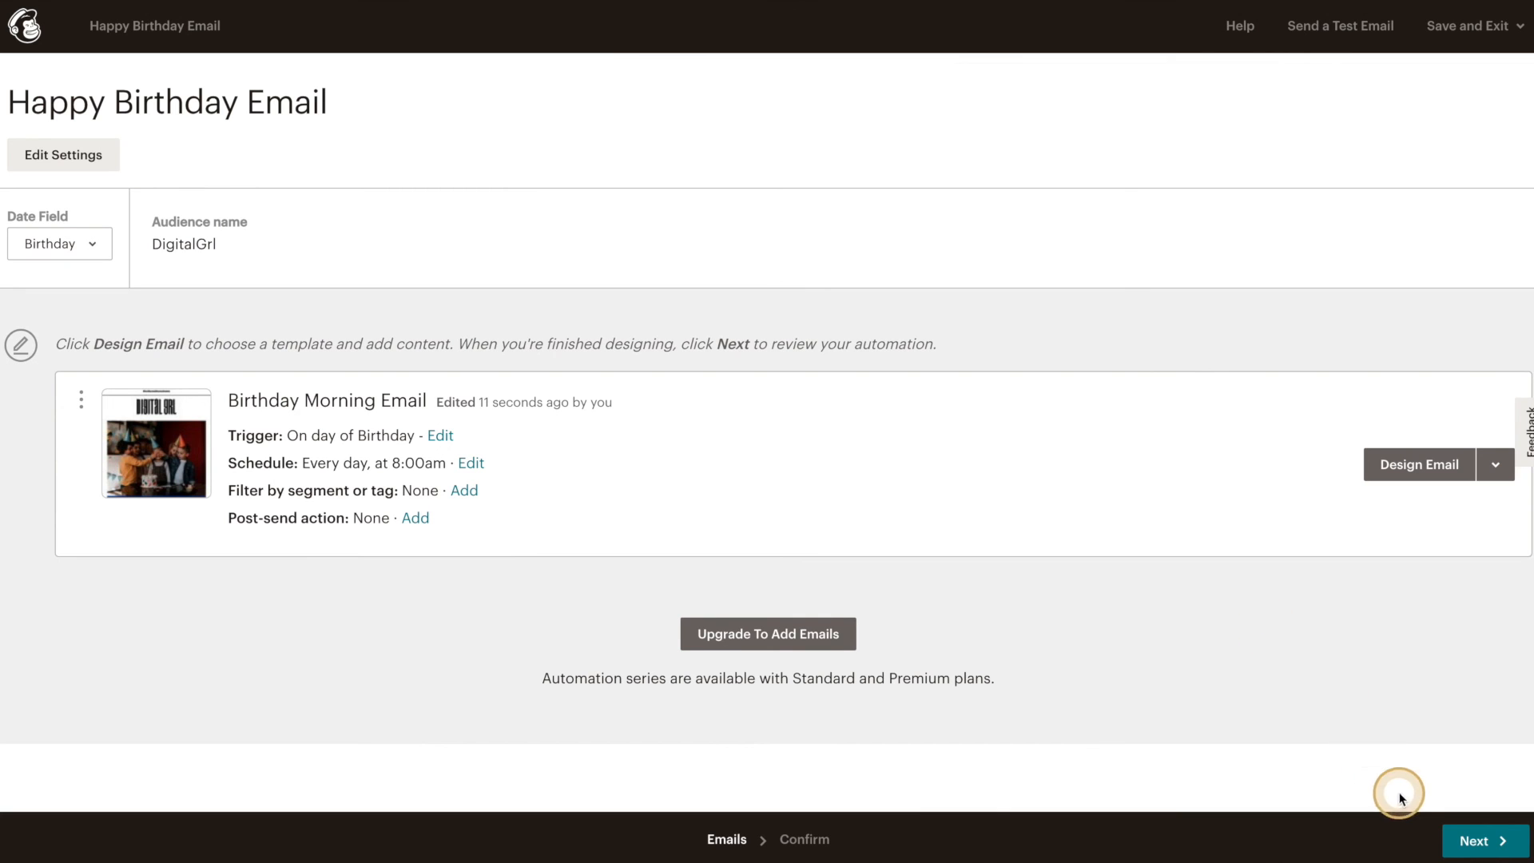
pyautogui.click(1480, 840)
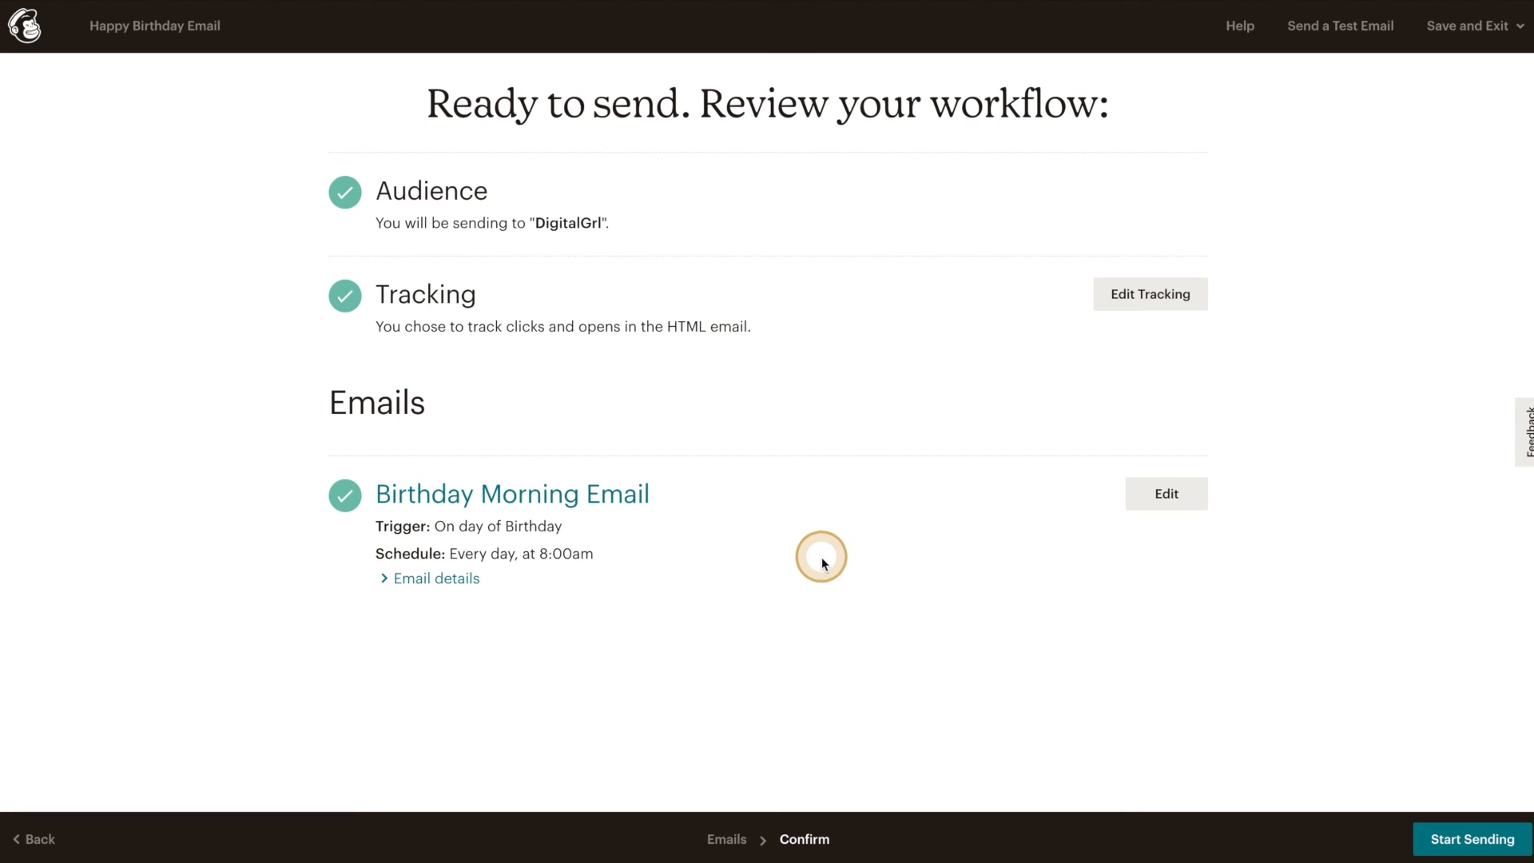
pyautogui.moveTo(1269, 812)
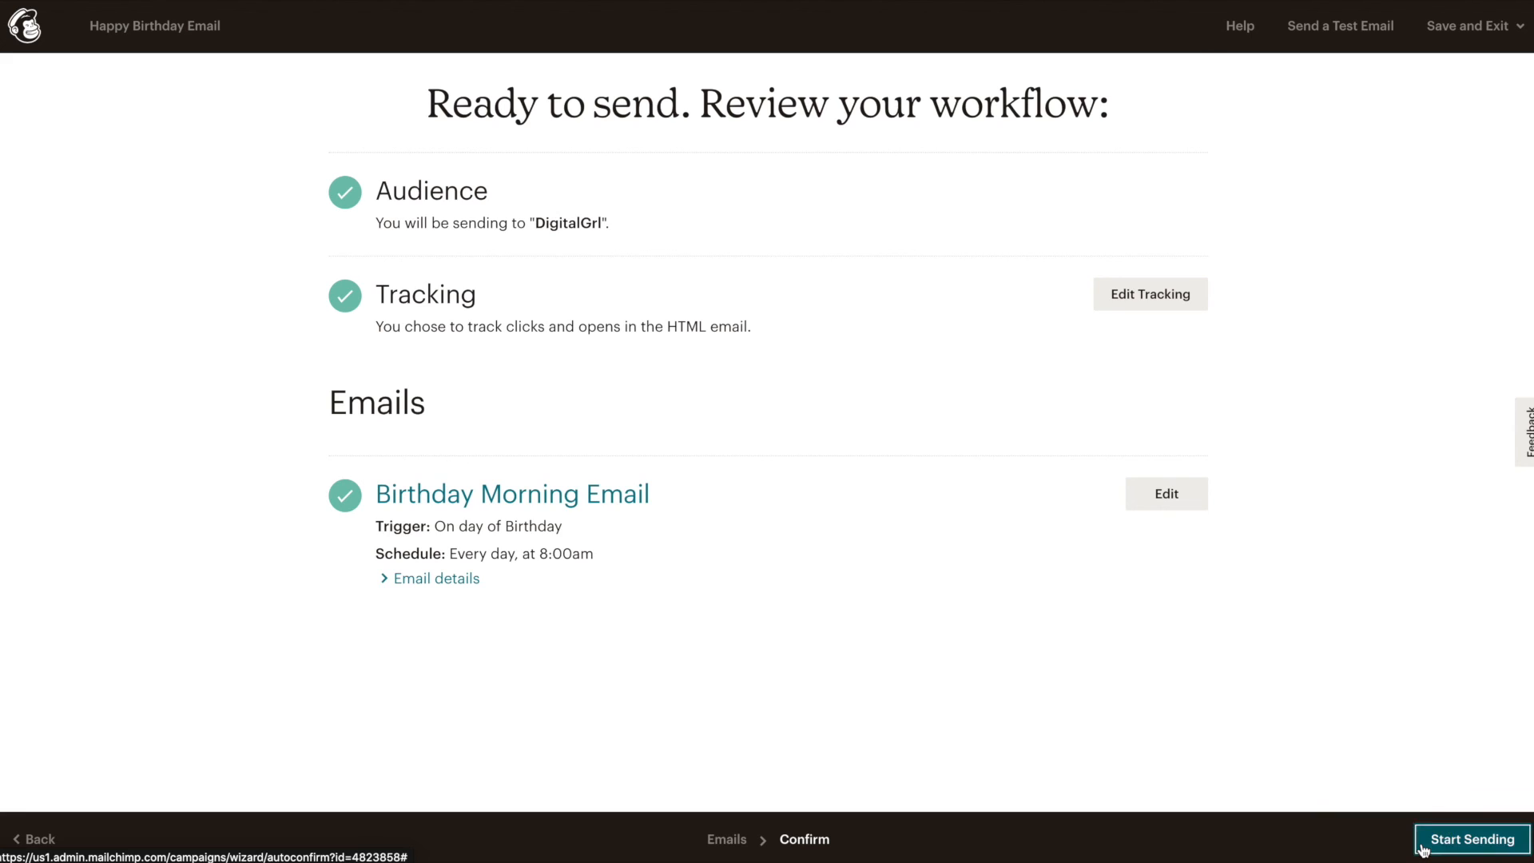
pyautogui.click(1470, 838)
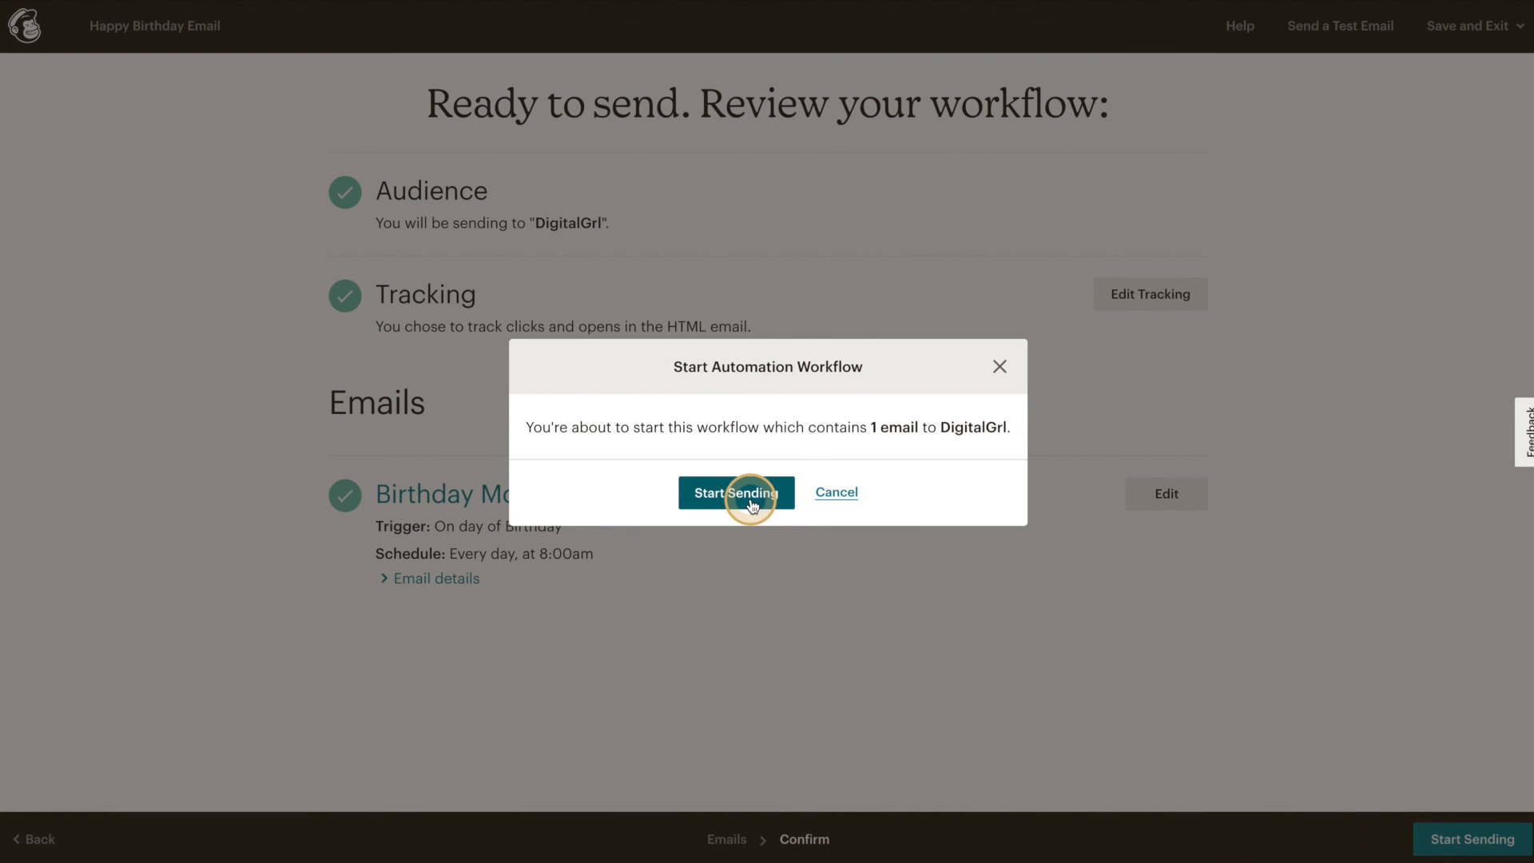
pyautogui.click(736, 492)
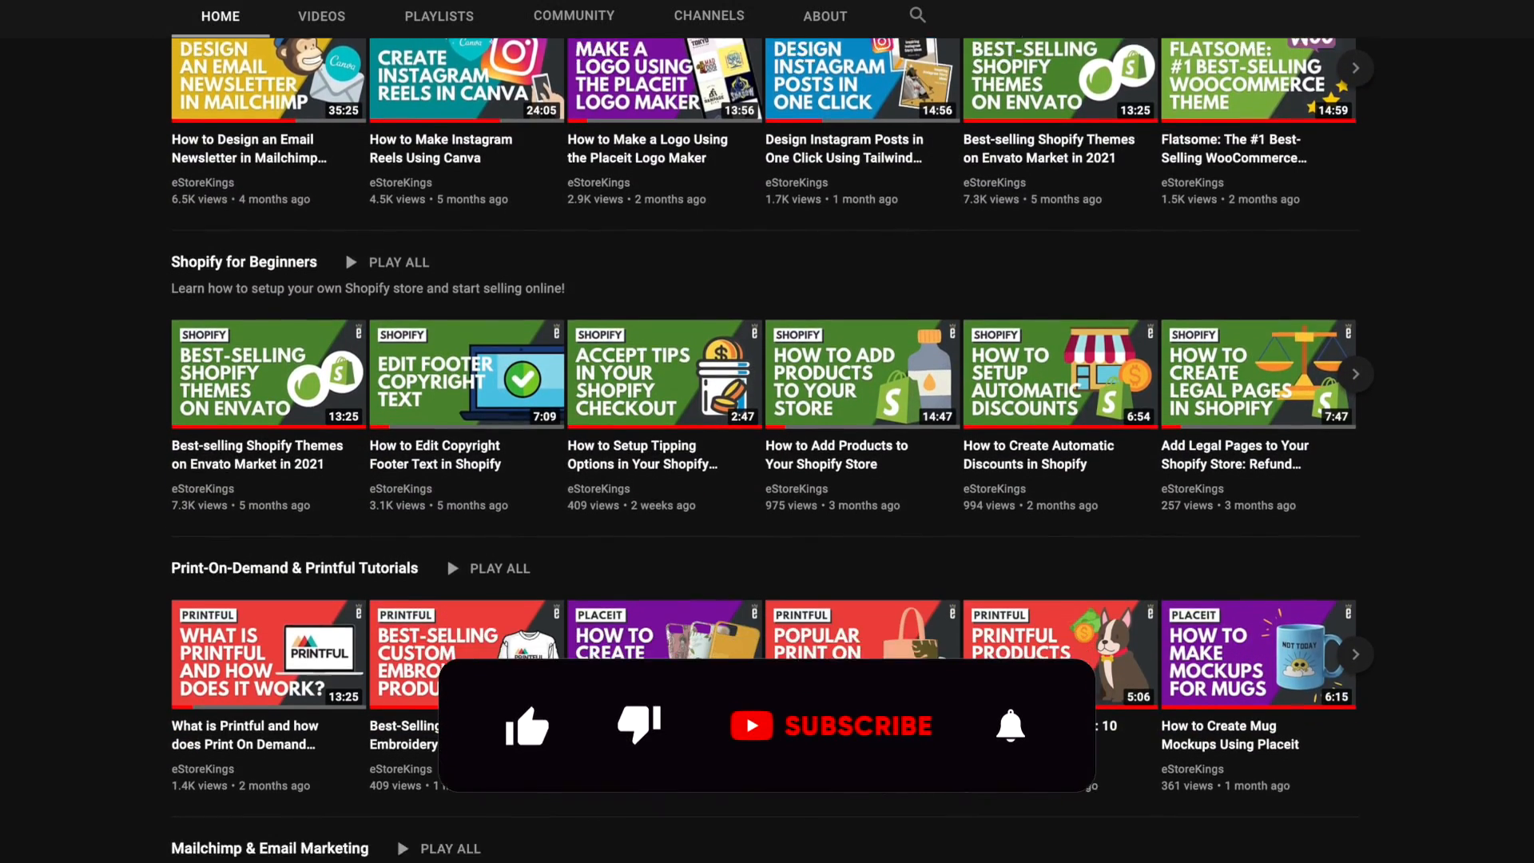
pyautogui.scroll(-3)
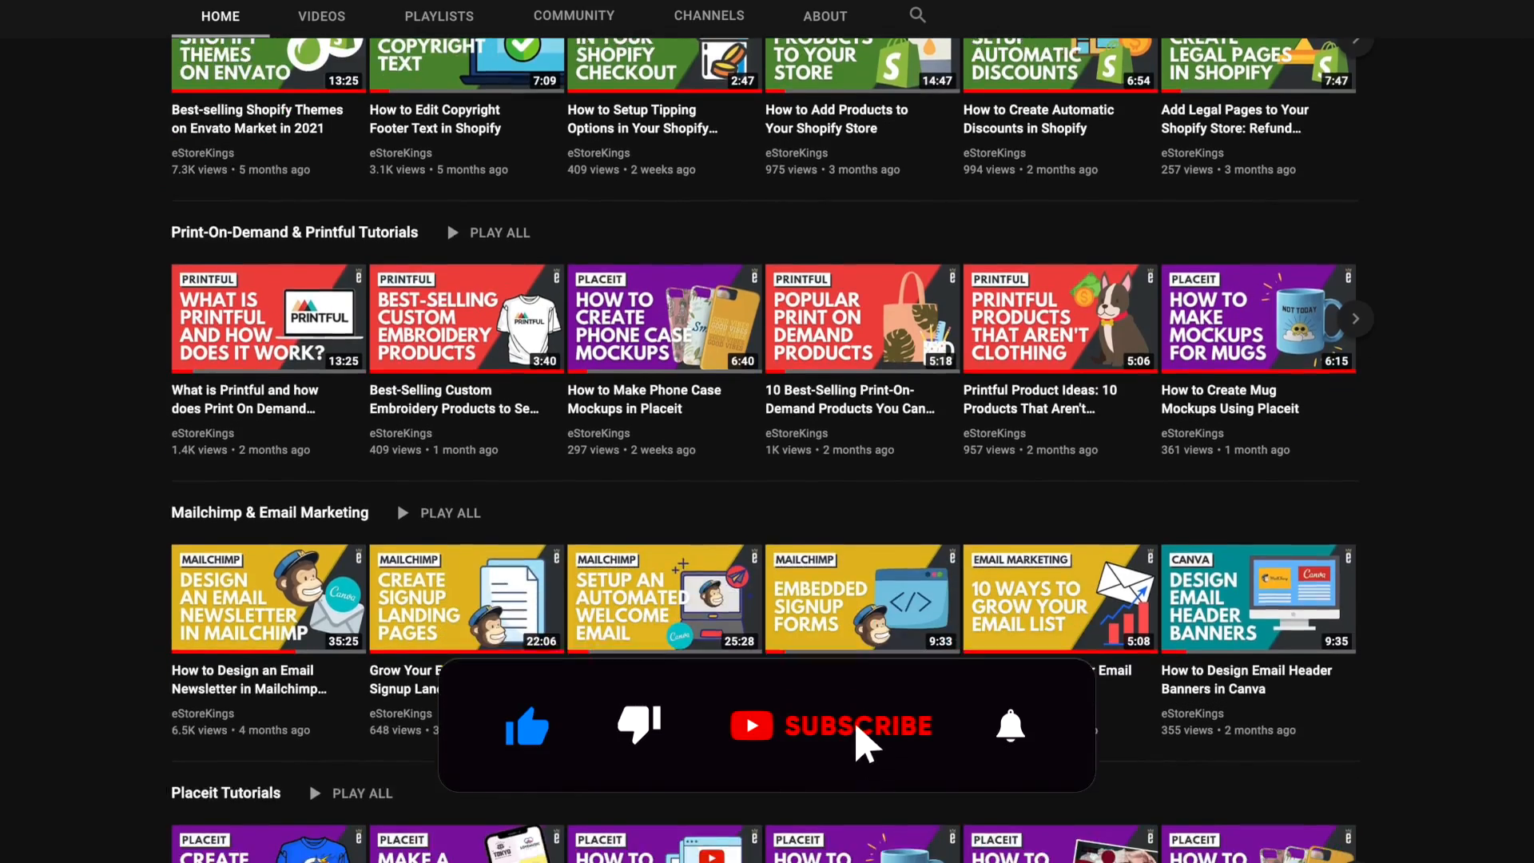